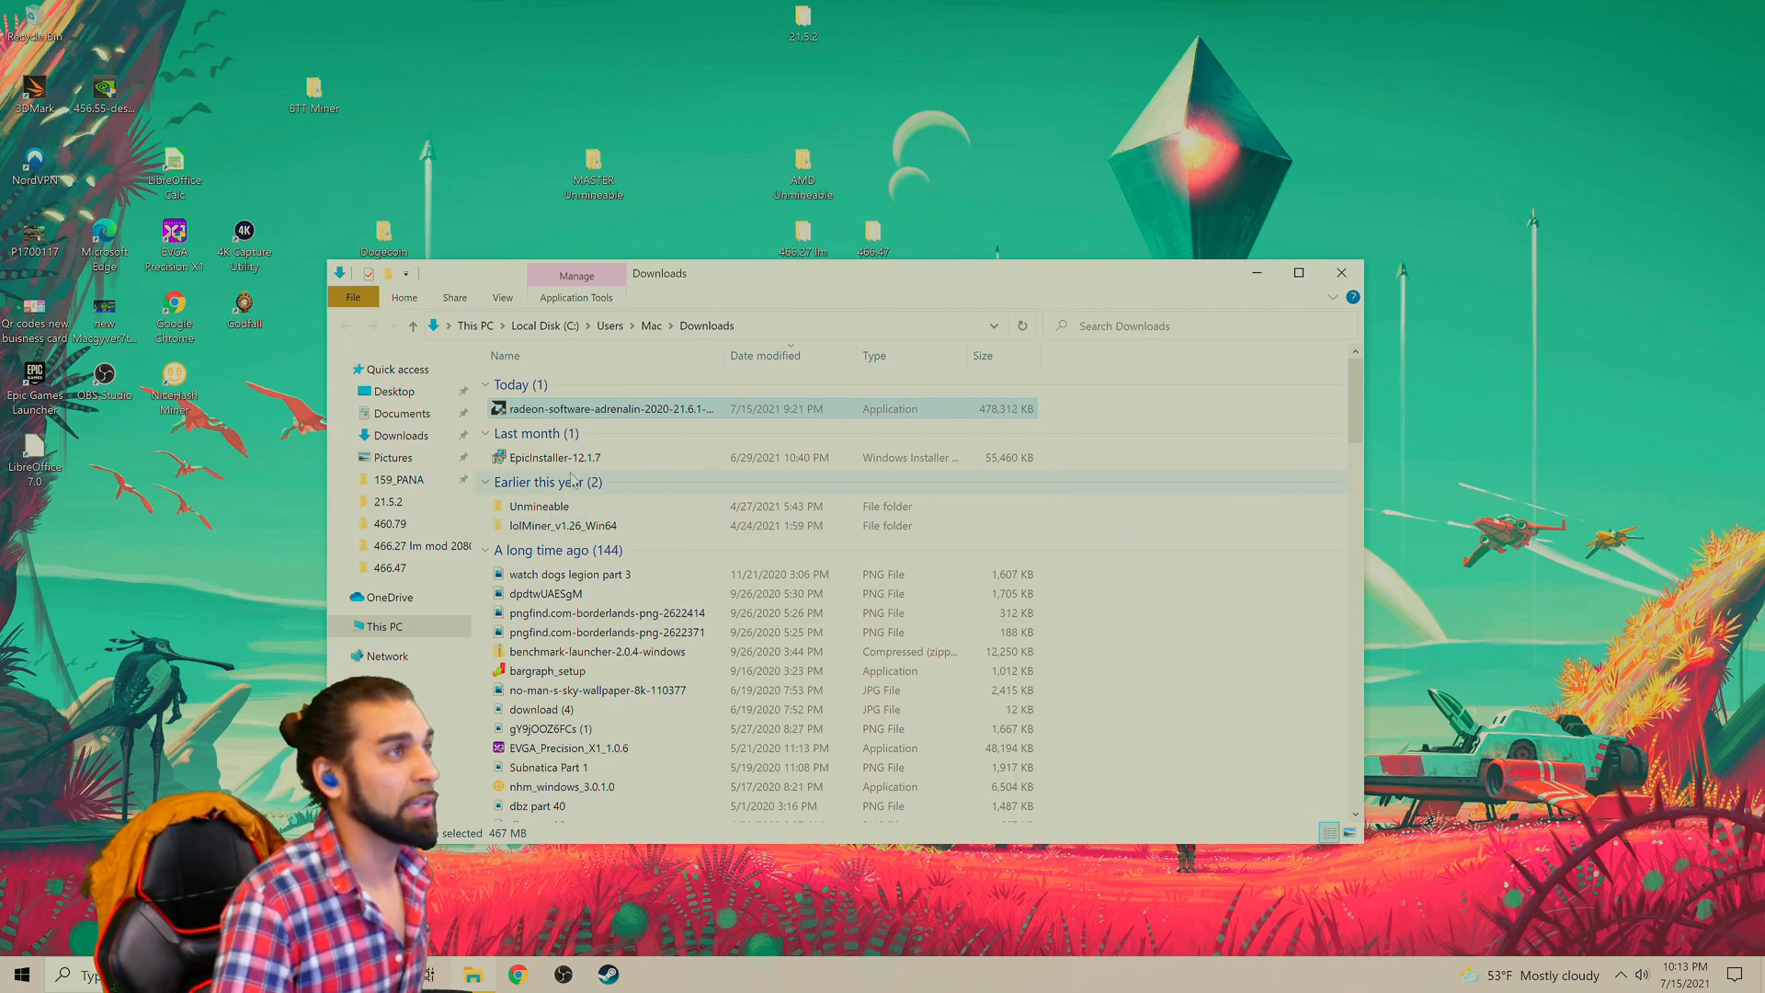
mouse_move(604, 409)
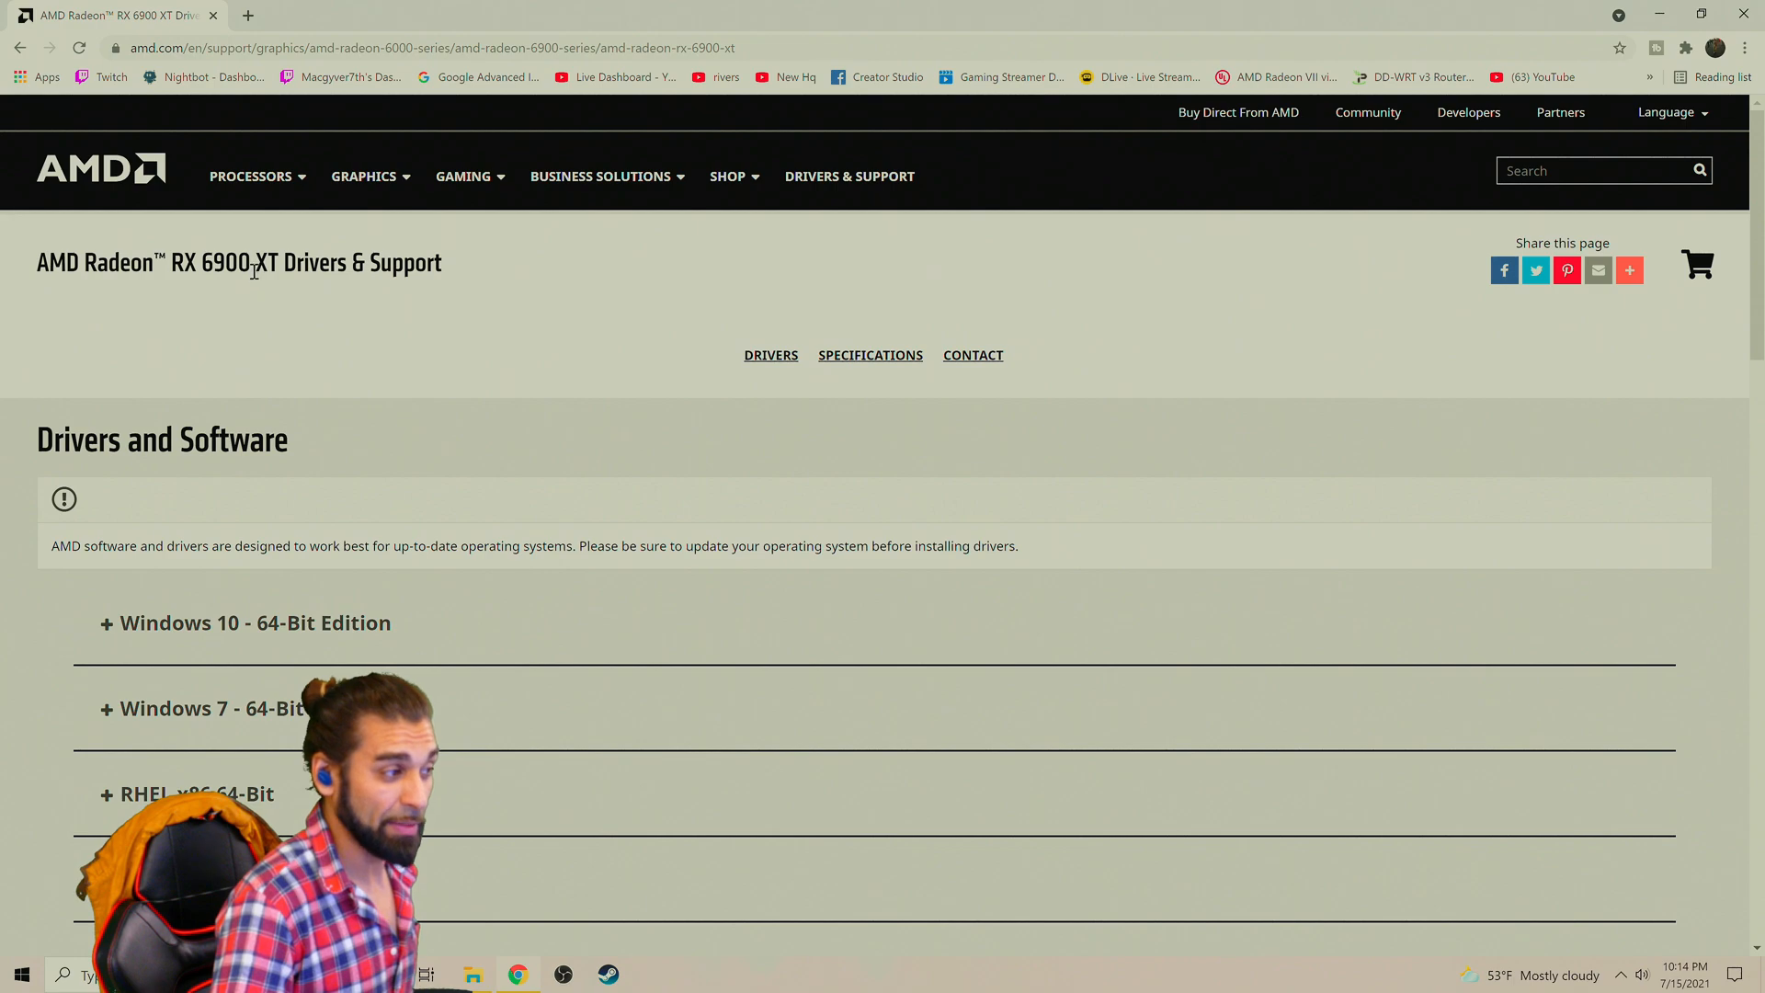
Scroll the RX 6900 XT support page down to the Windows 10 64-Bit Adrenalin 21.7.1 downloads
scroll("down", 3)
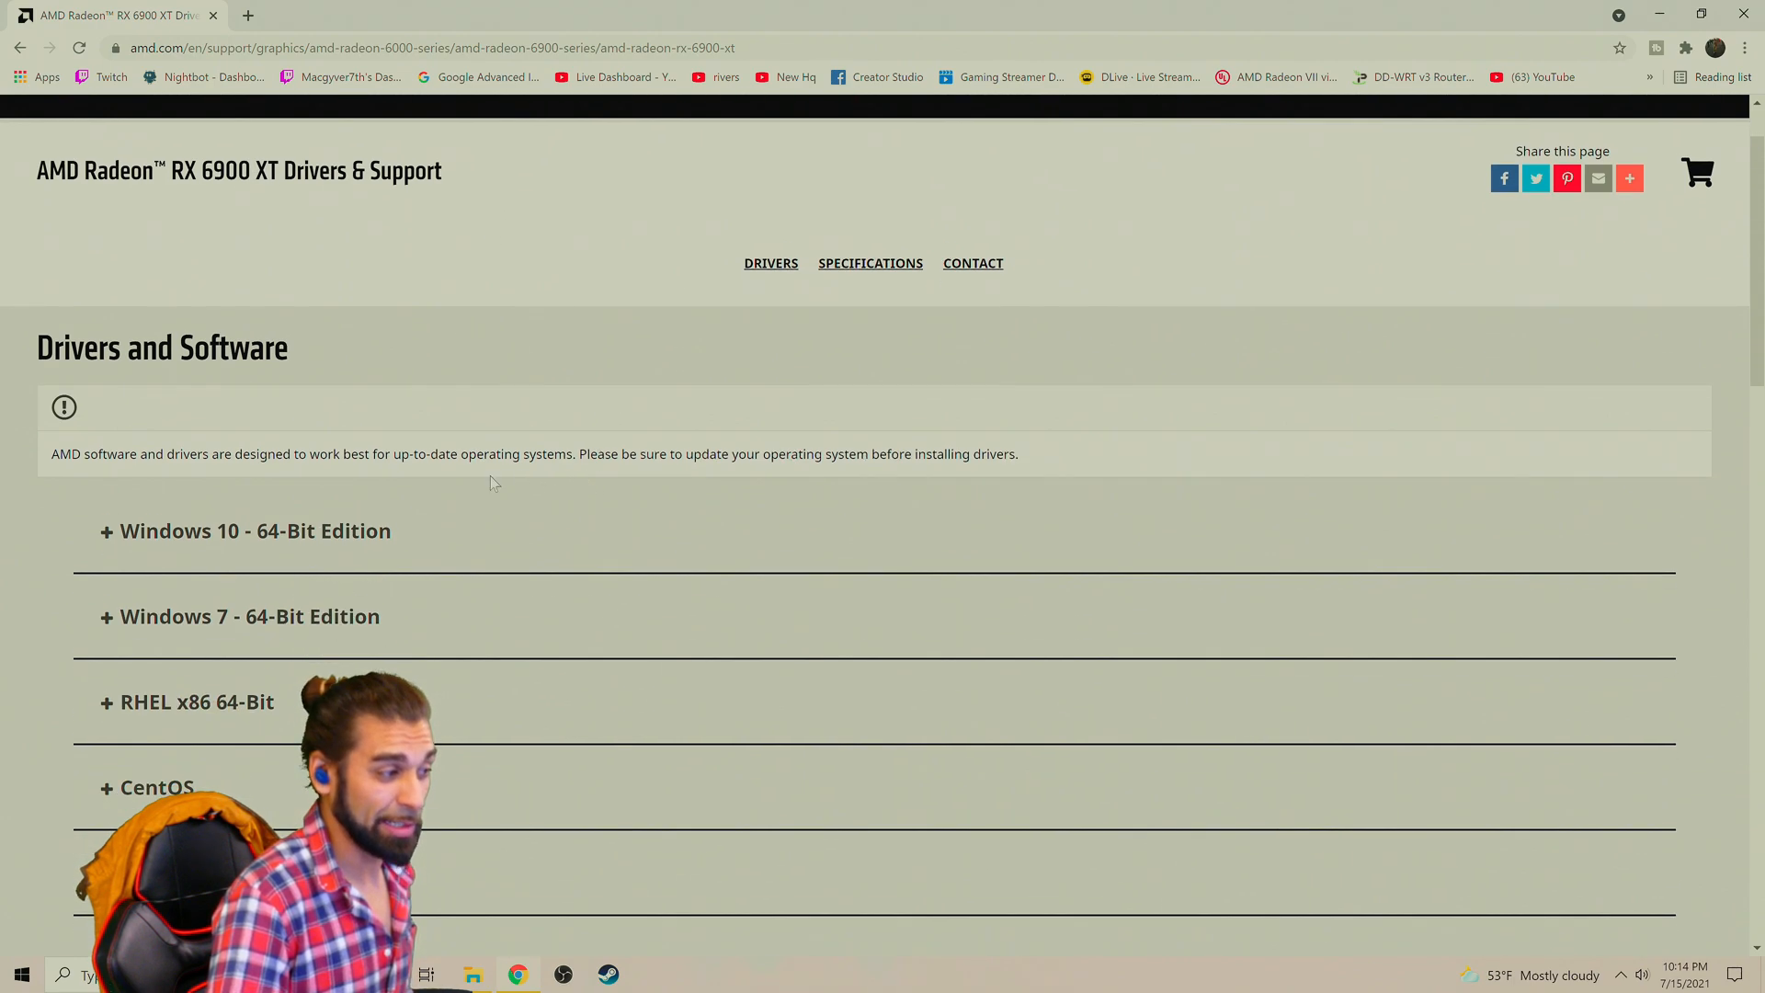
mouse_move(483, 513)
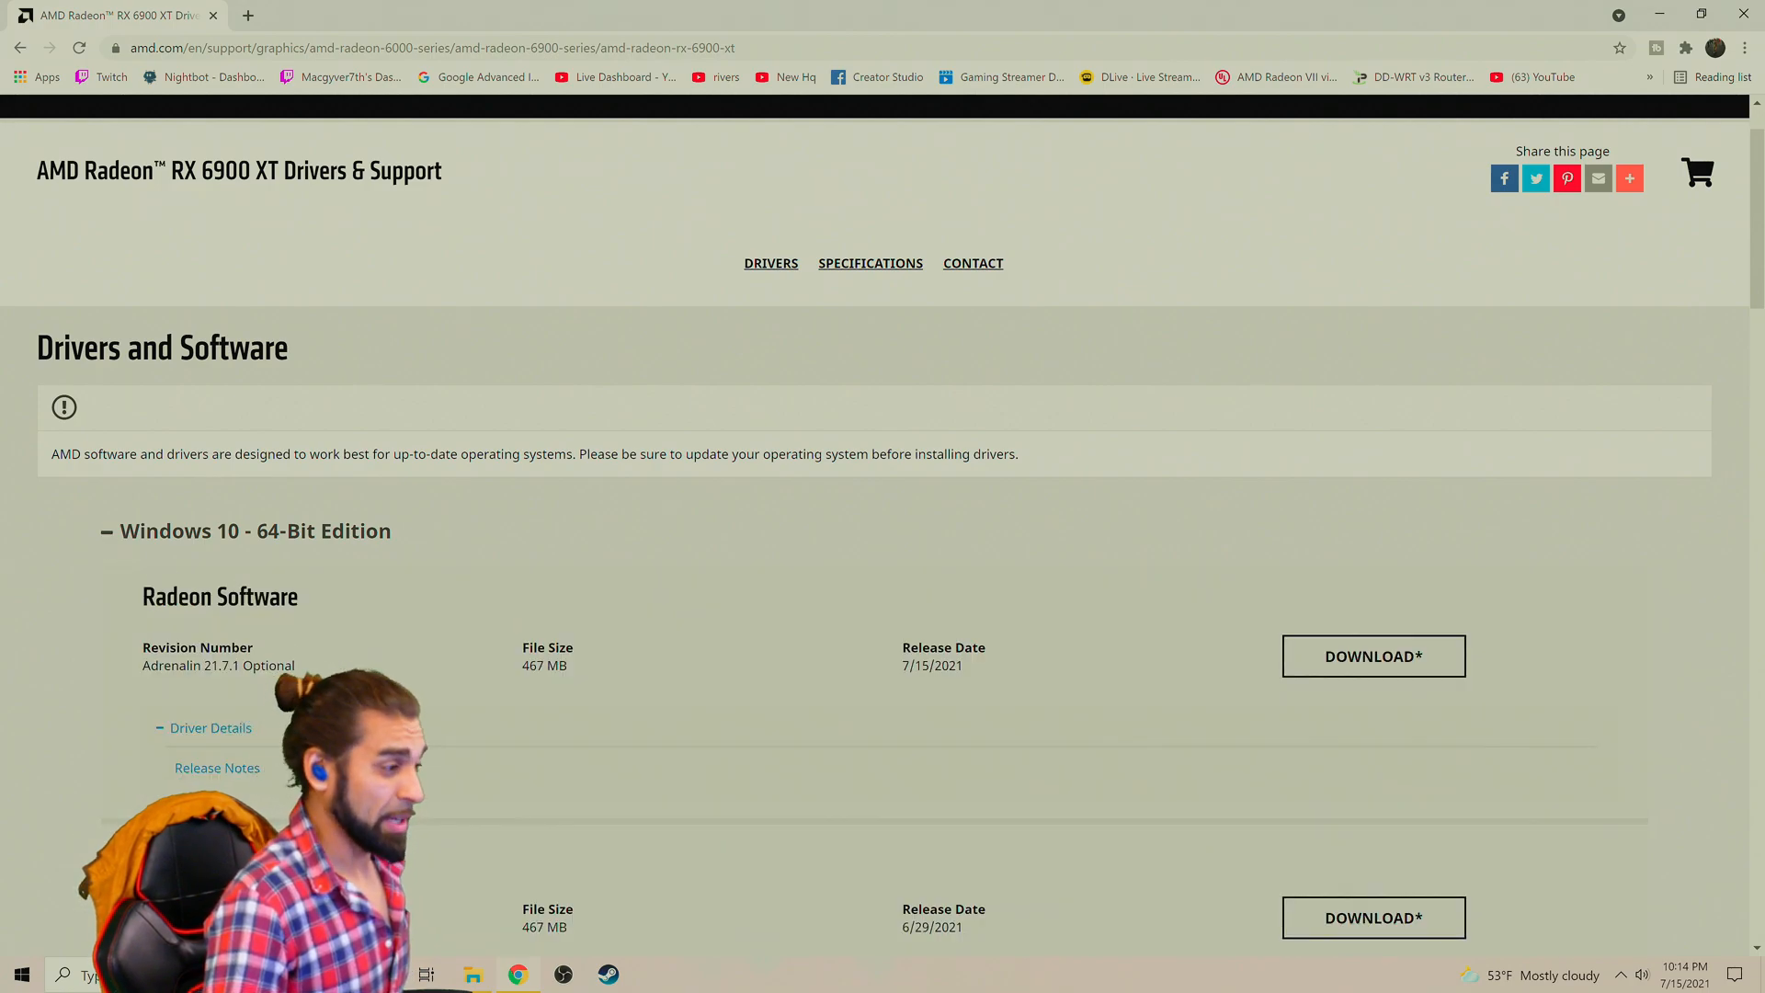
scroll("down", 3)
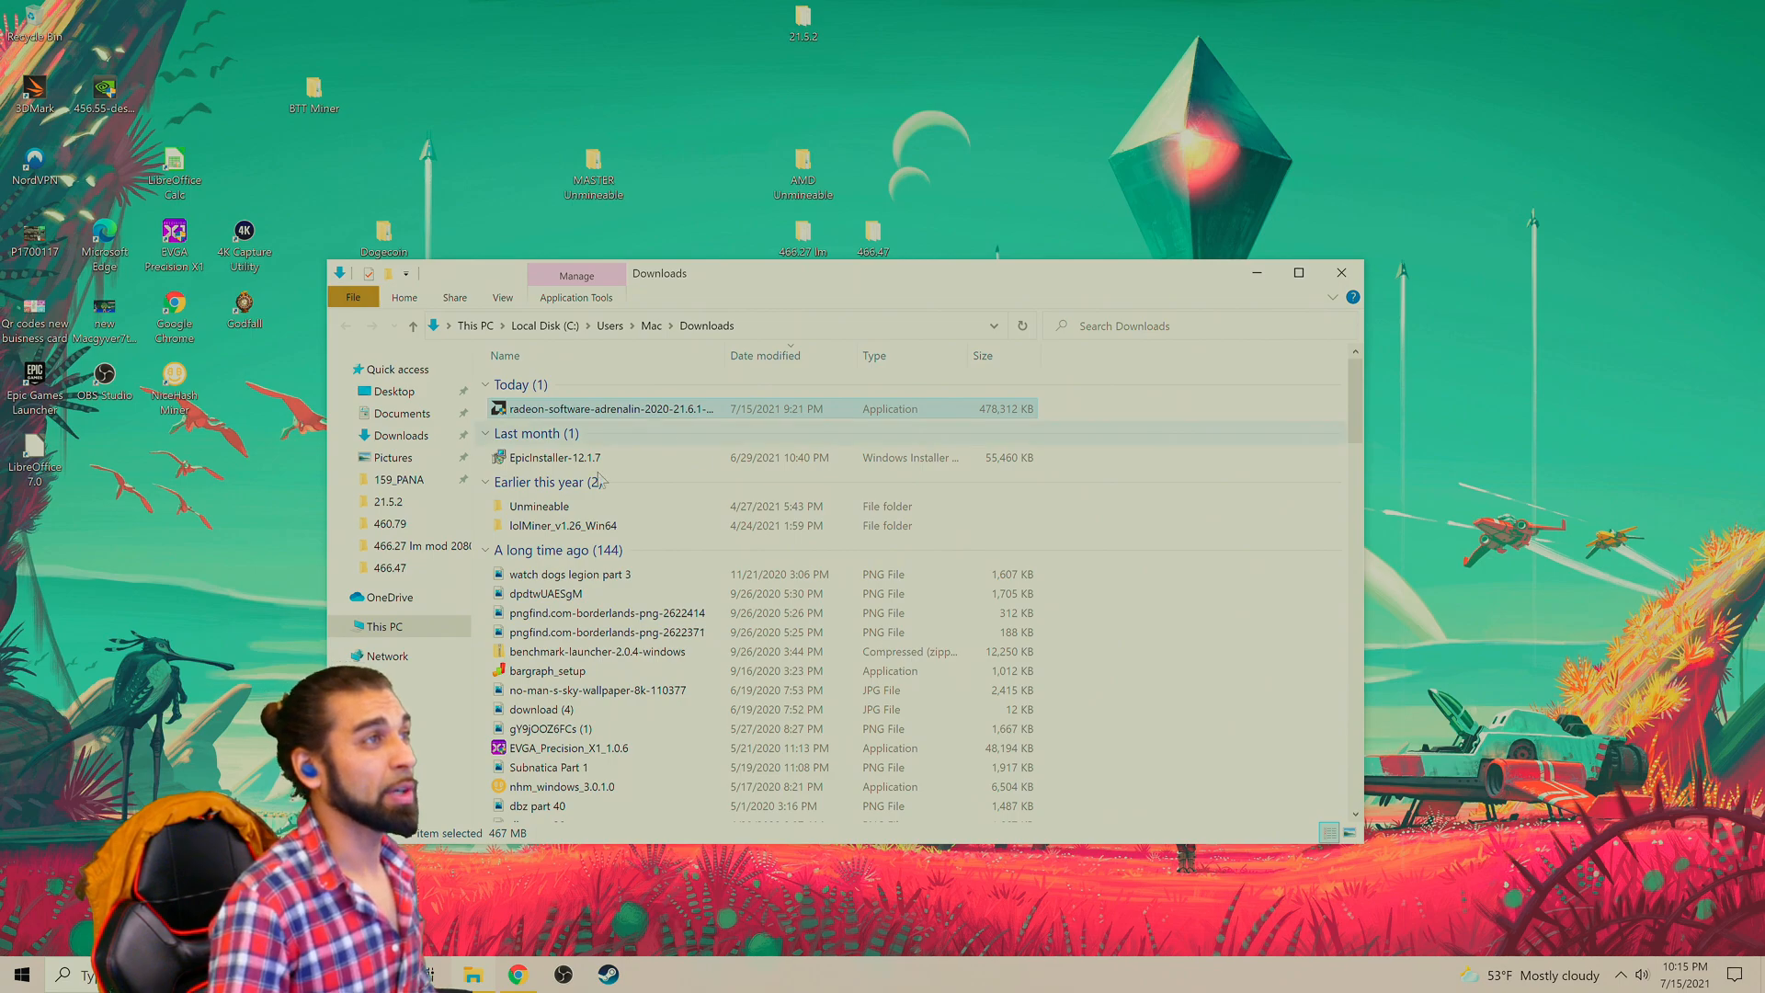
Launch the downloaded radeon-software-adrenalin installer from Downloads, raising the UAC prompt
right_click(603, 408)
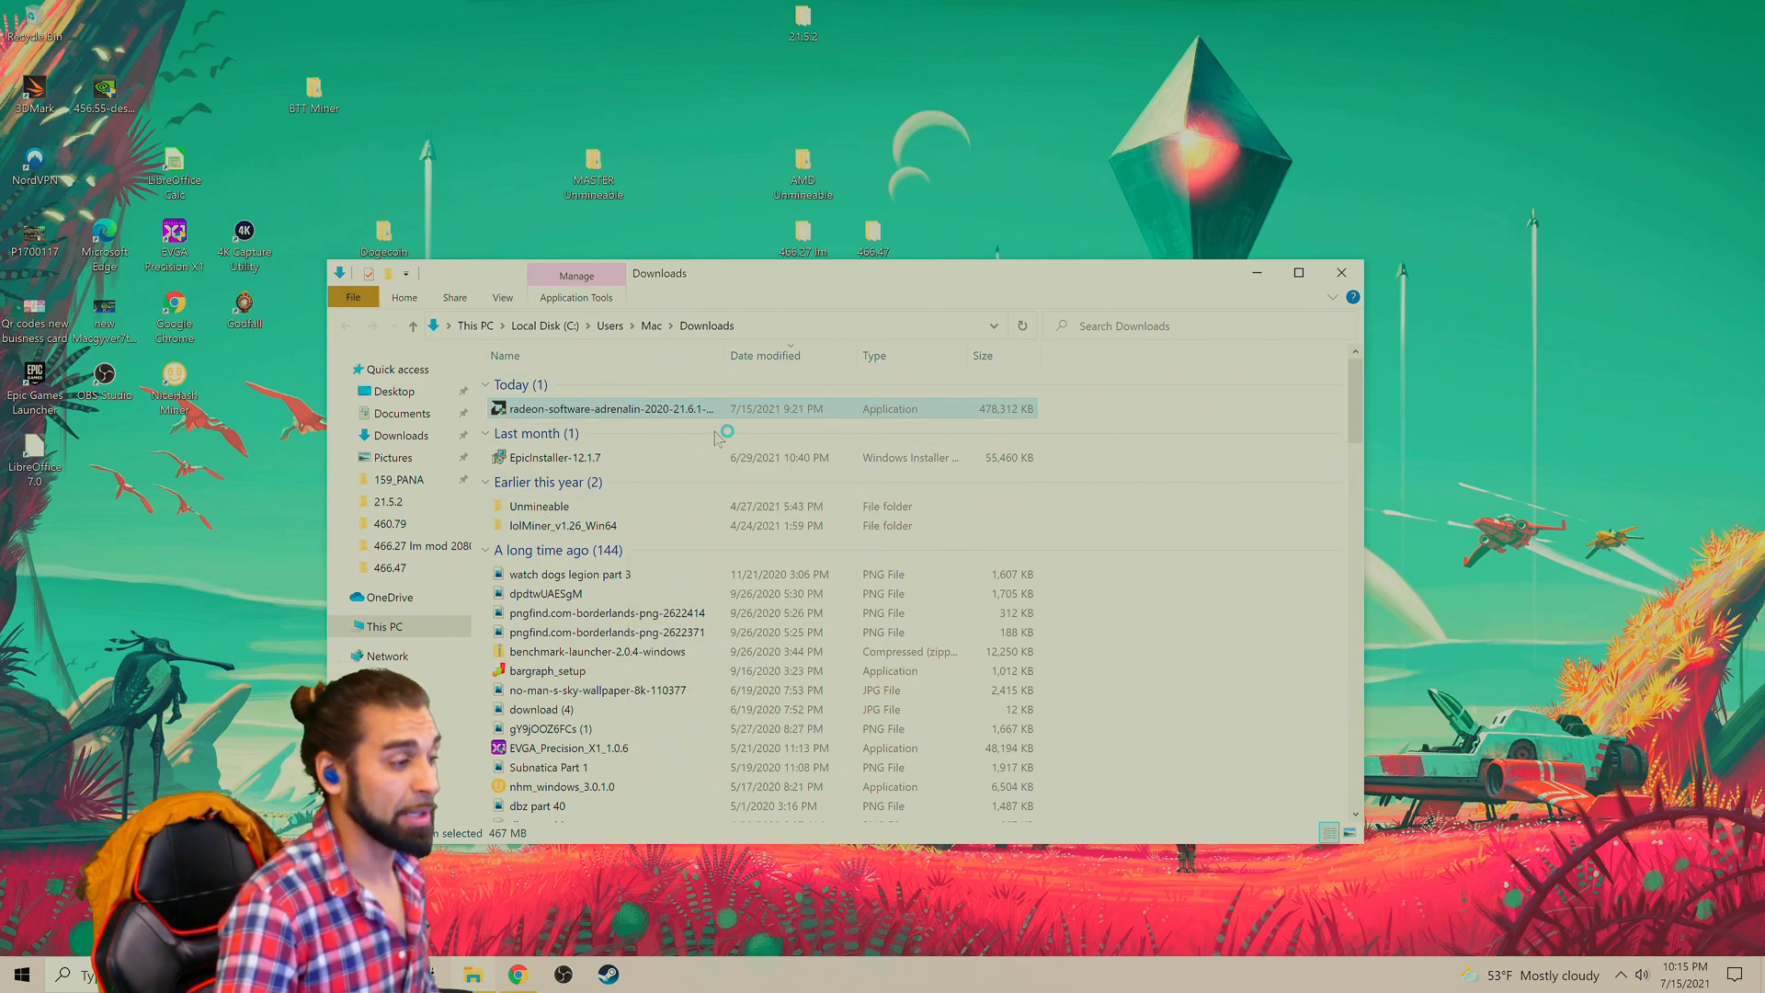
double_click(603, 408)
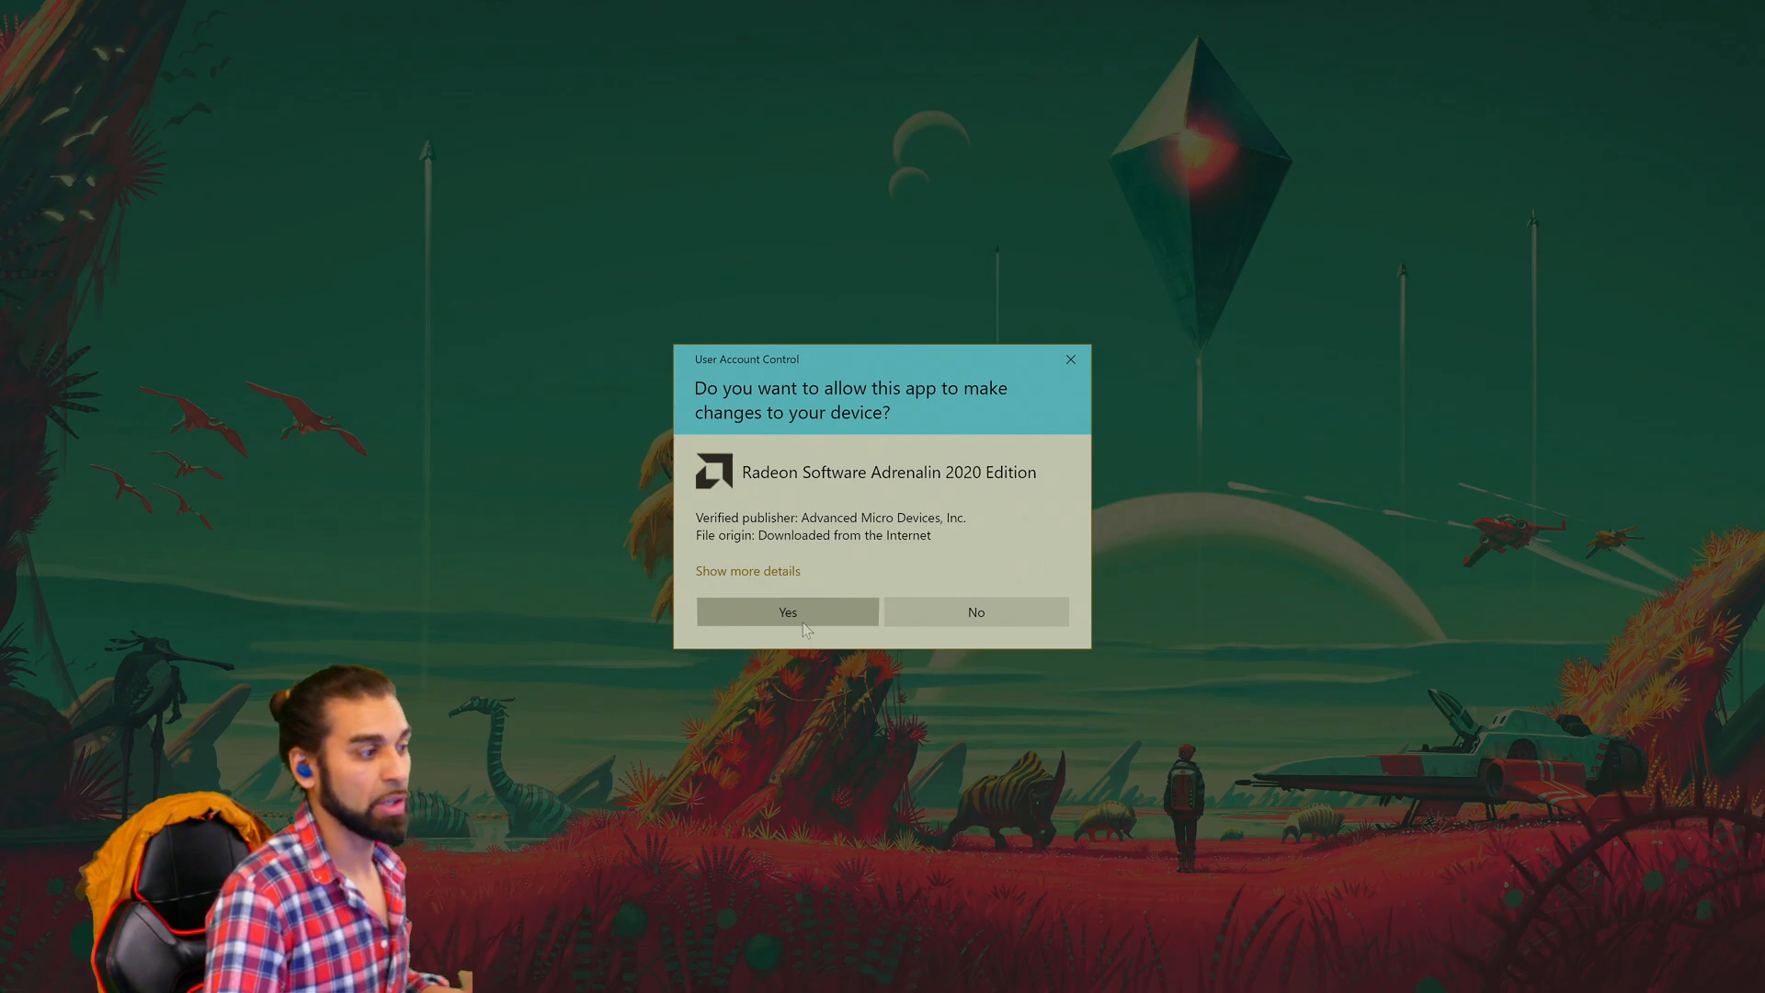
Accept the UAC prompt so the Radeon Software Adrenalin 21.6.1 setup window appears
left_click(787, 610)
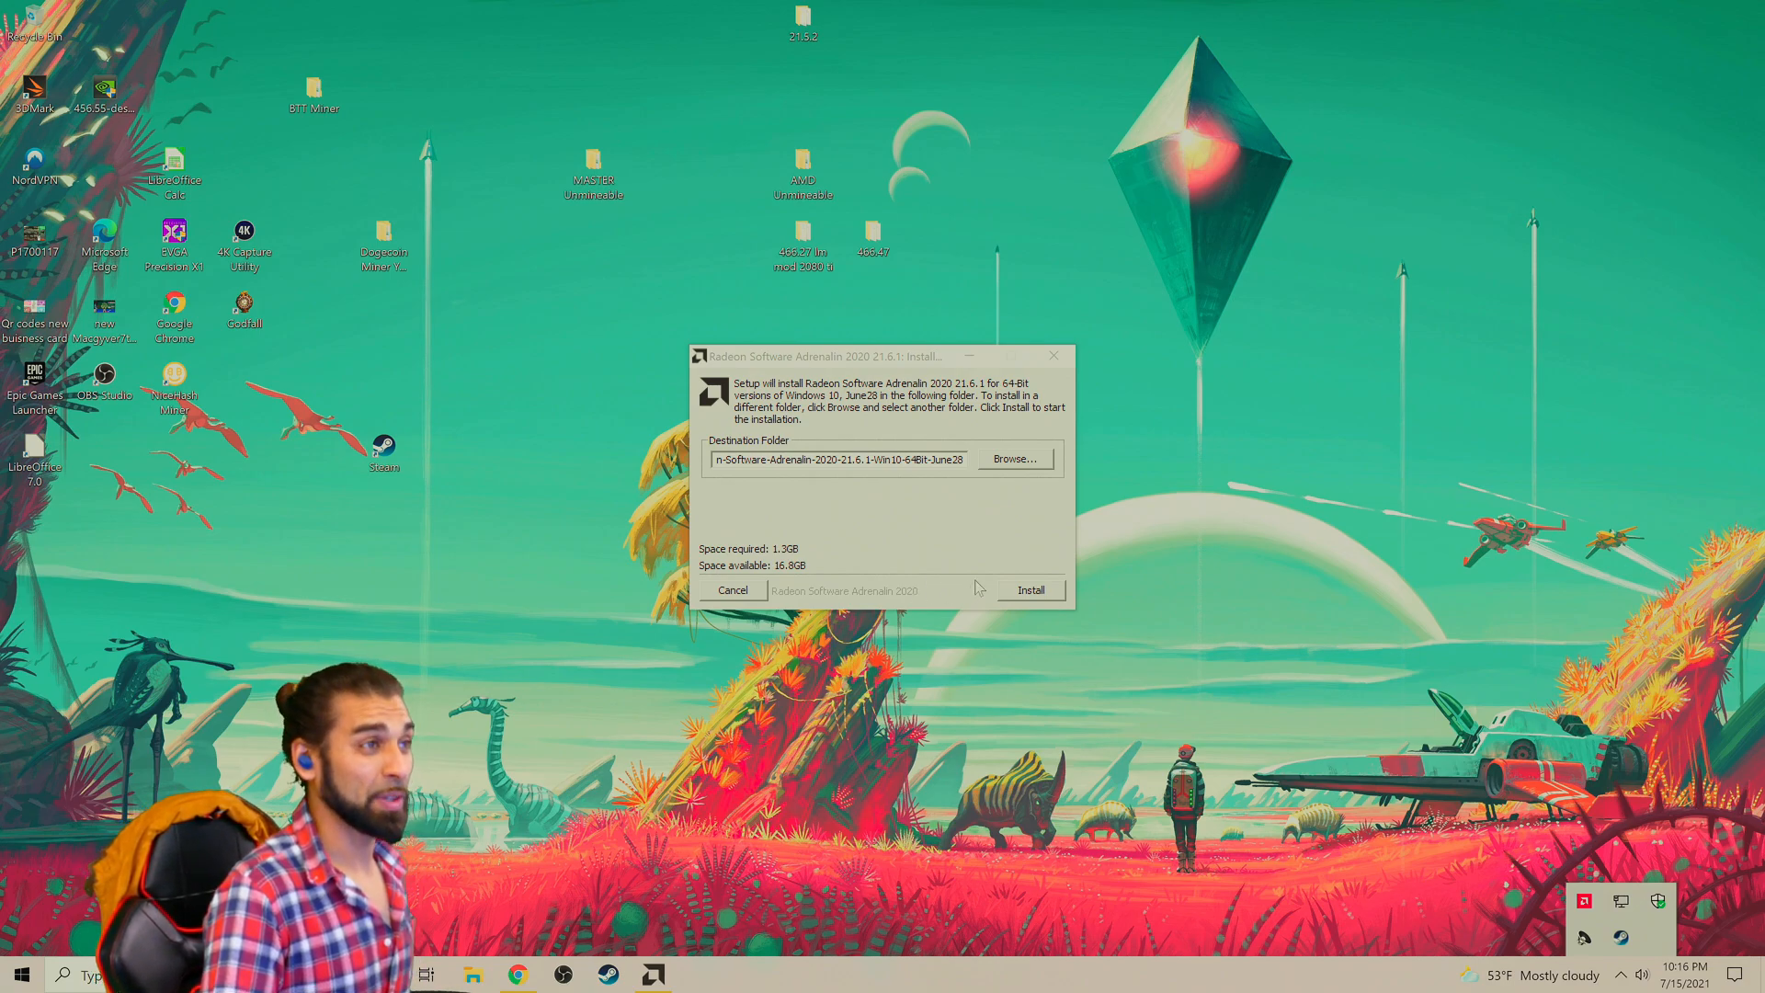
Extract the installer files to the destination folder with the detailed log shown until the AMD installer launches
left_click(1028, 588)
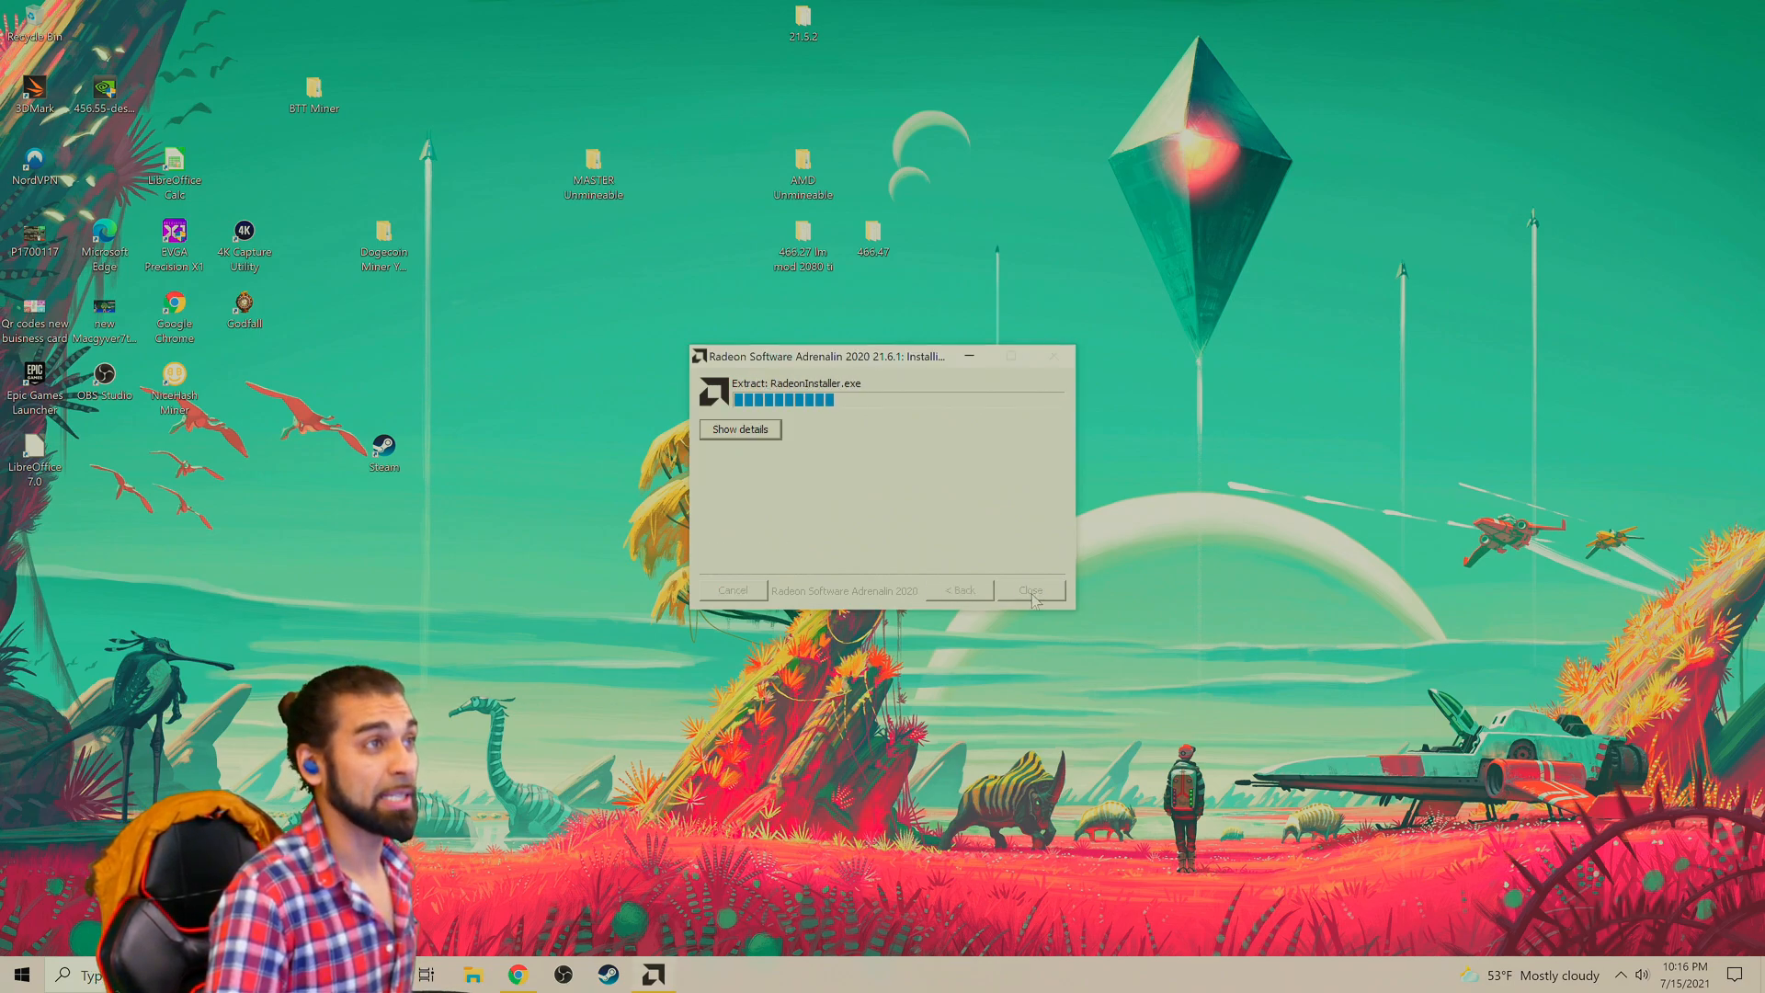
left_click(739, 428)
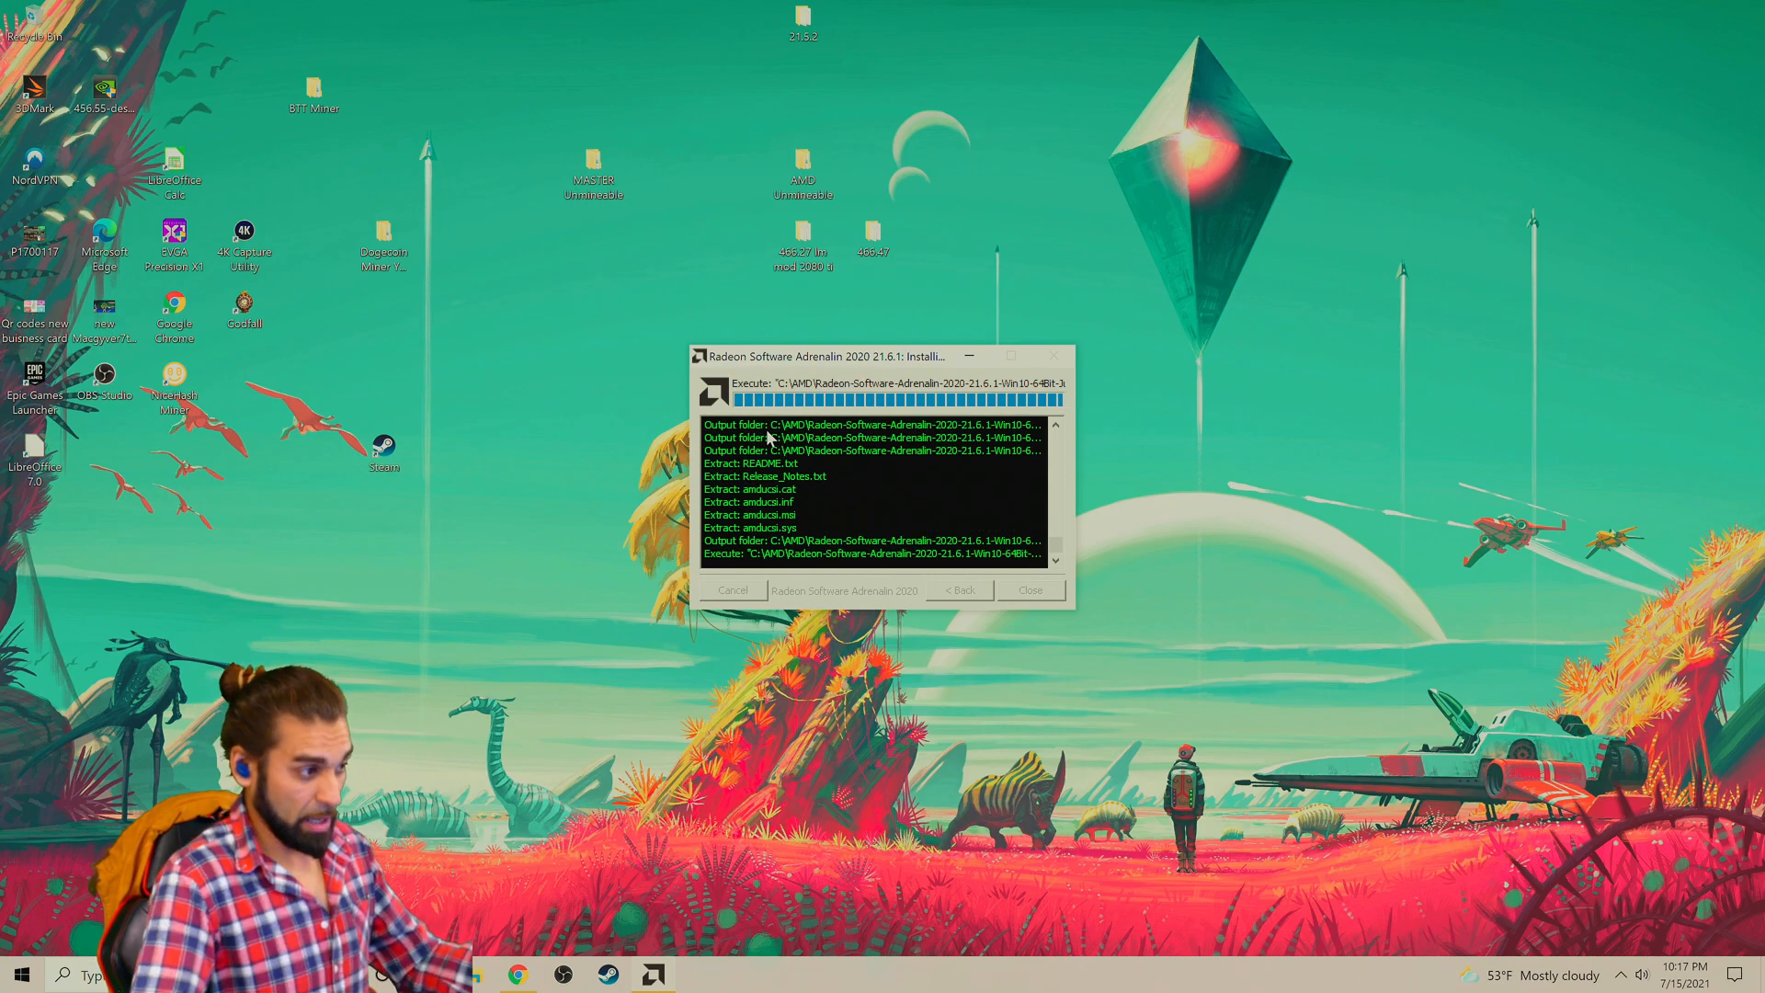
left_click(1027, 588)
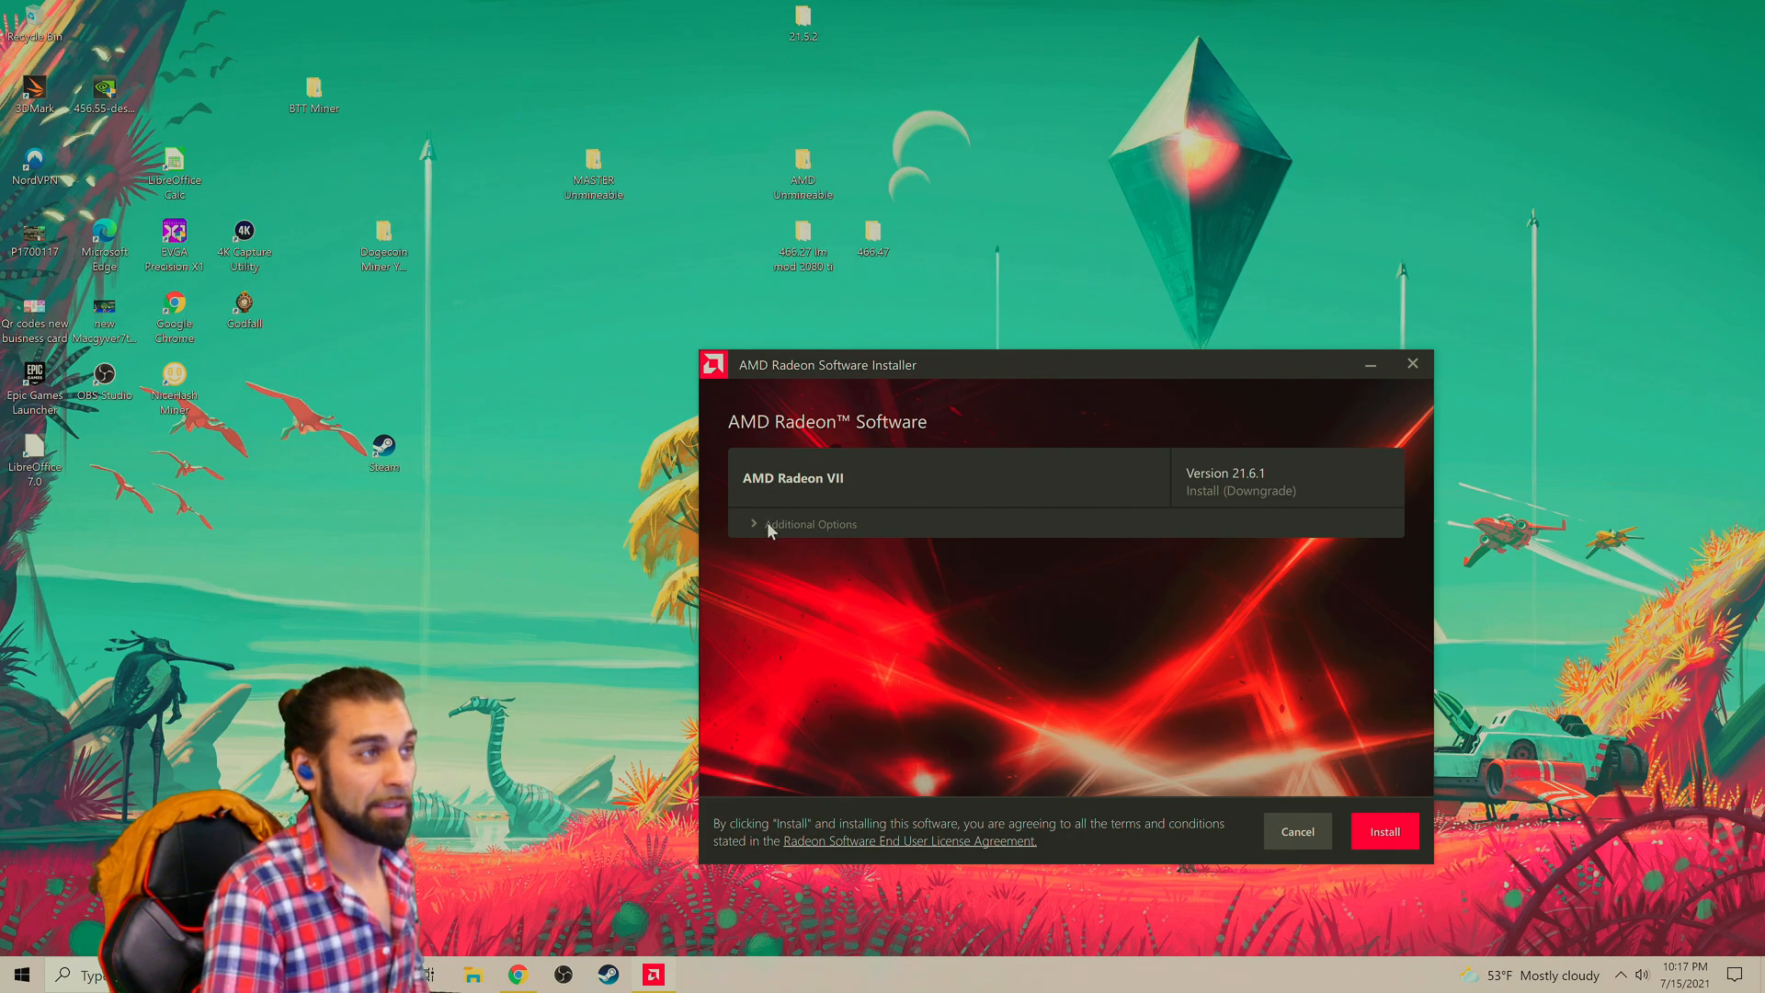
Expand Additional Options and show the install type list with Full, Minimal and Driver Only
left_click(803, 524)
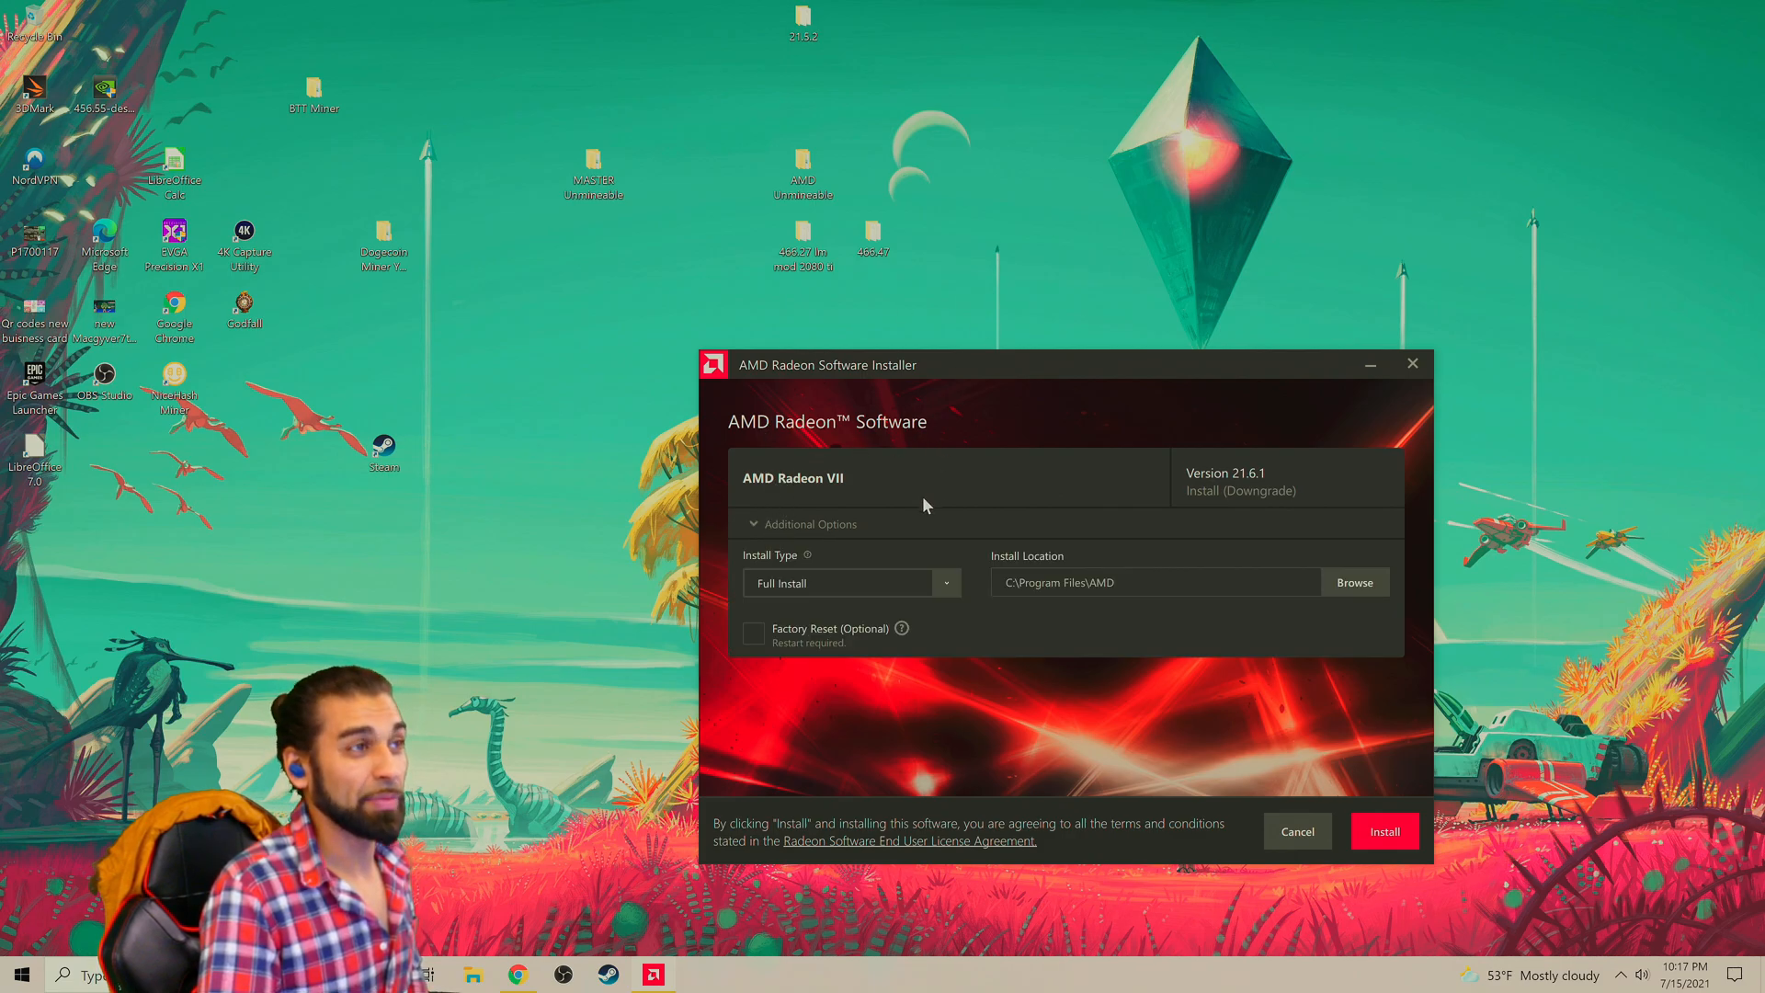
mouse_move(1226, 489)
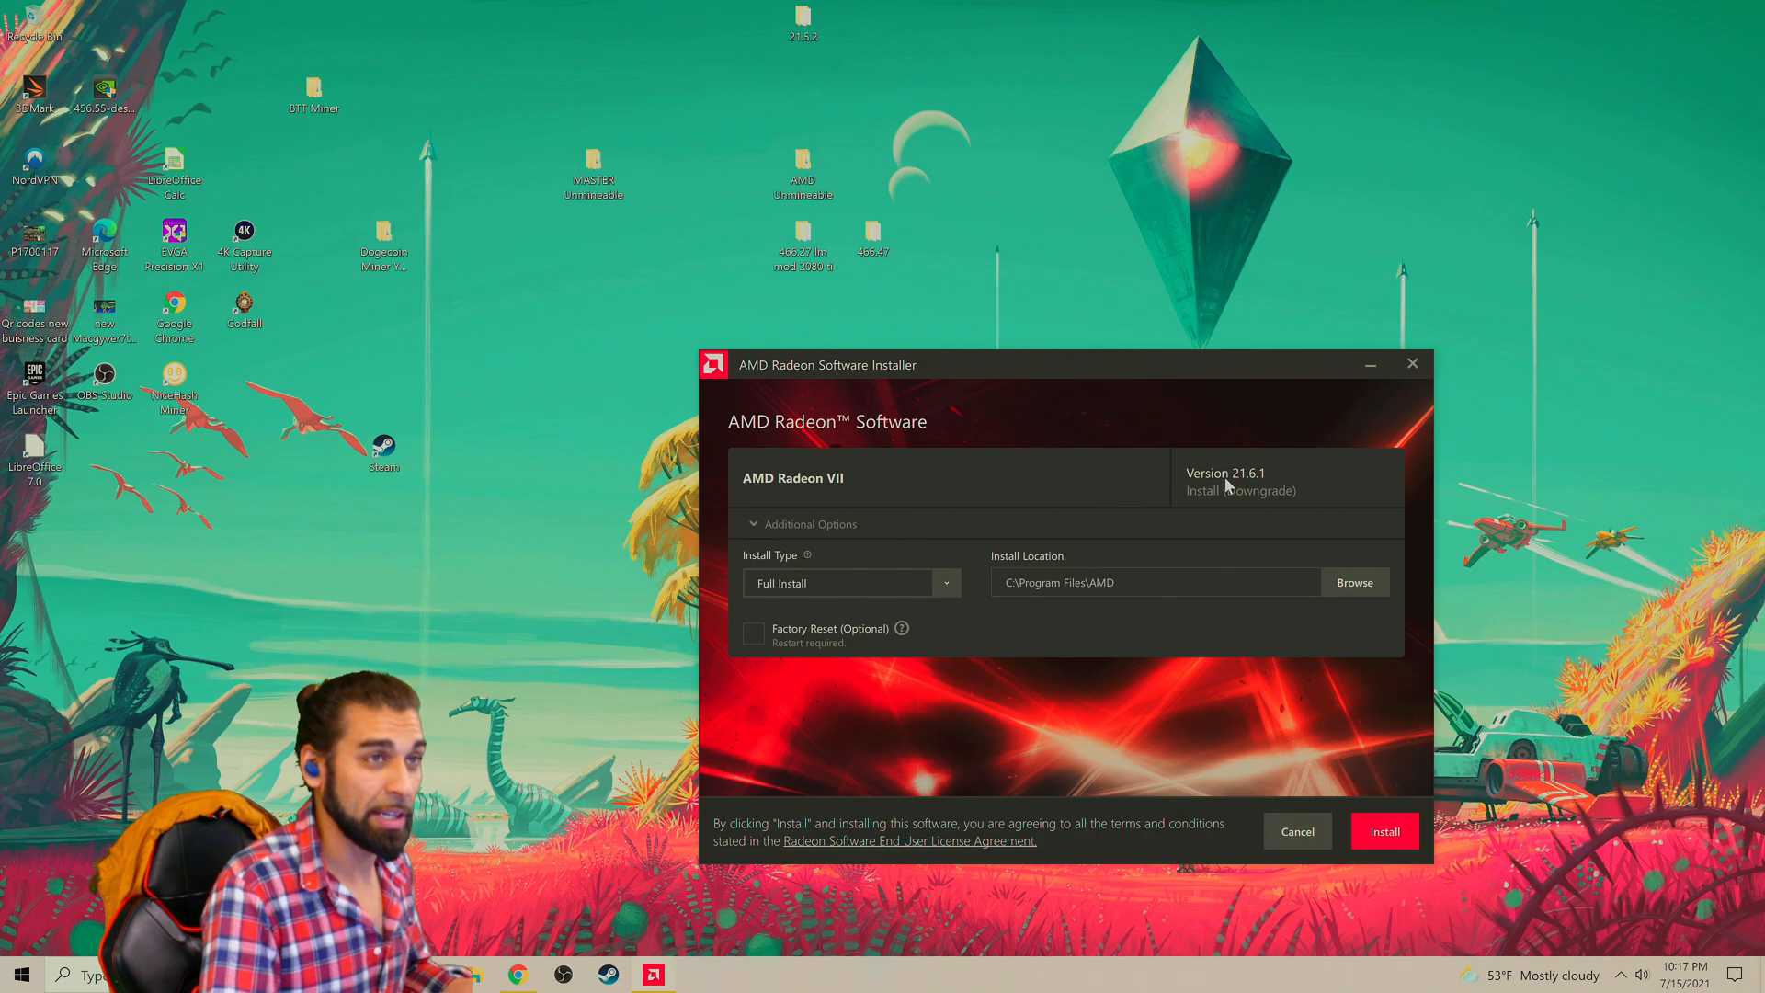
mouse_move(1237, 495)
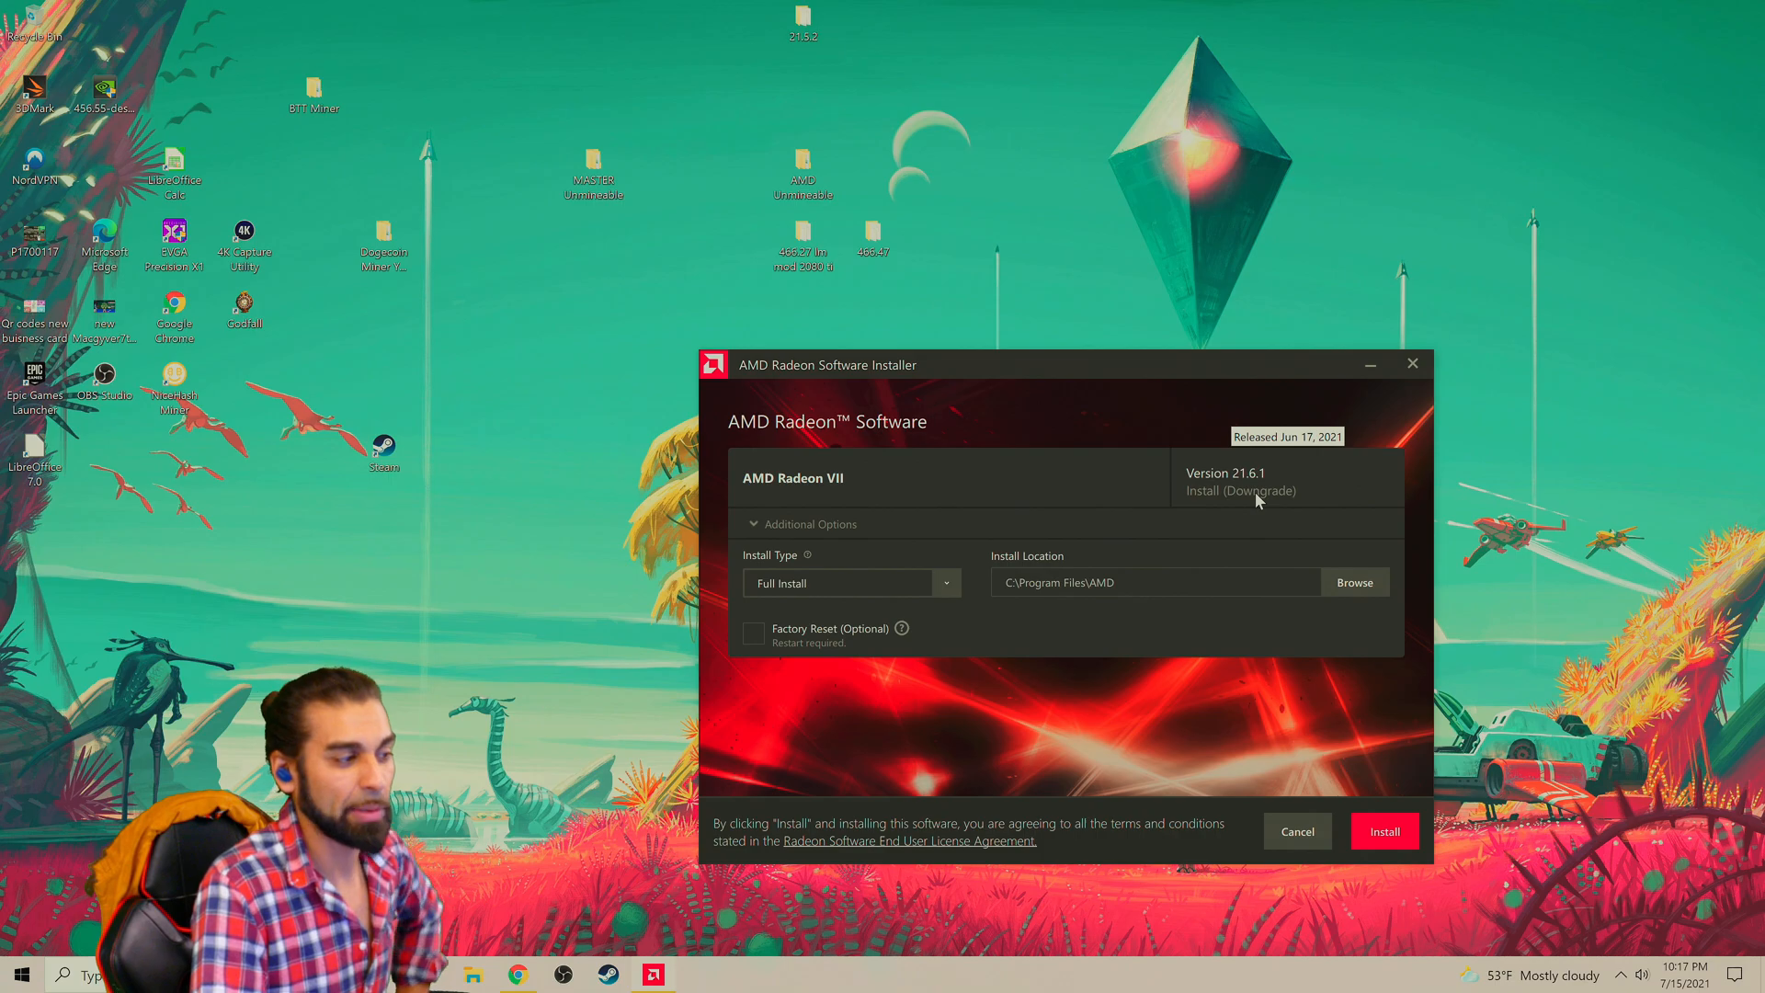
mouse_move(1261, 500)
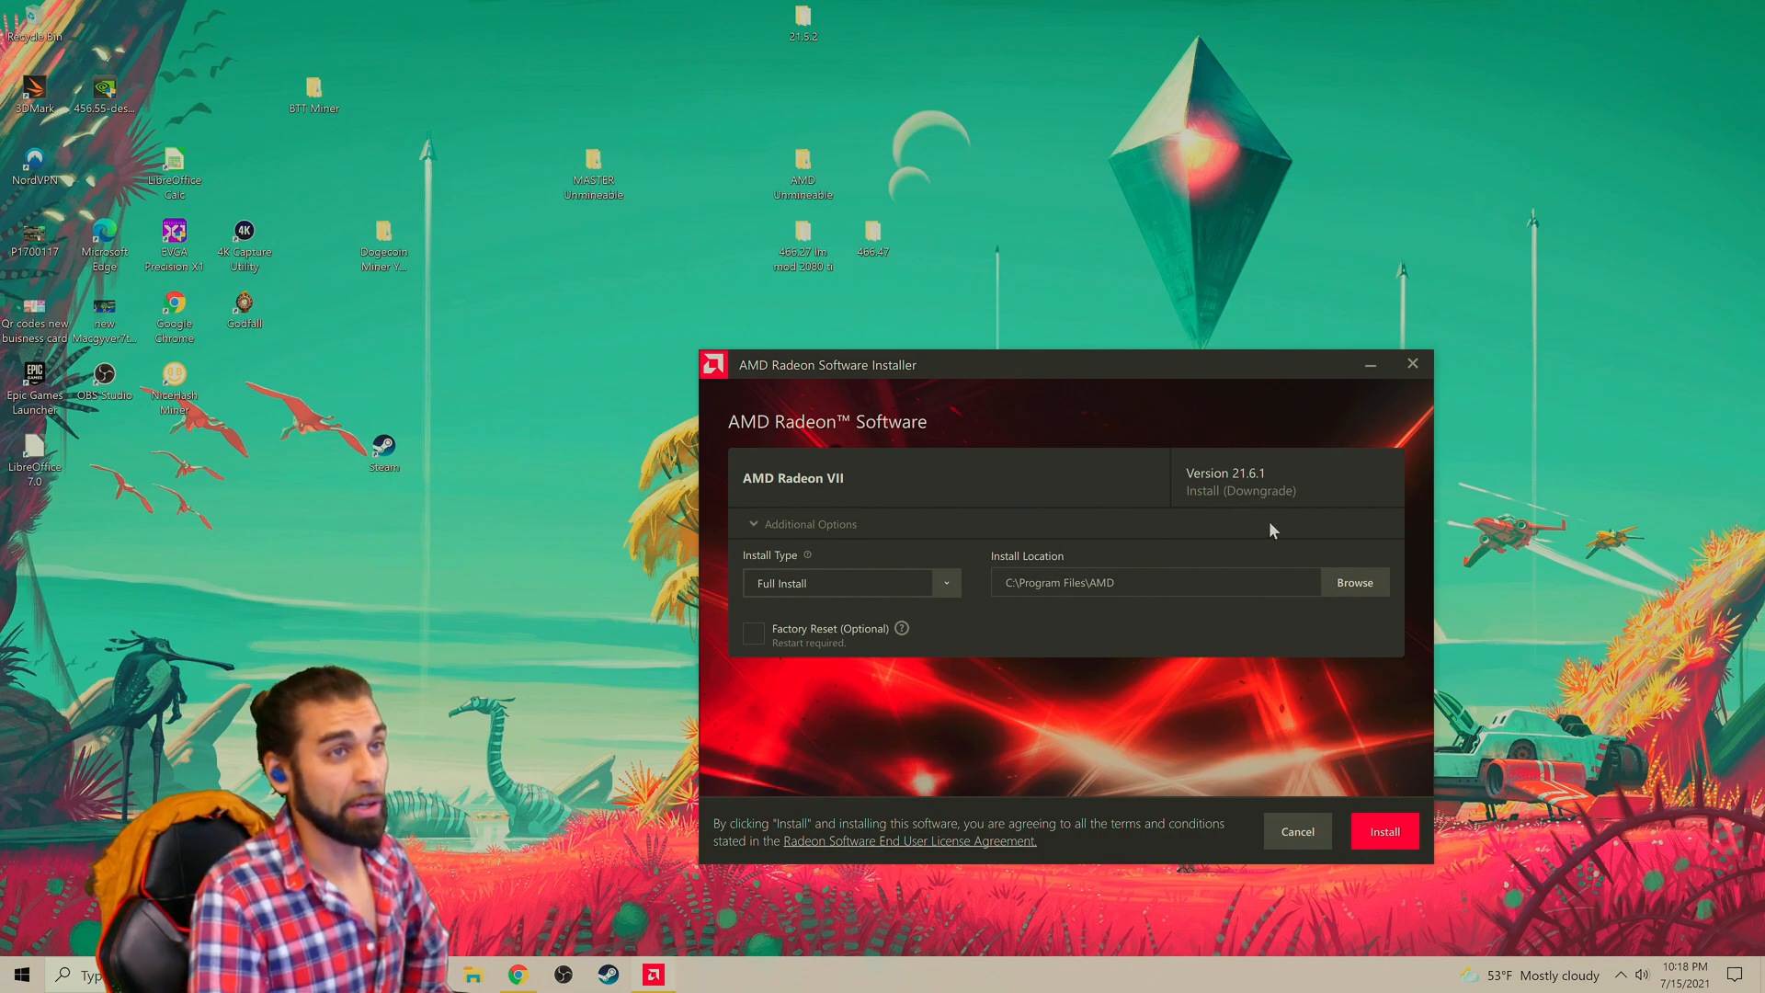
mouse_move(1245, 649)
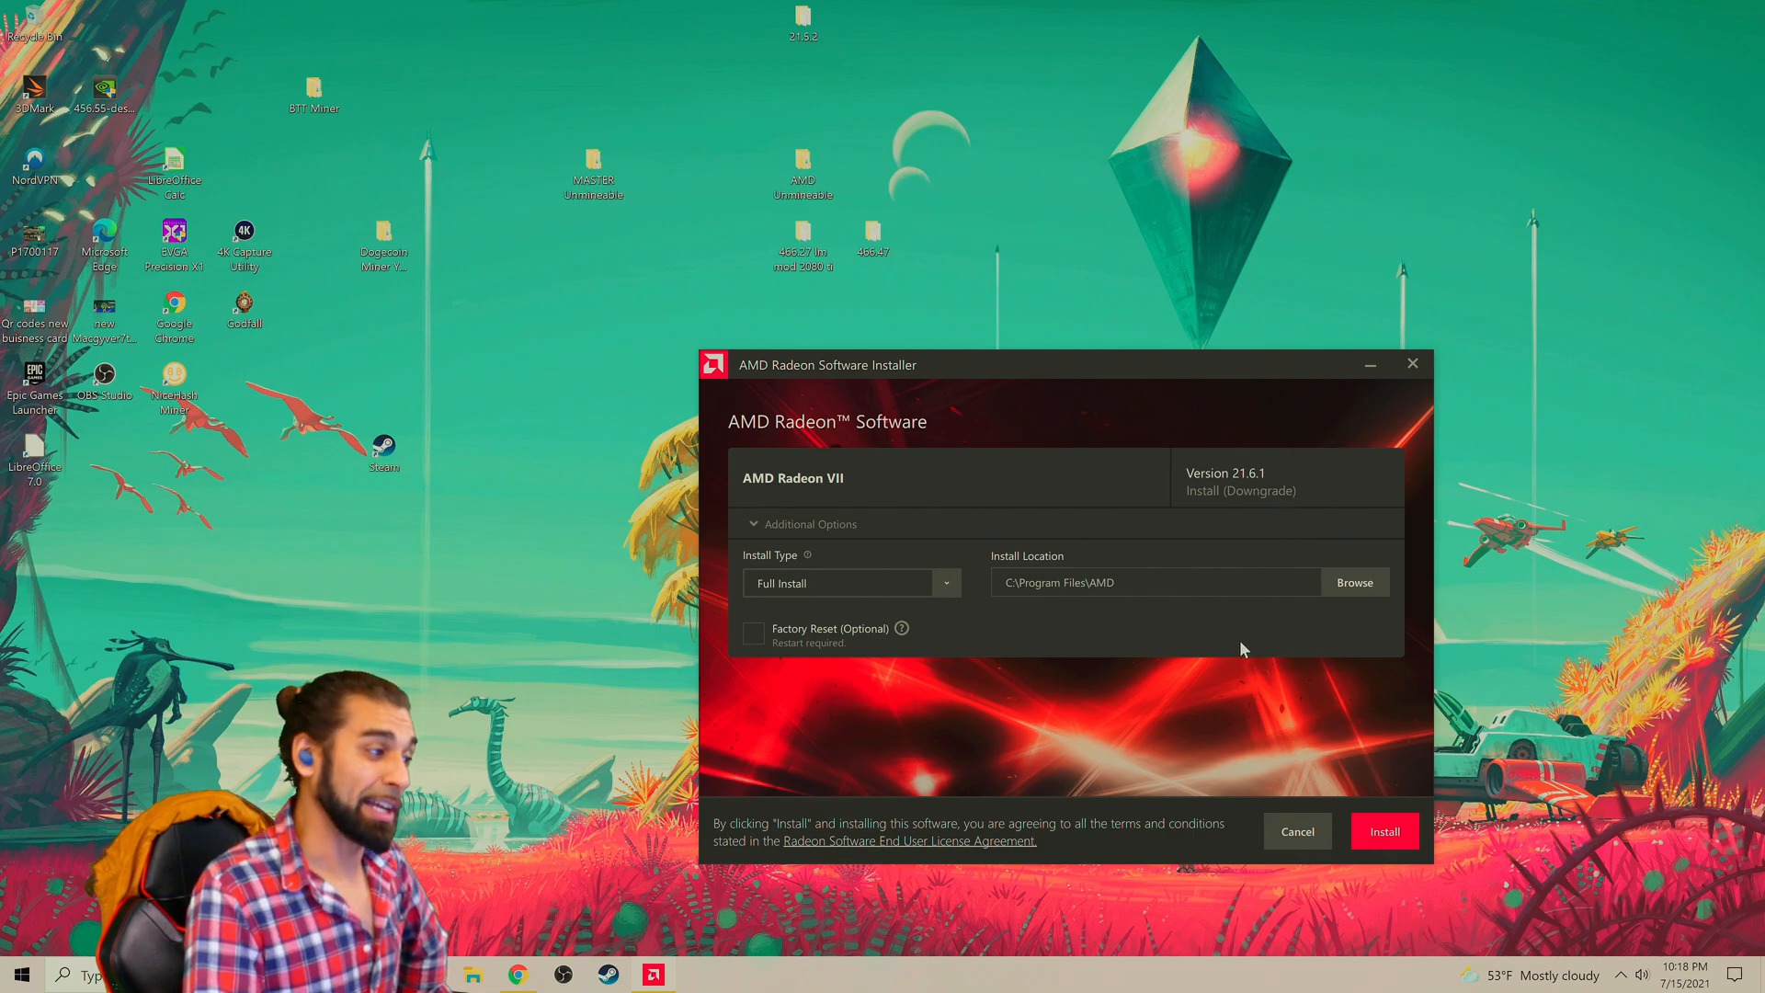
mouse_move(1057, 640)
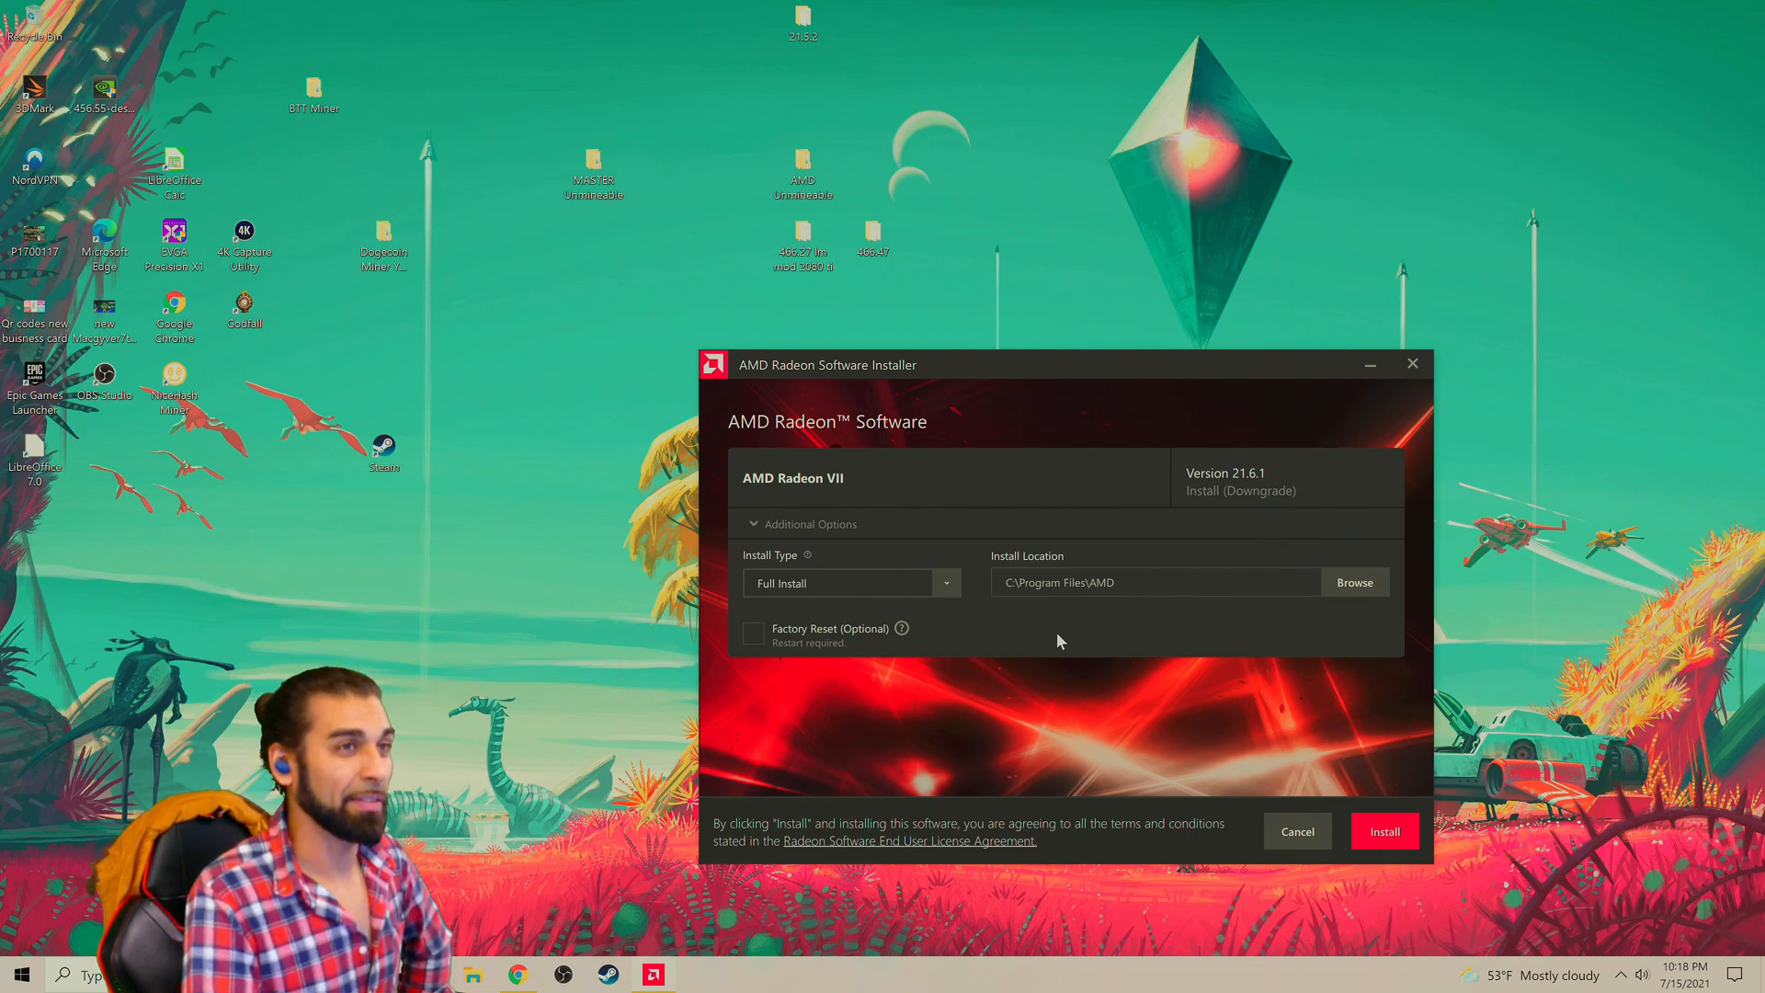
left_click(945, 583)
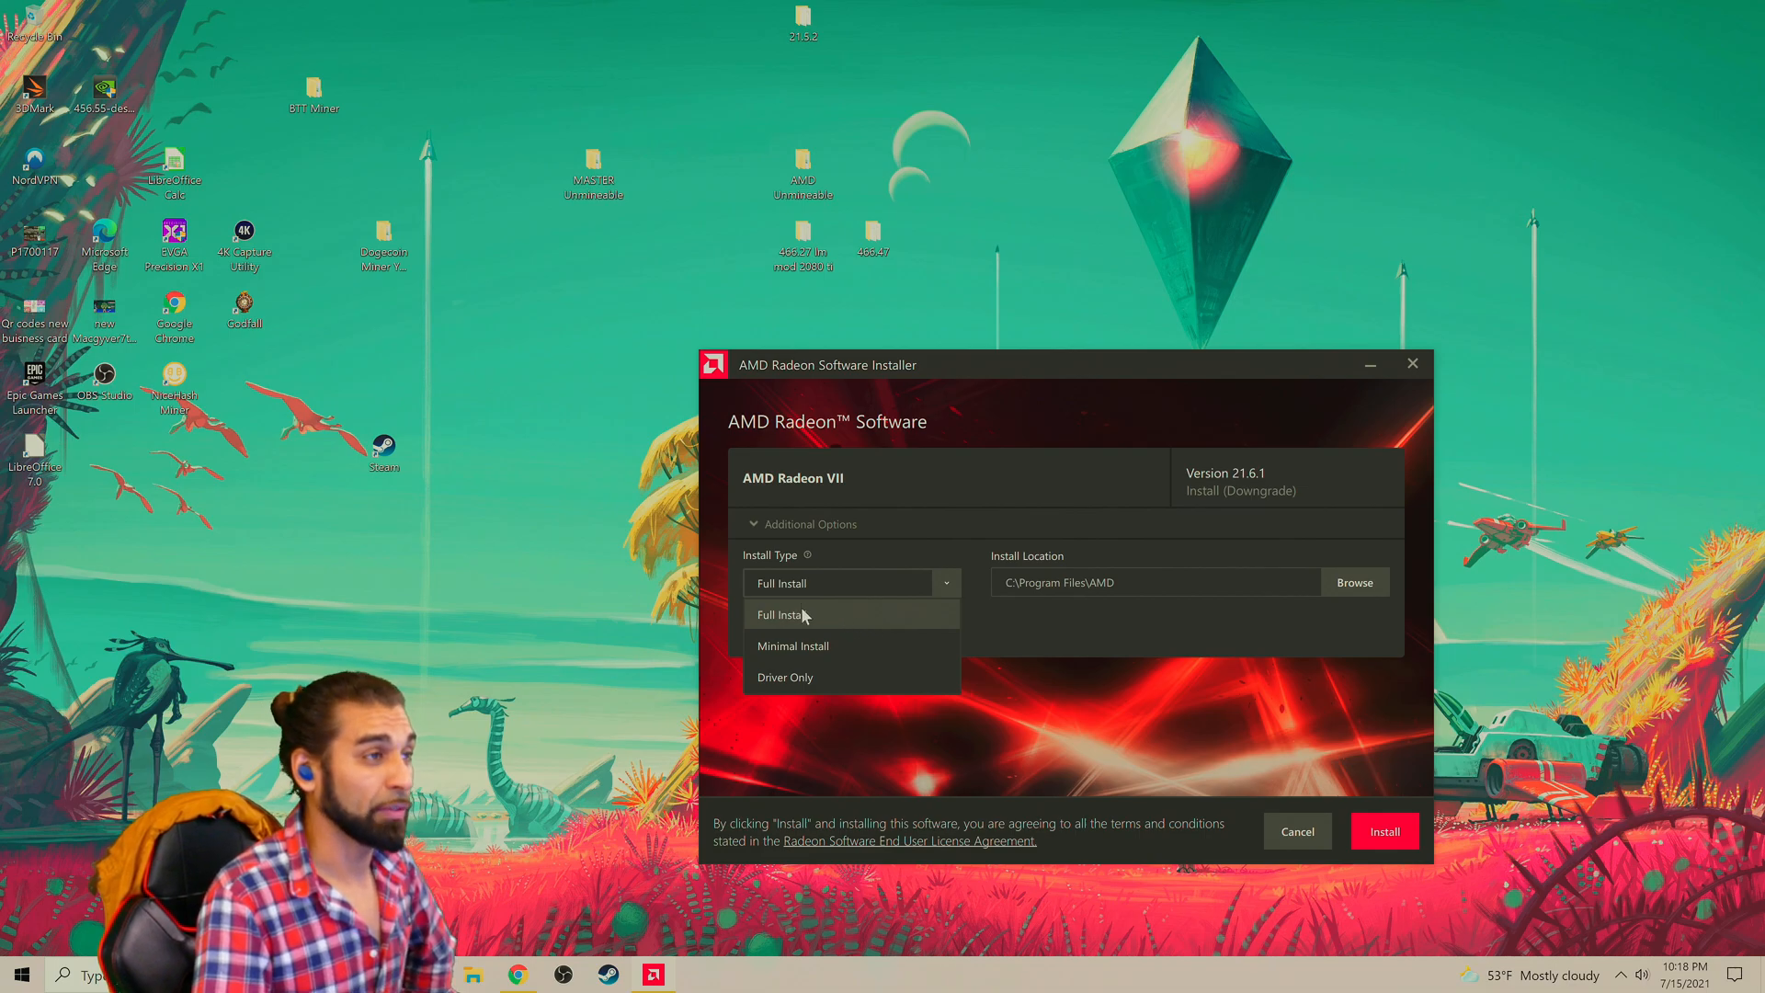
mouse_move(803, 677)
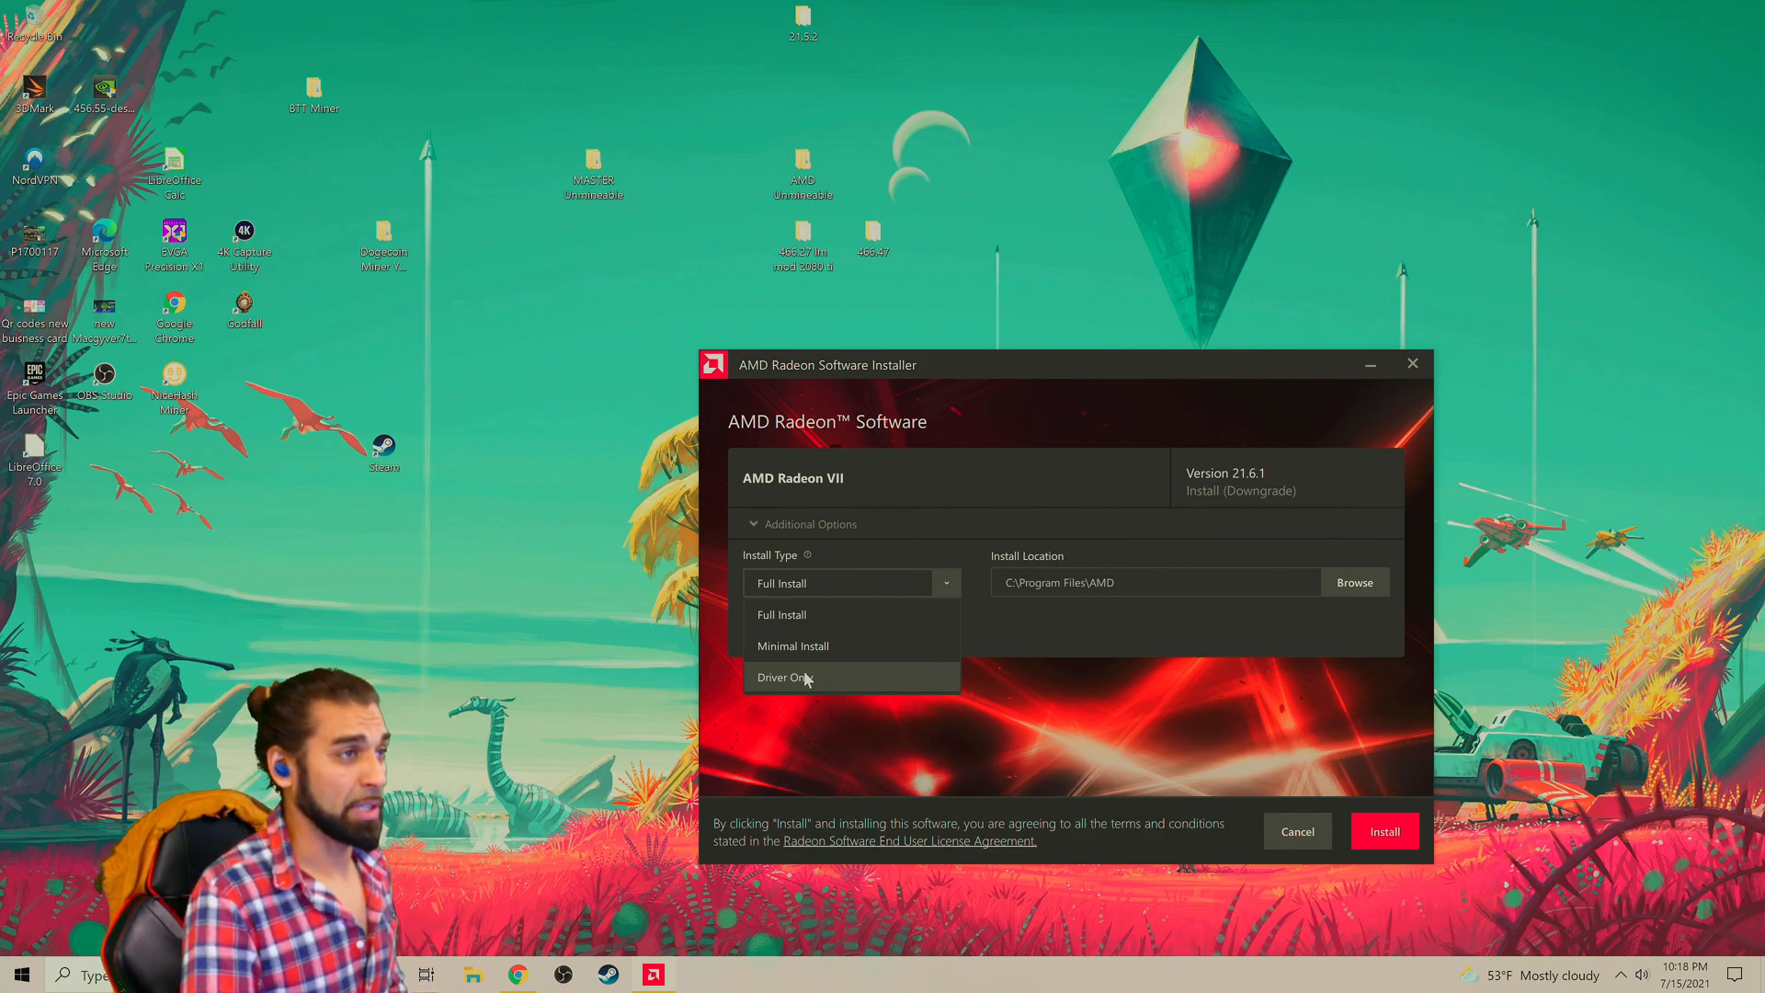
mouse_move(801, 646)
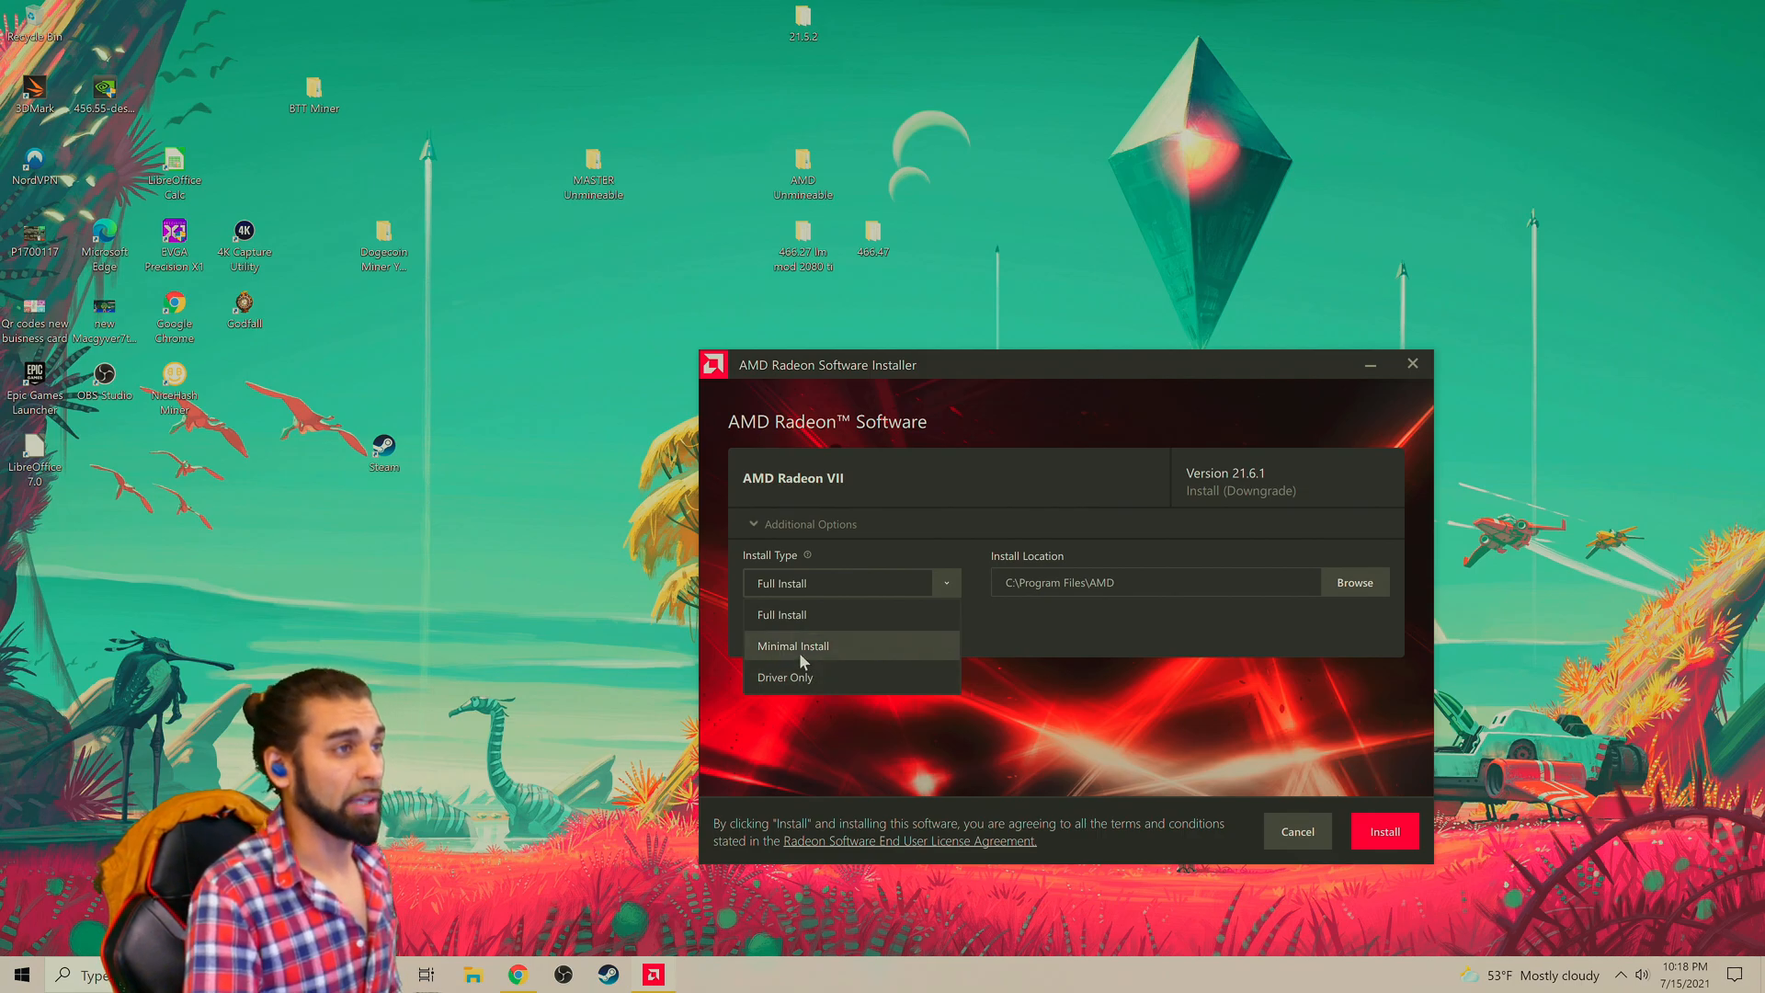
mouse_move(803, 653)
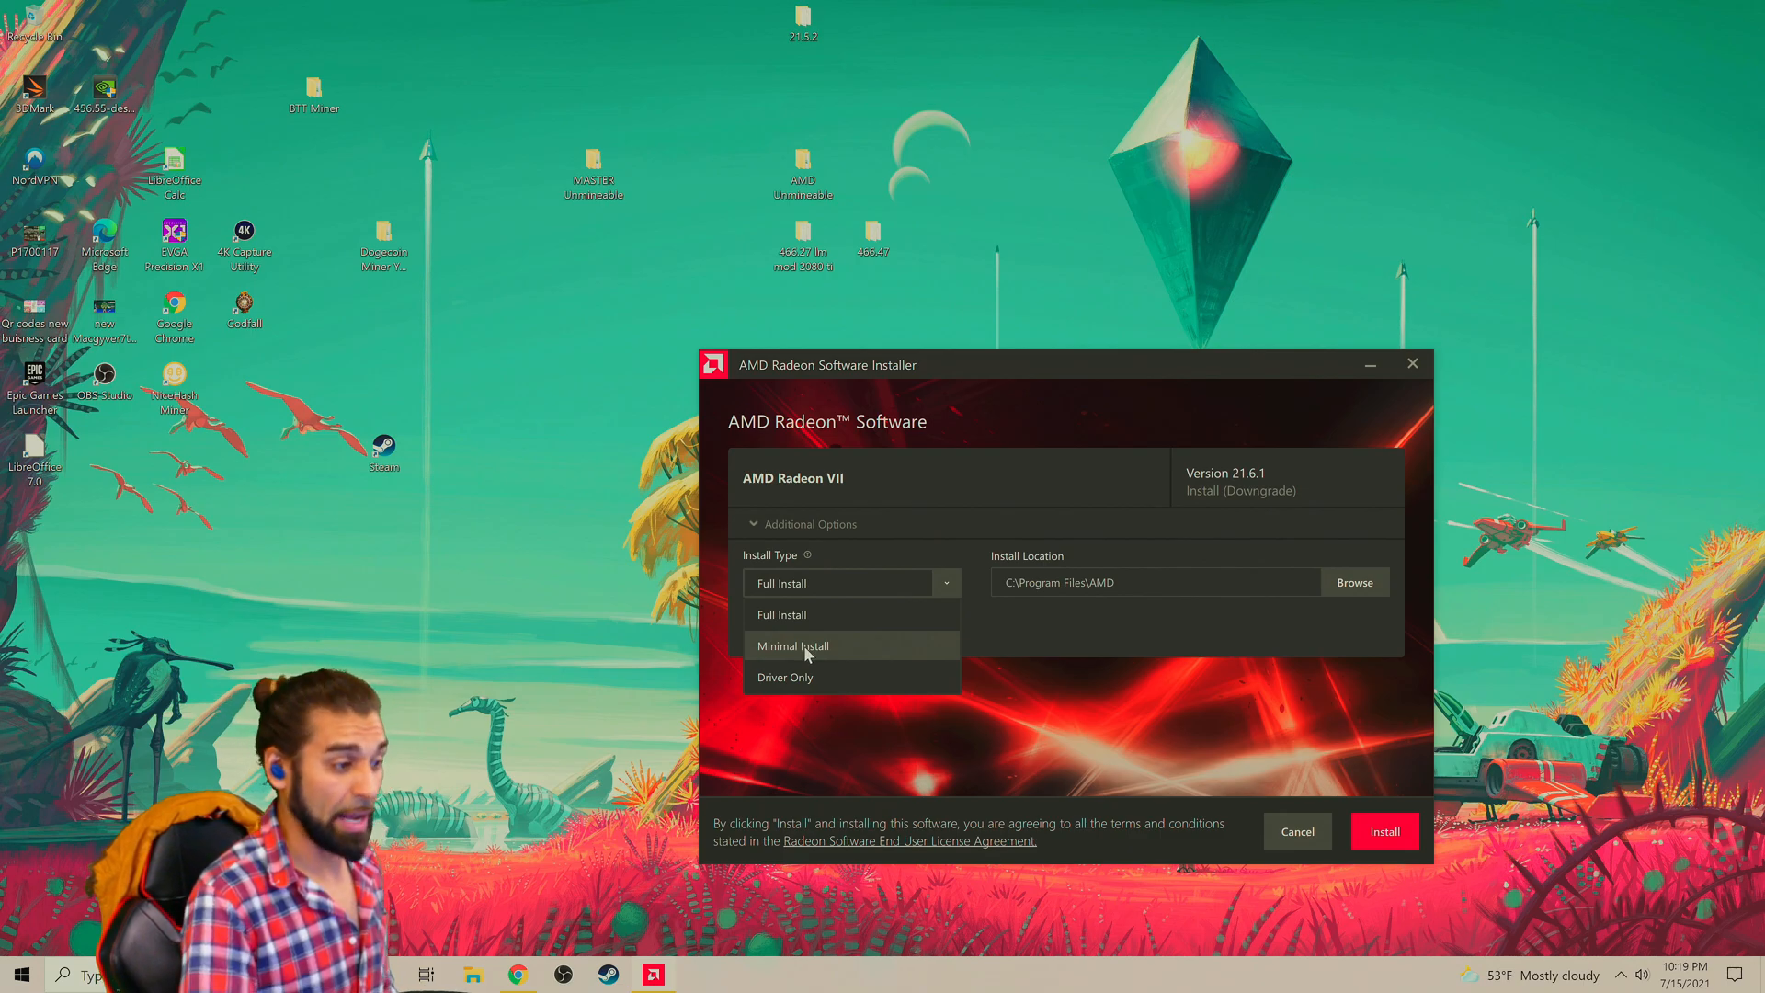
mouse_move(786, 677)
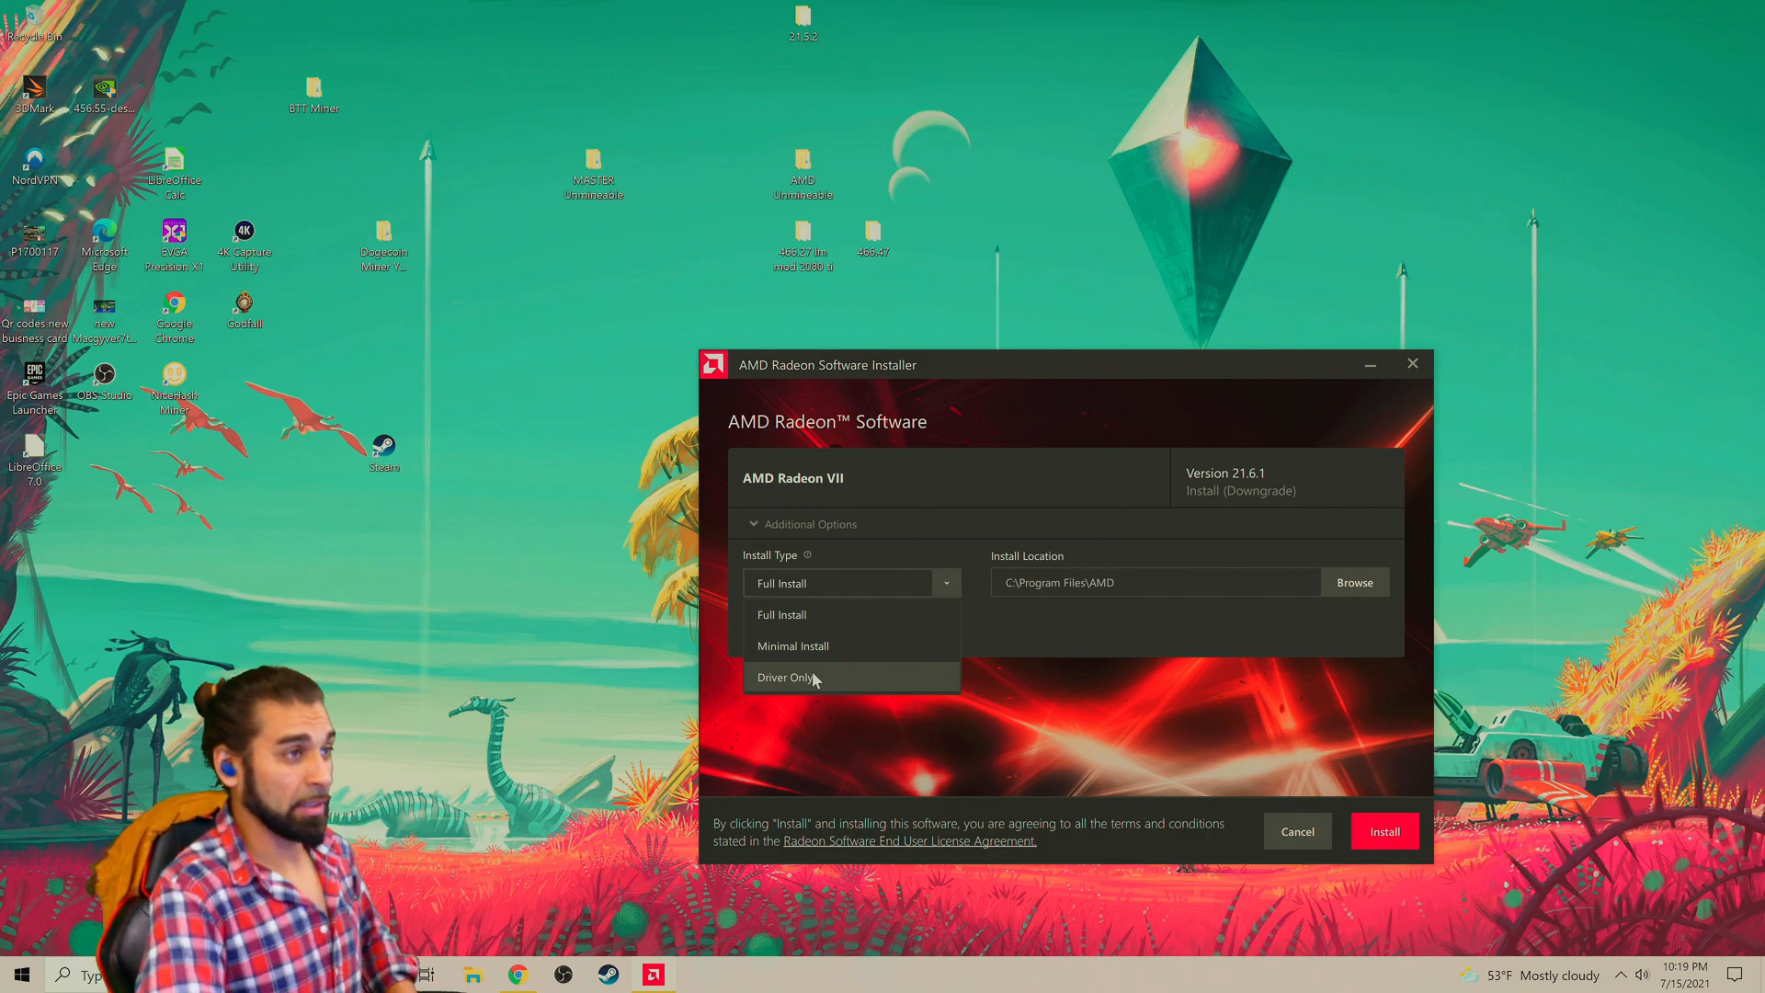
mouse_move(846, 701)
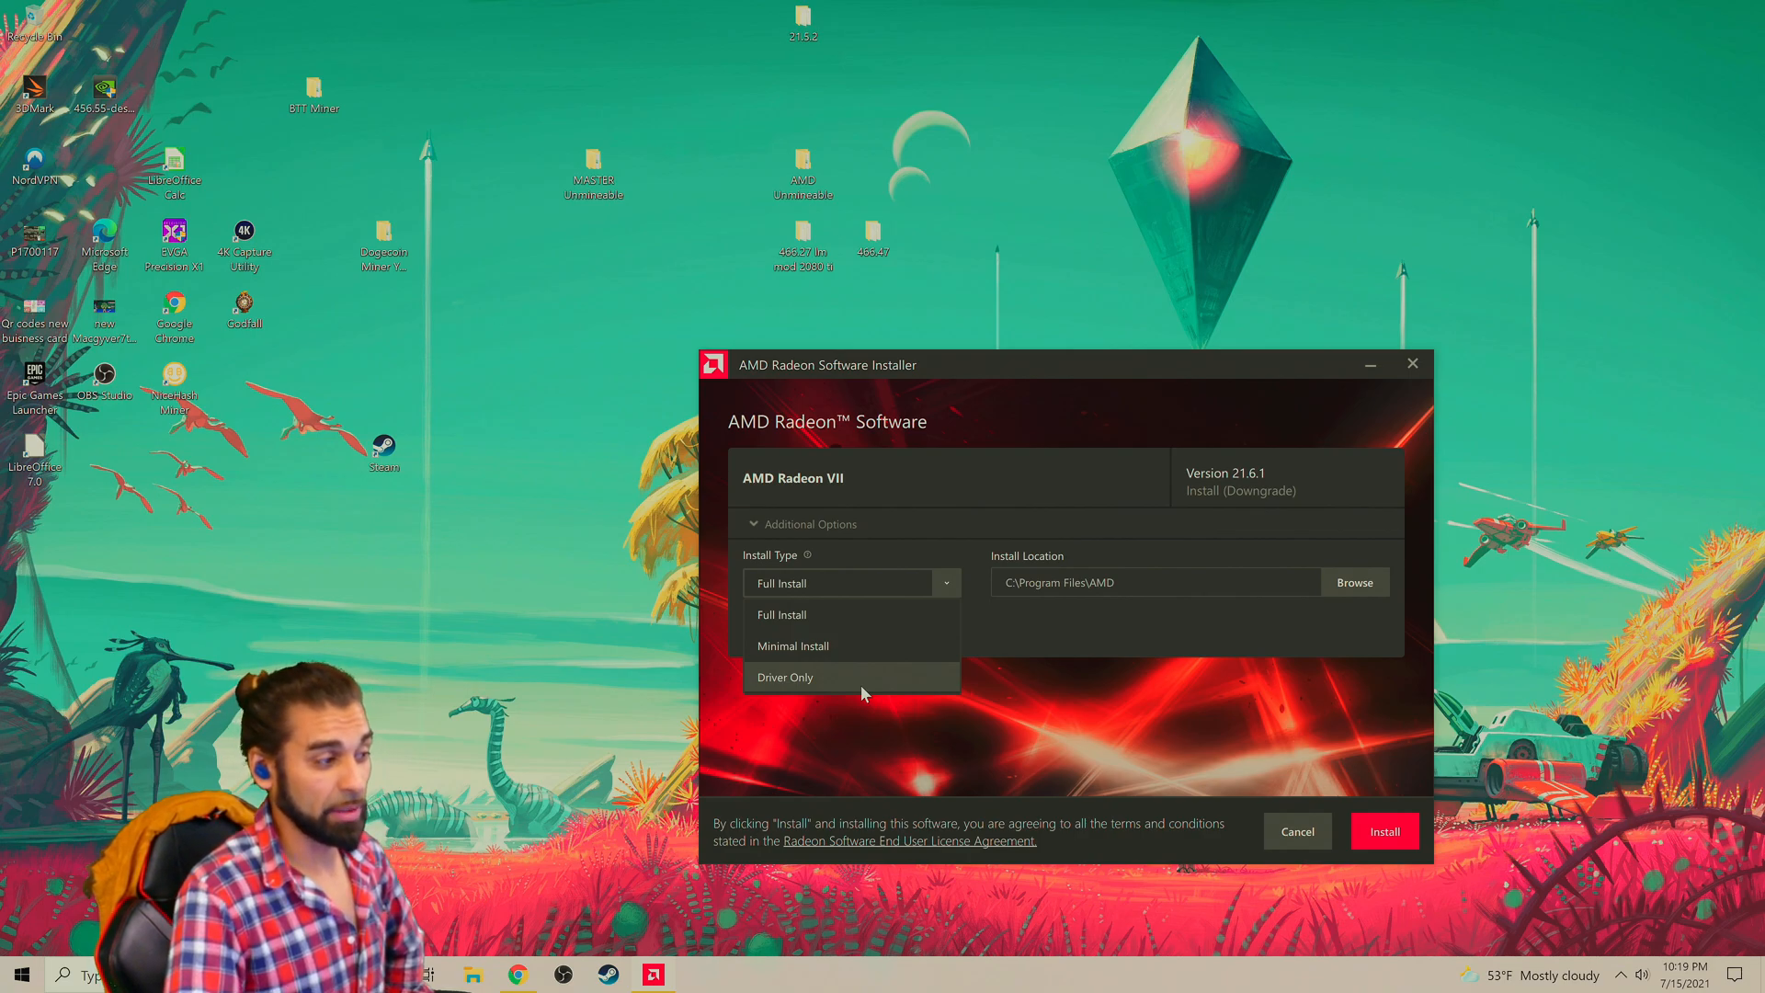
mouse_move(974, 681)
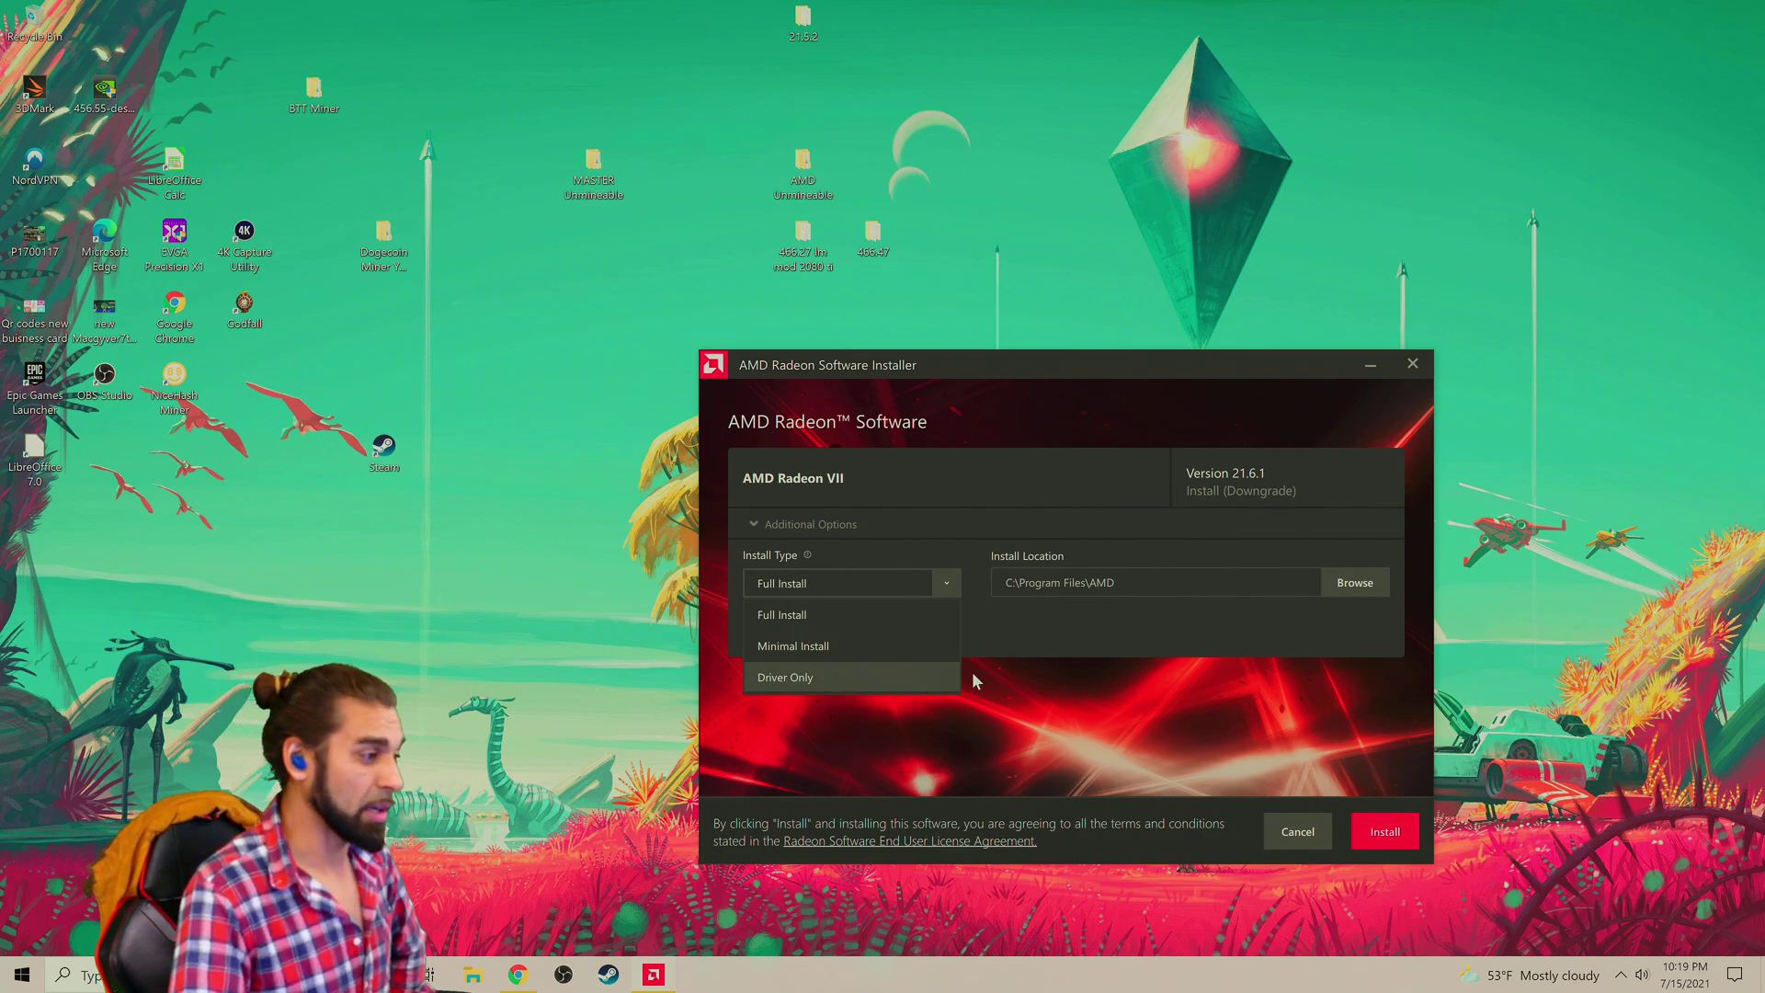
mouse_move(1026, 721)
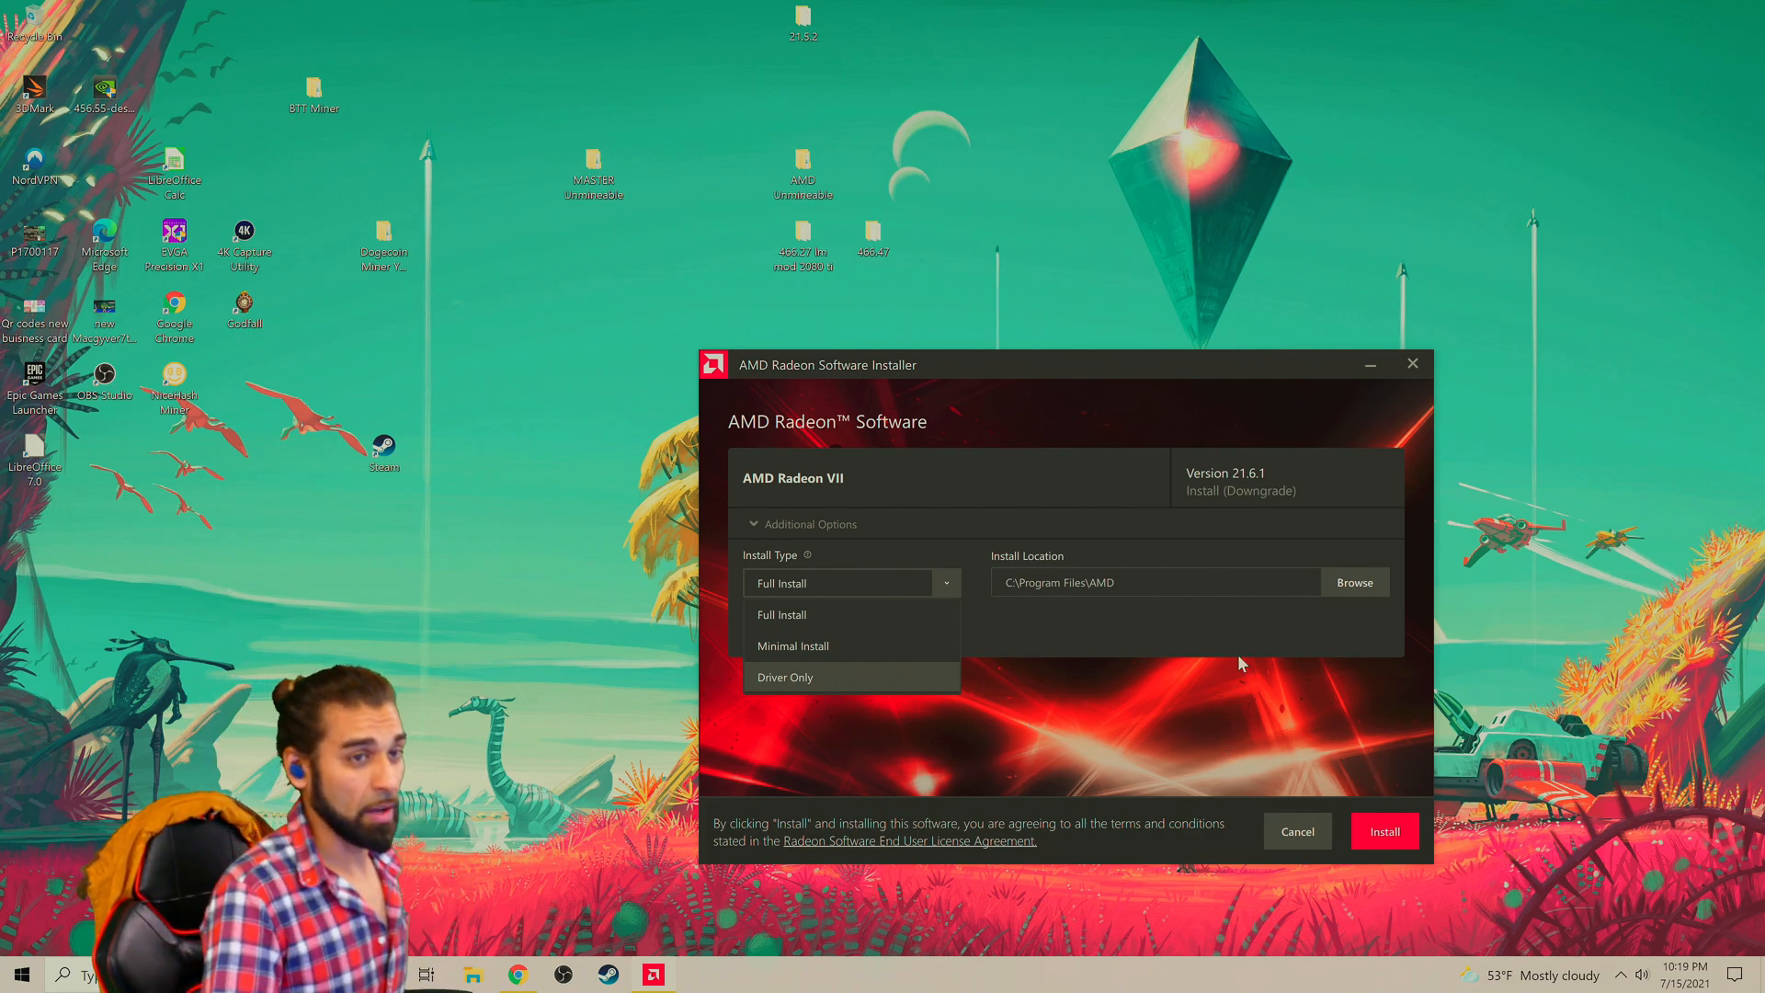
Choose Full Install as the install type, revealing the Factory Reset option
left_click(1385, 831)
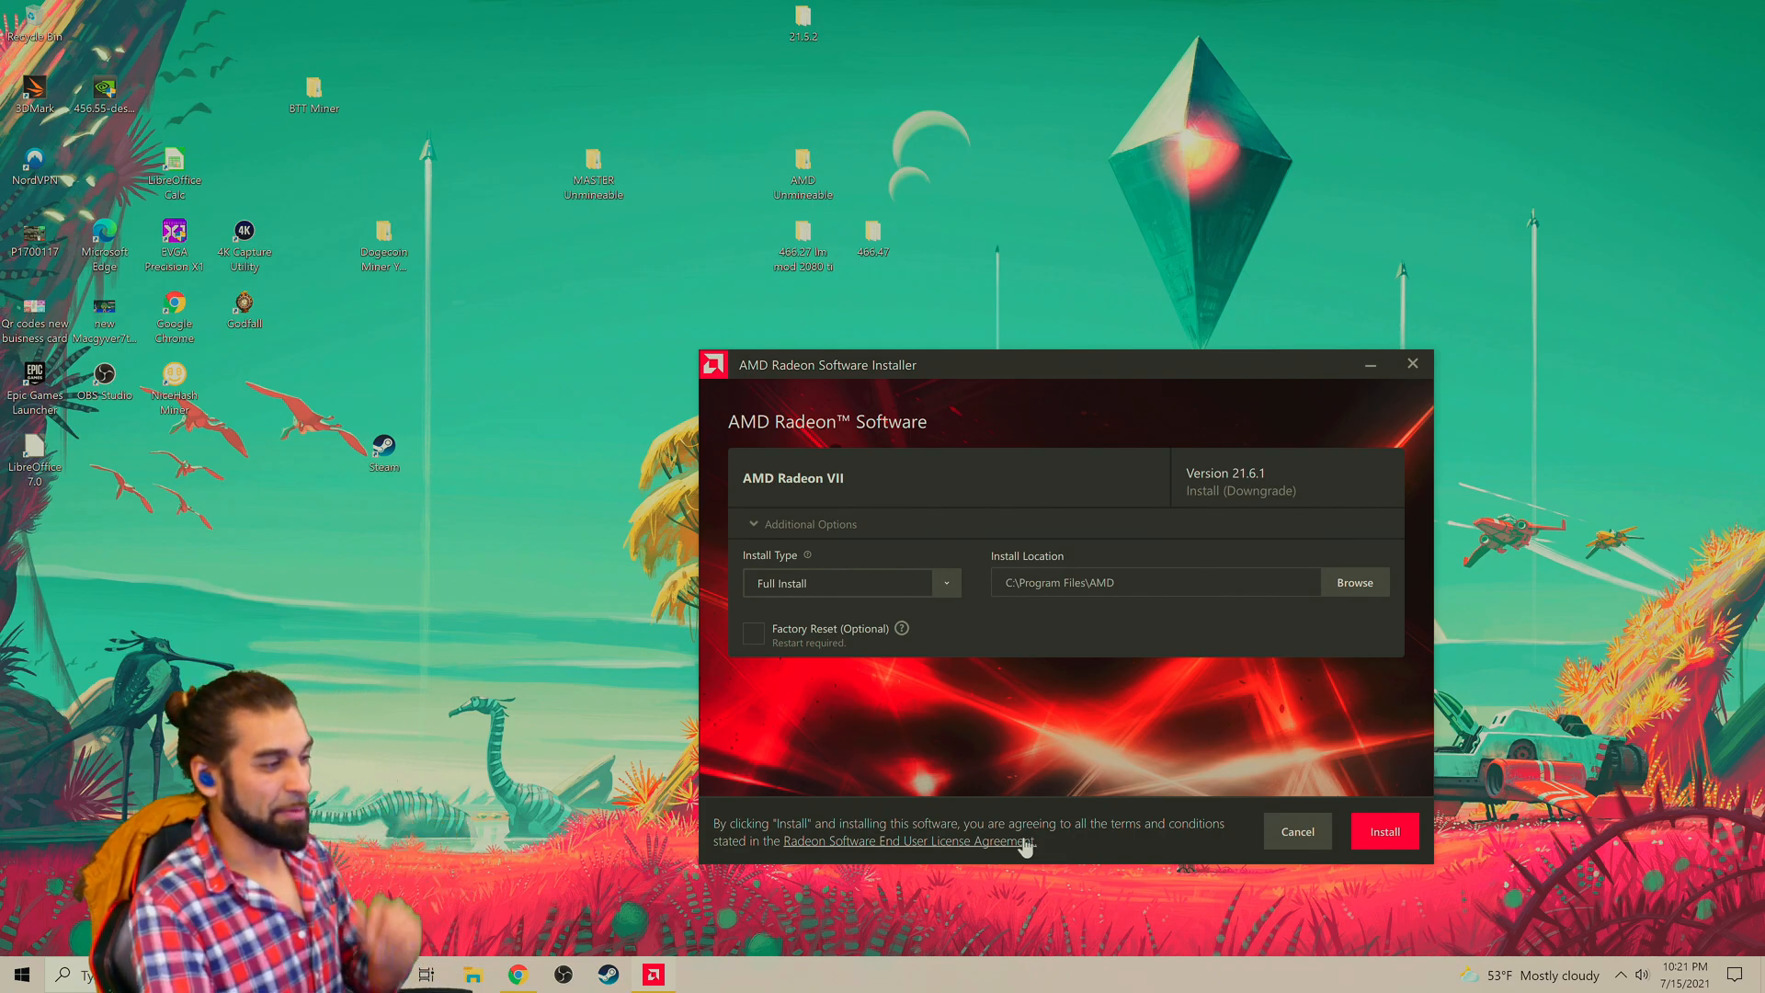
mouse_move(781, 669)
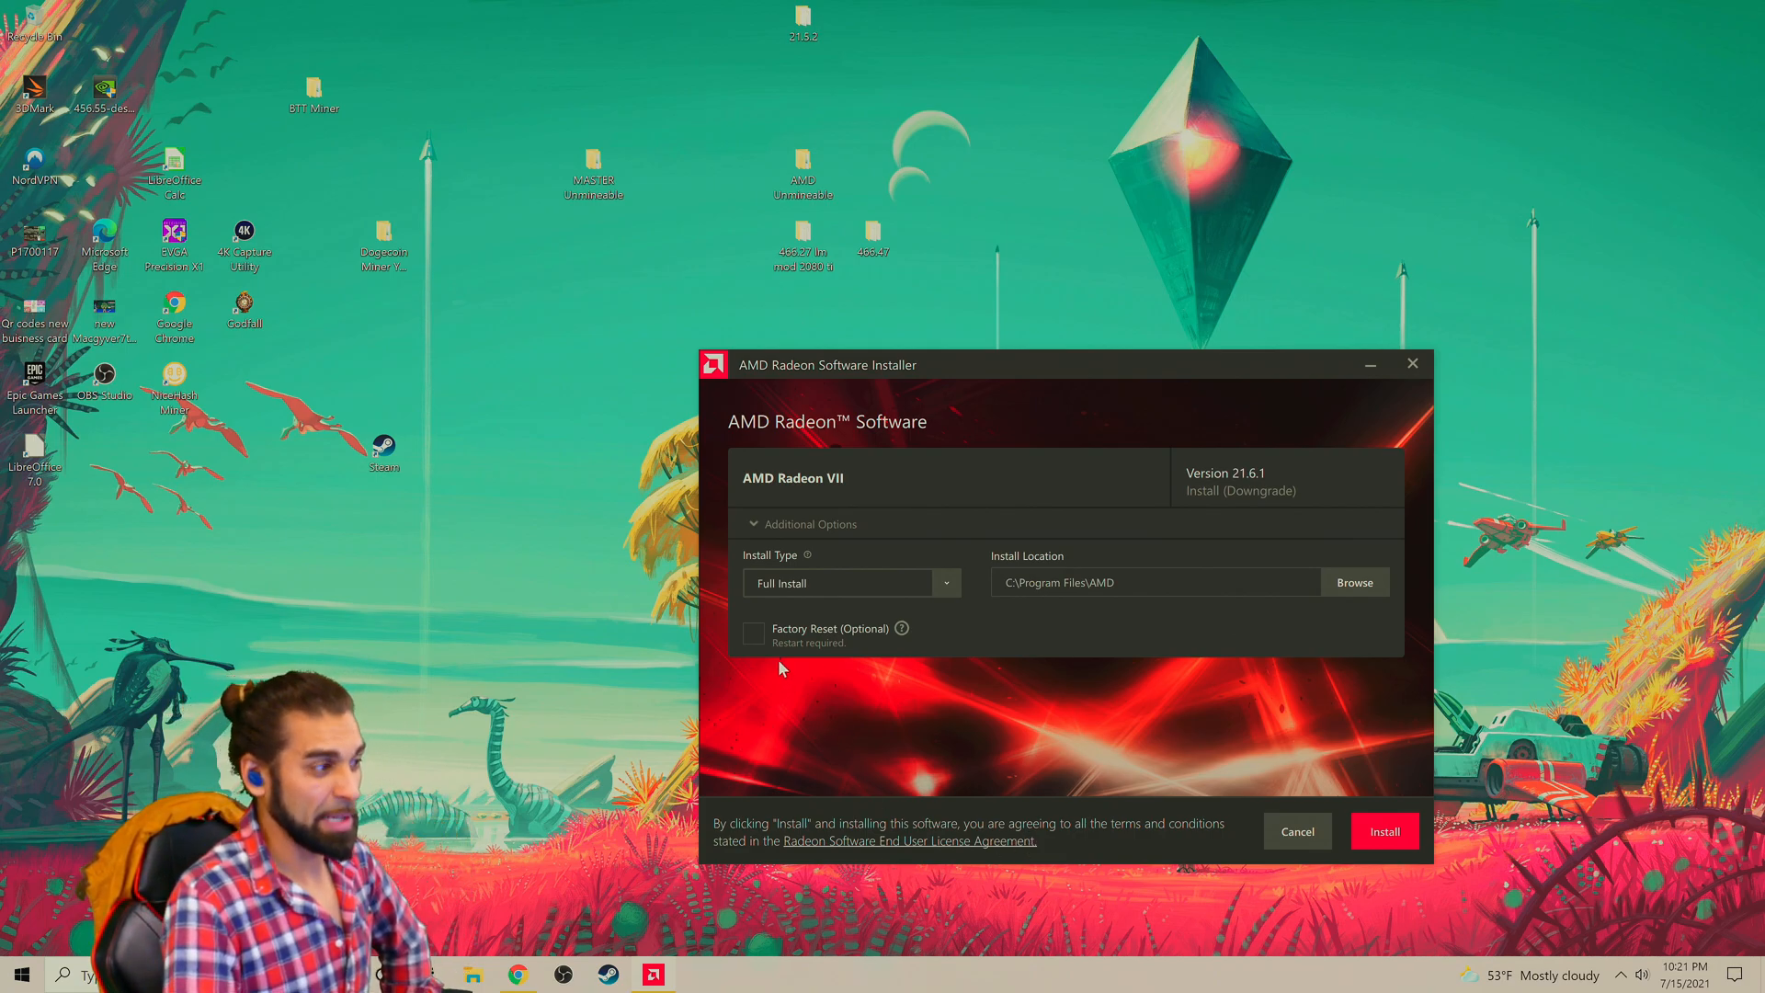
mouse_move(765, 641)
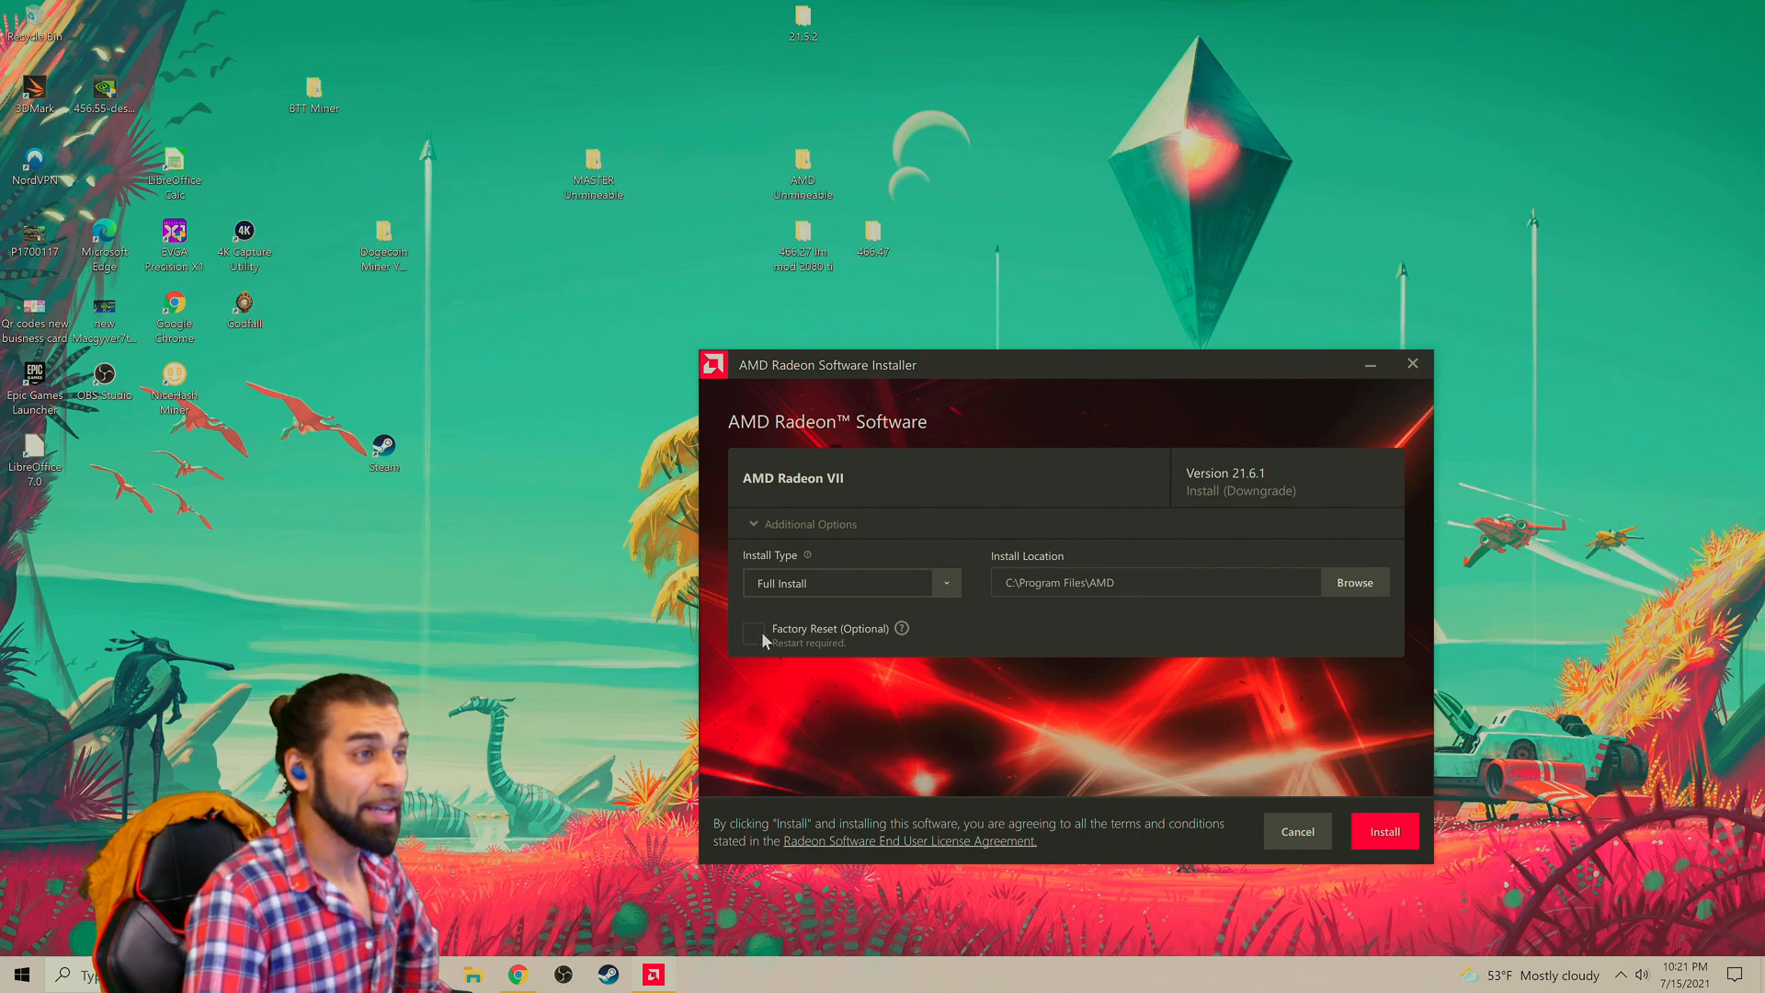
Enable Factory Reset with Full Install kept and start the installation toward the restart countdown
left_click(754, 634)
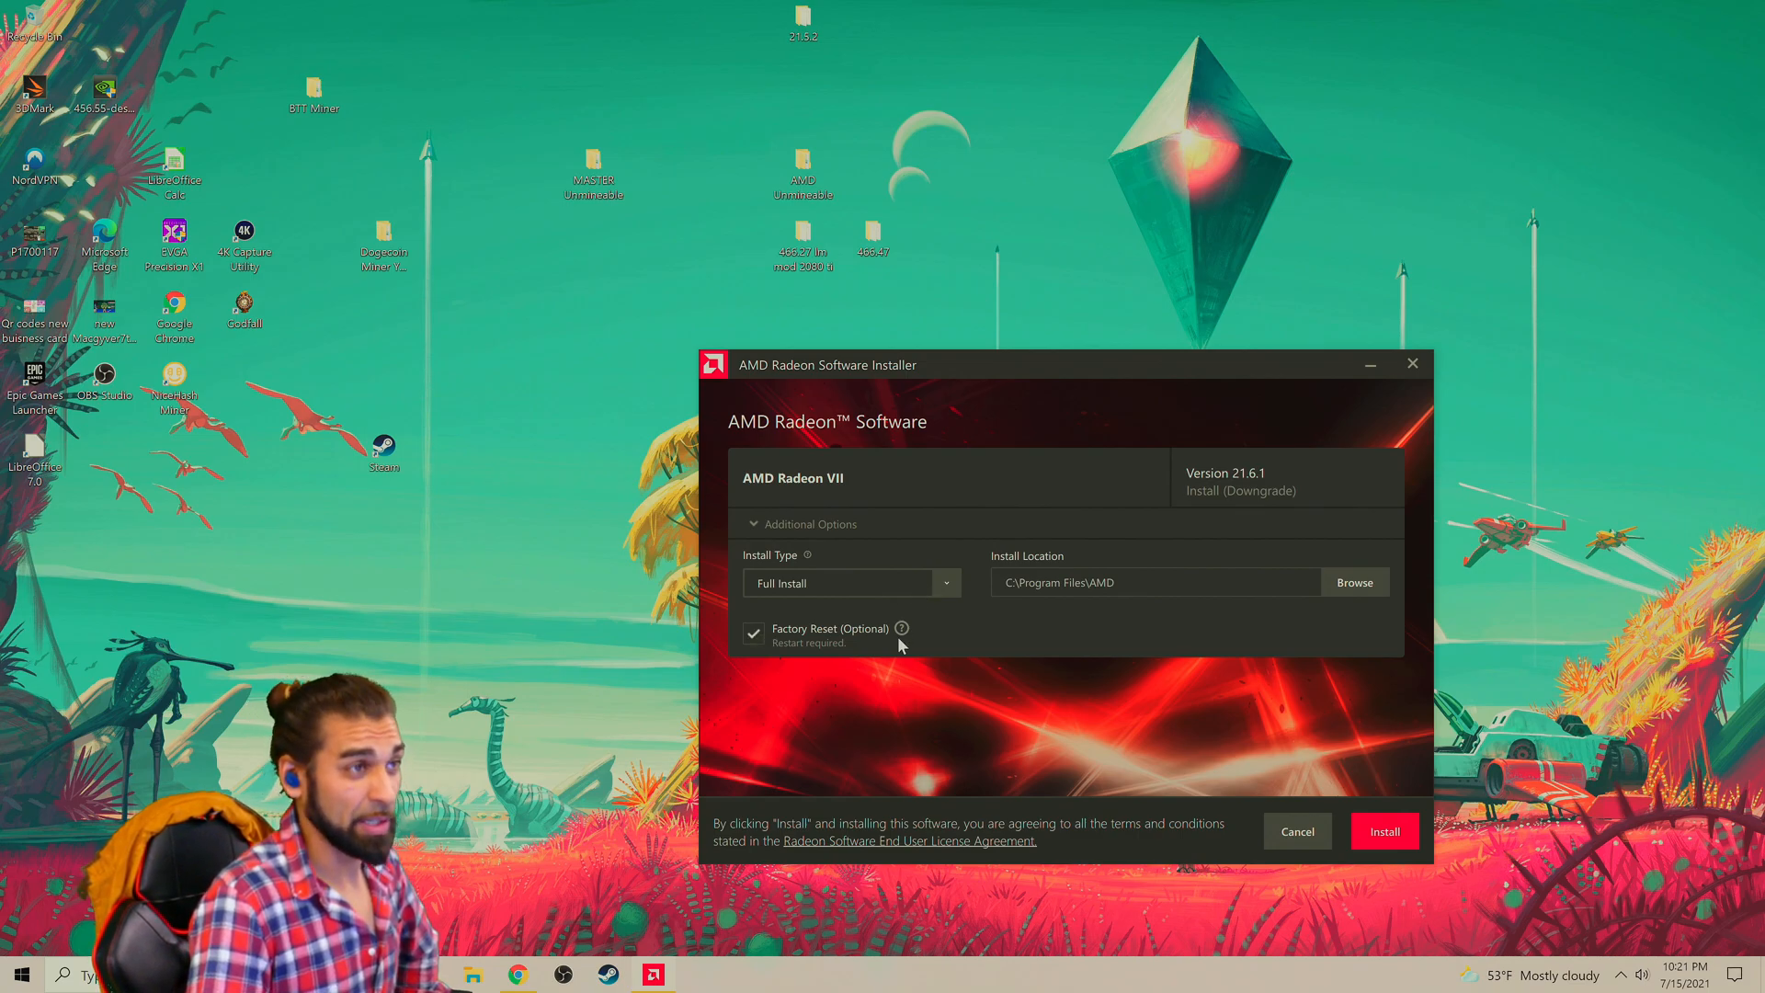
mouse_move(774, 663)
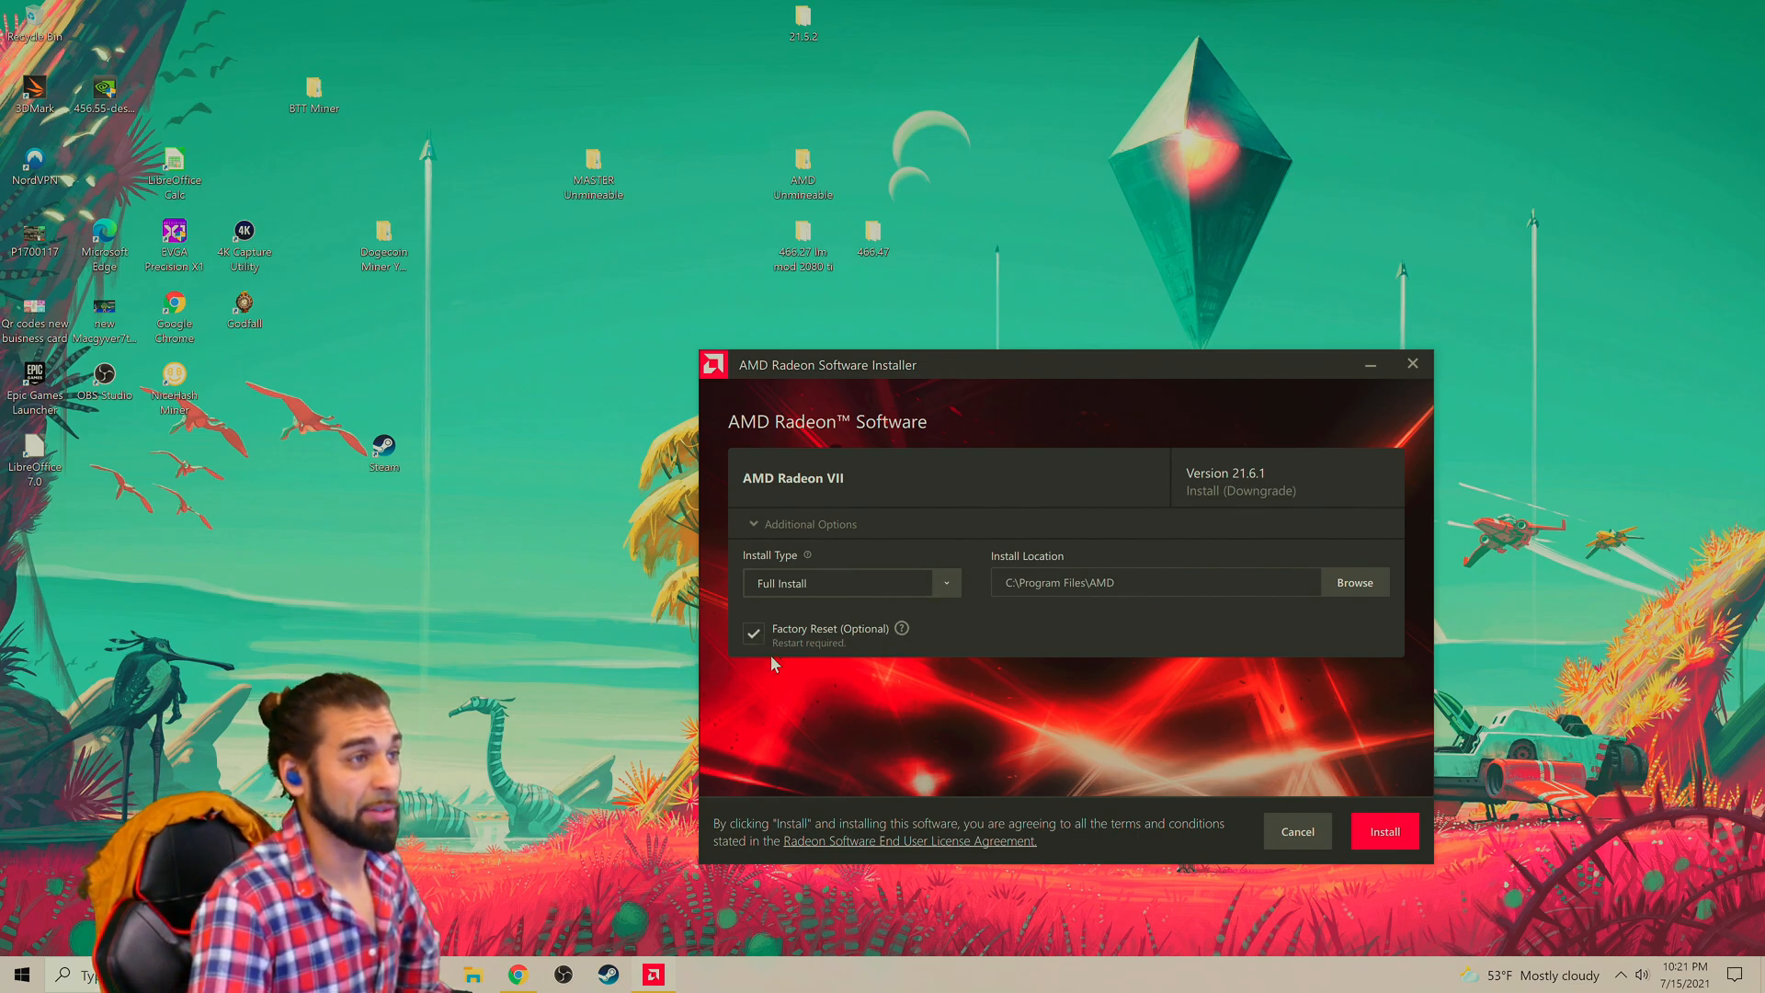
mouse_move(912, 634)
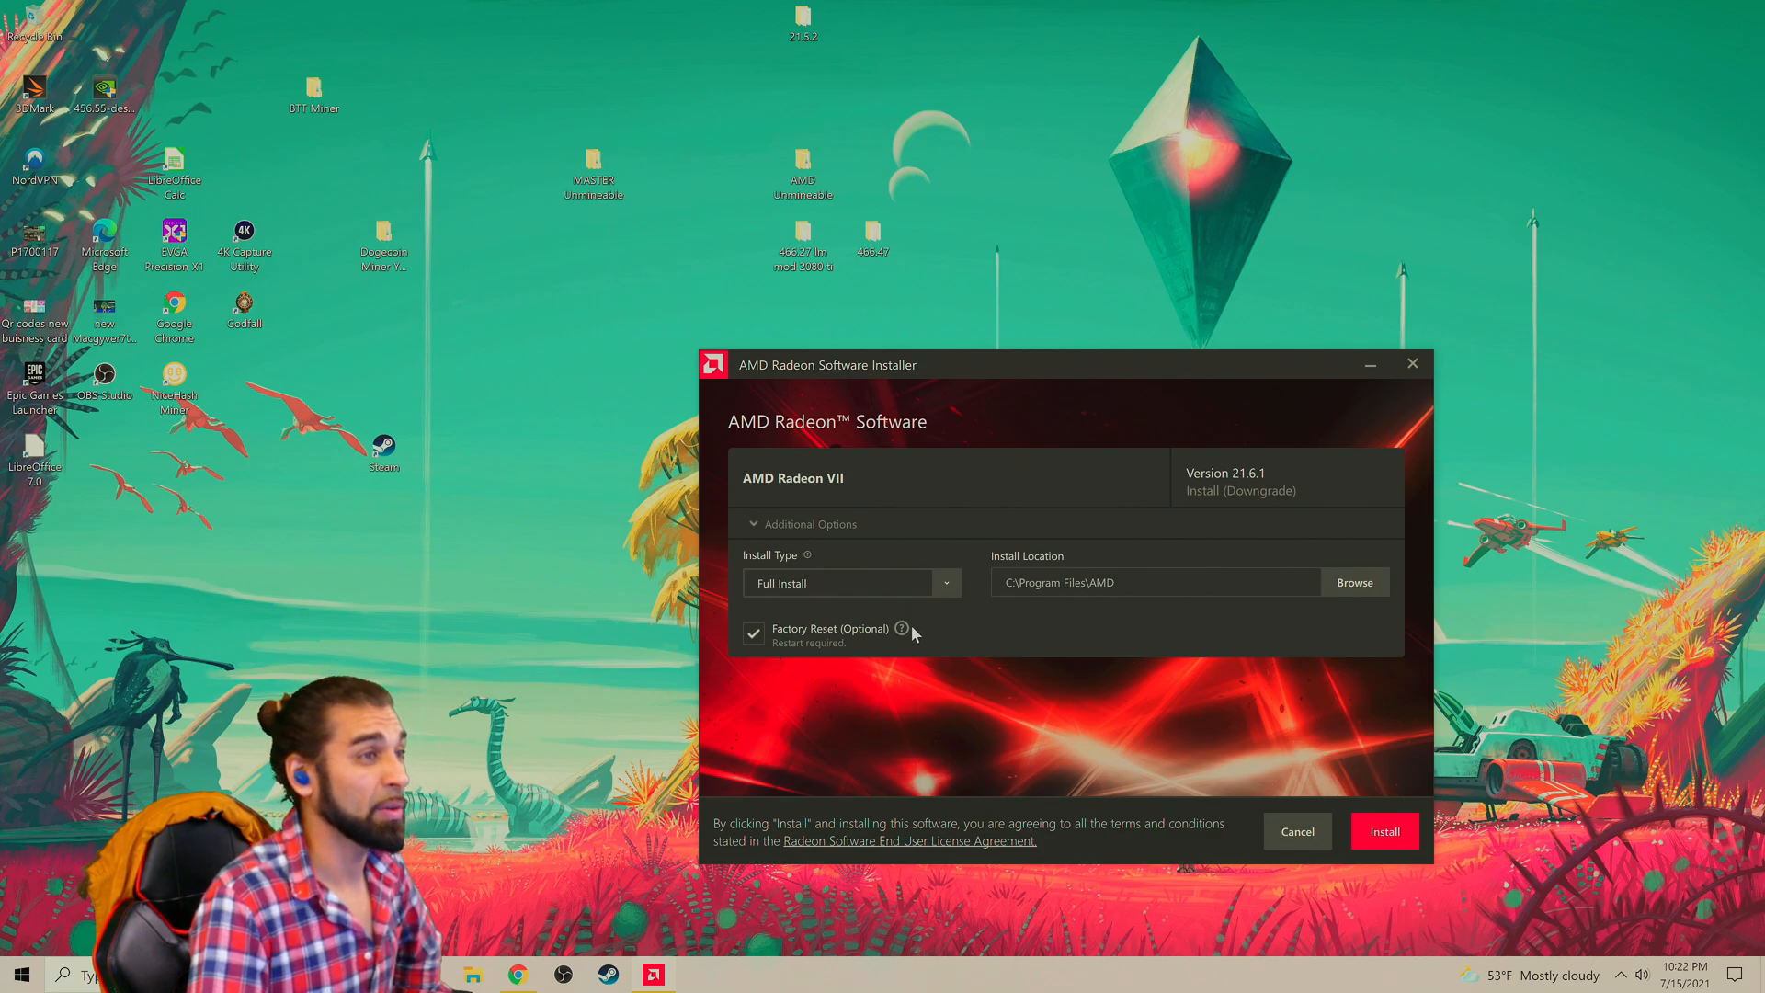
mouse_move(946, 577)
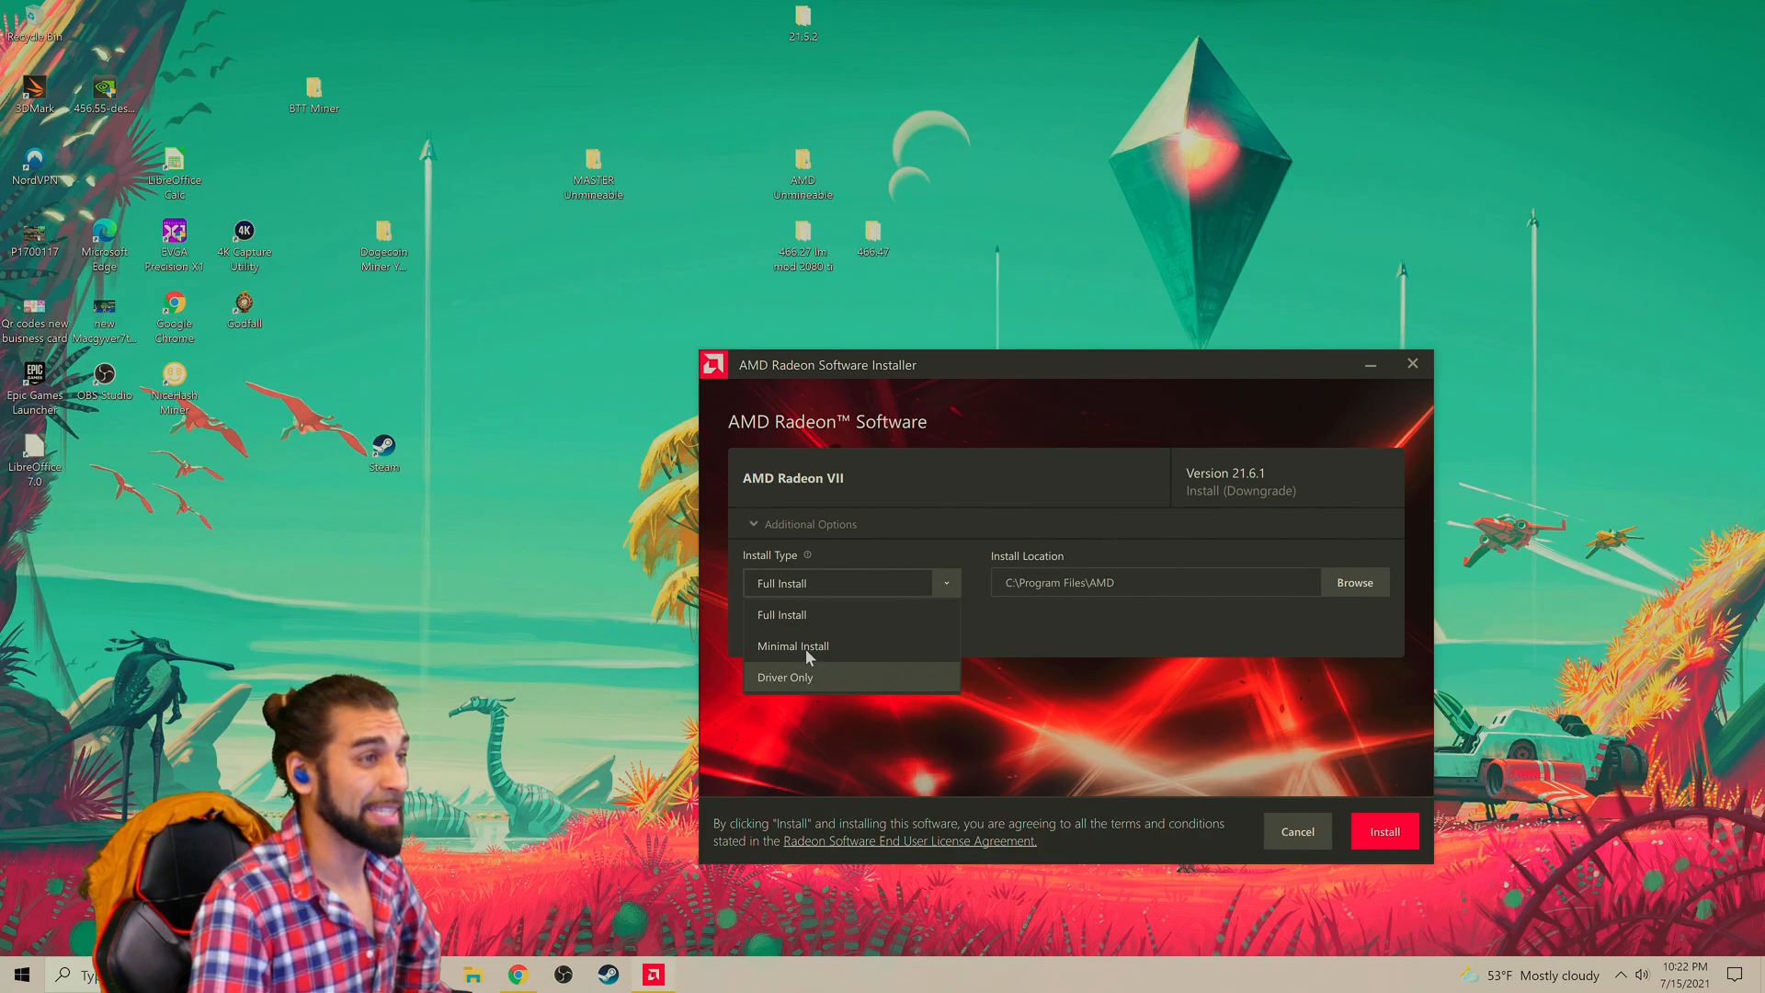
left_click(782, 614)
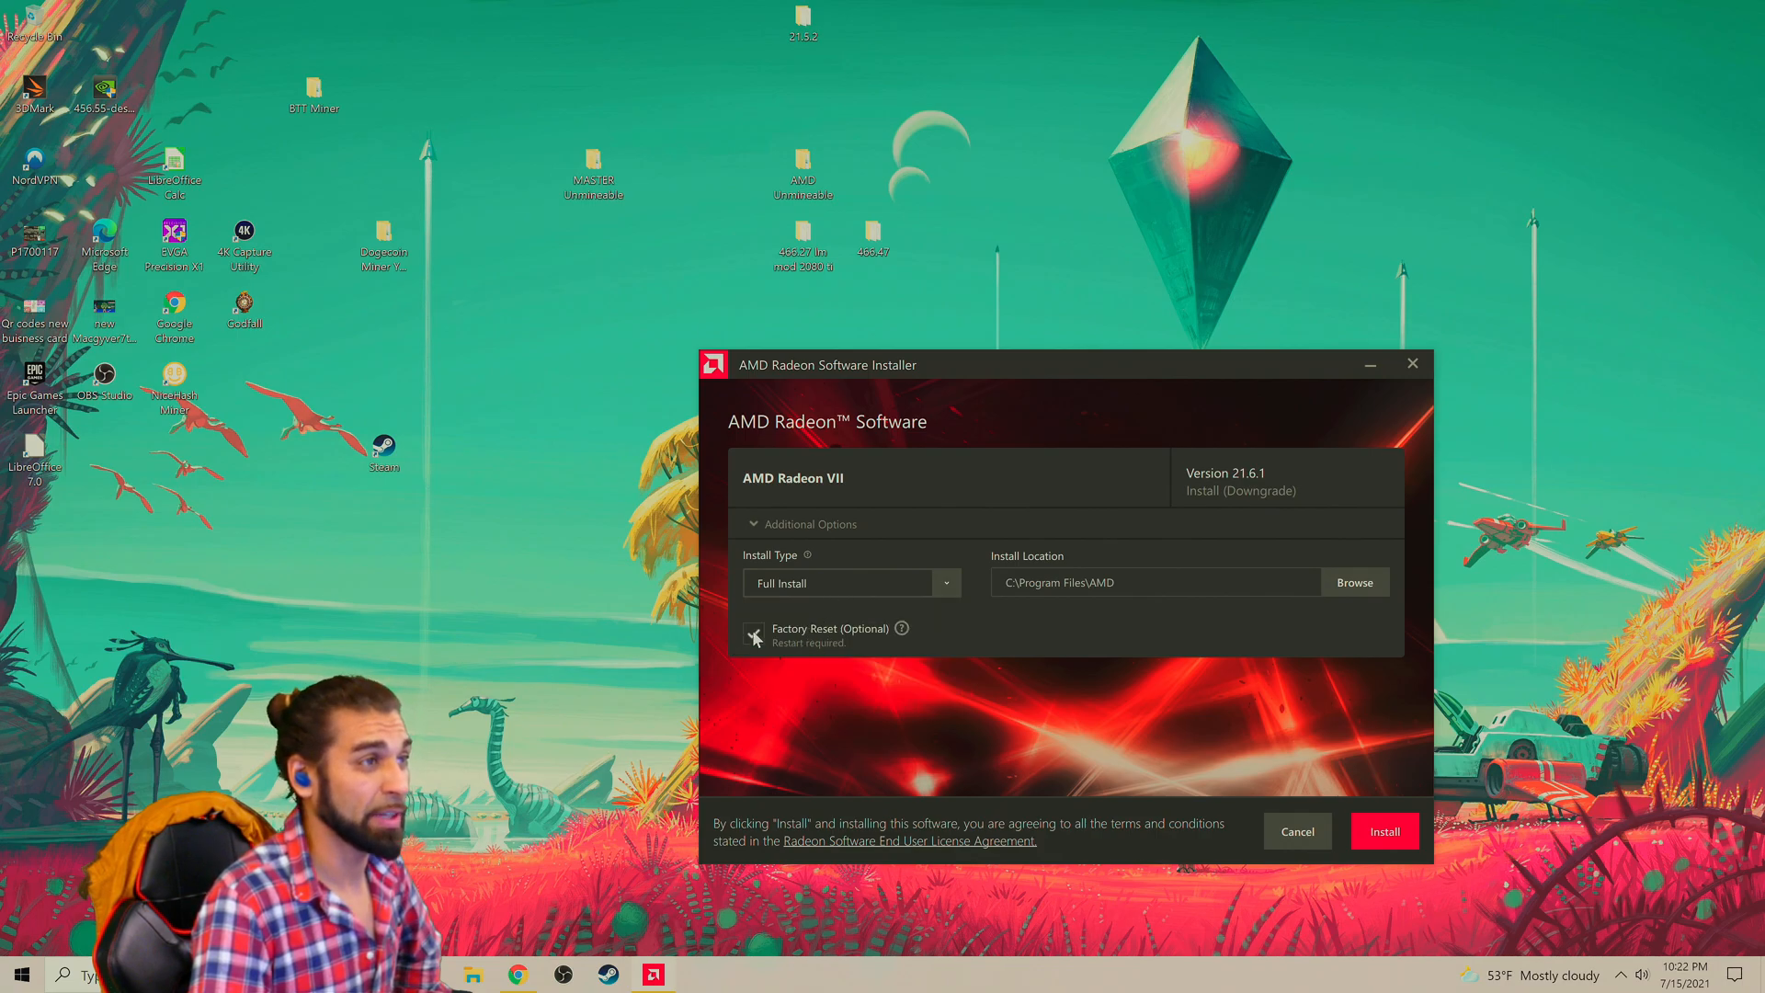
left_click(753, 634)
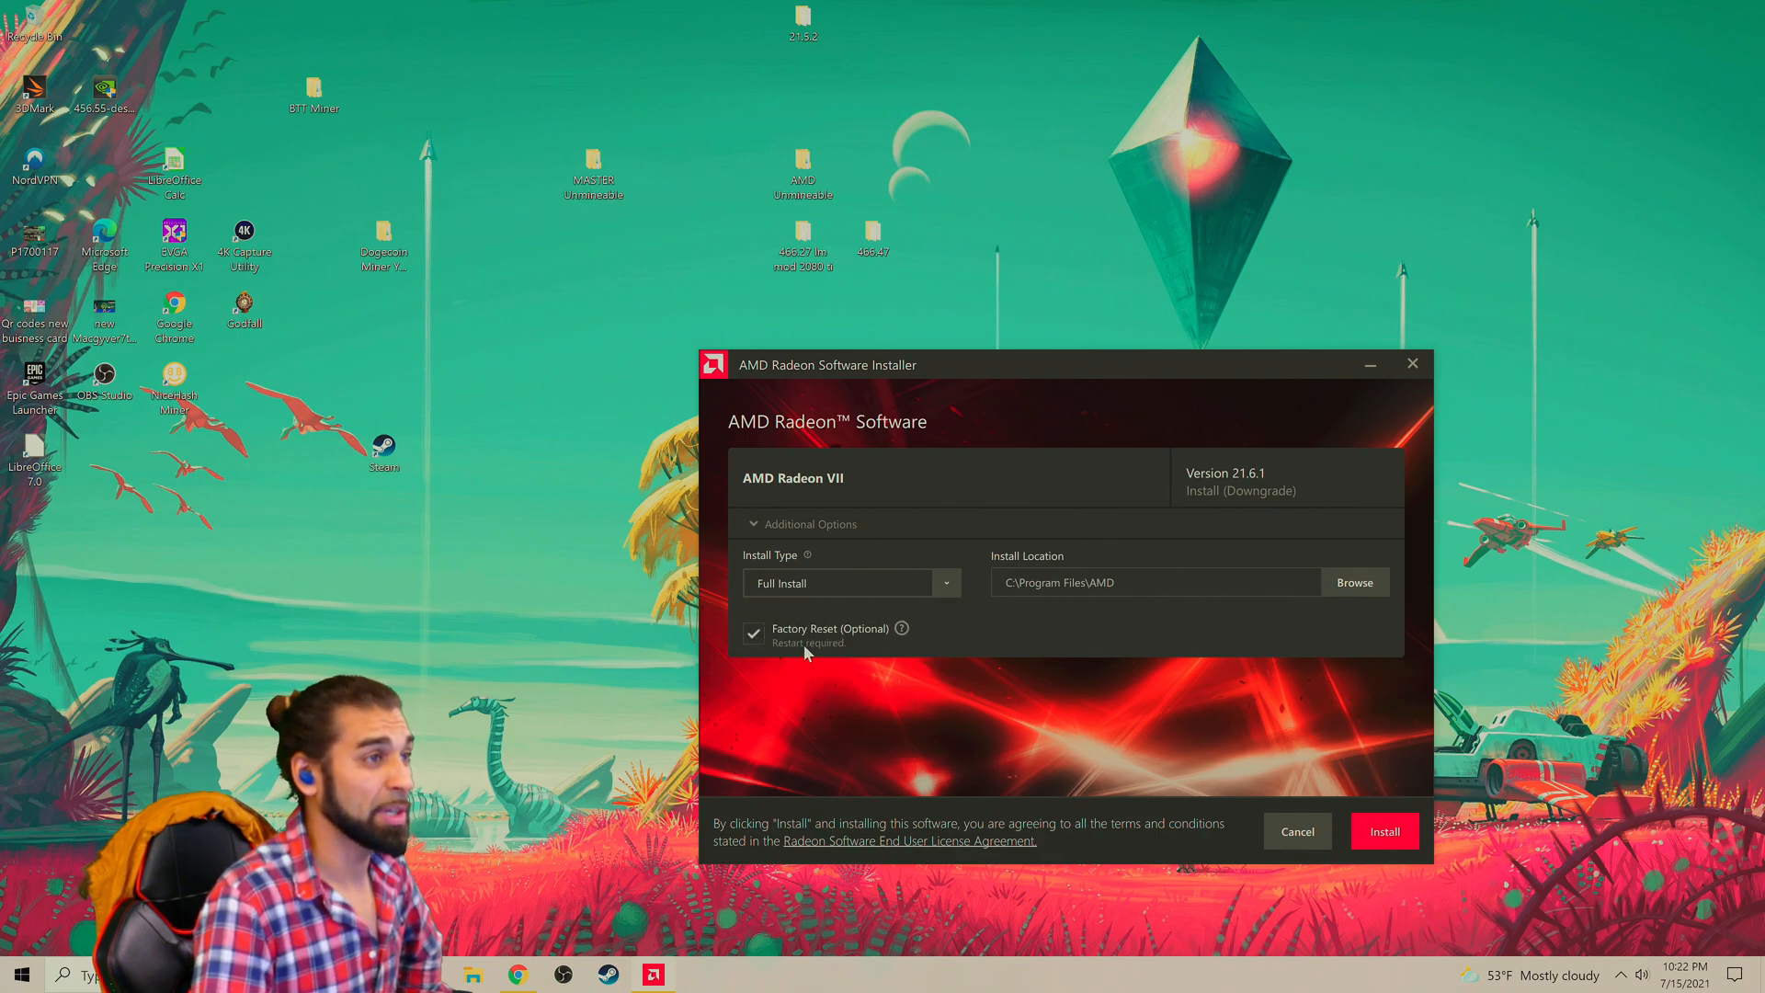
mouse_move(939, 885)
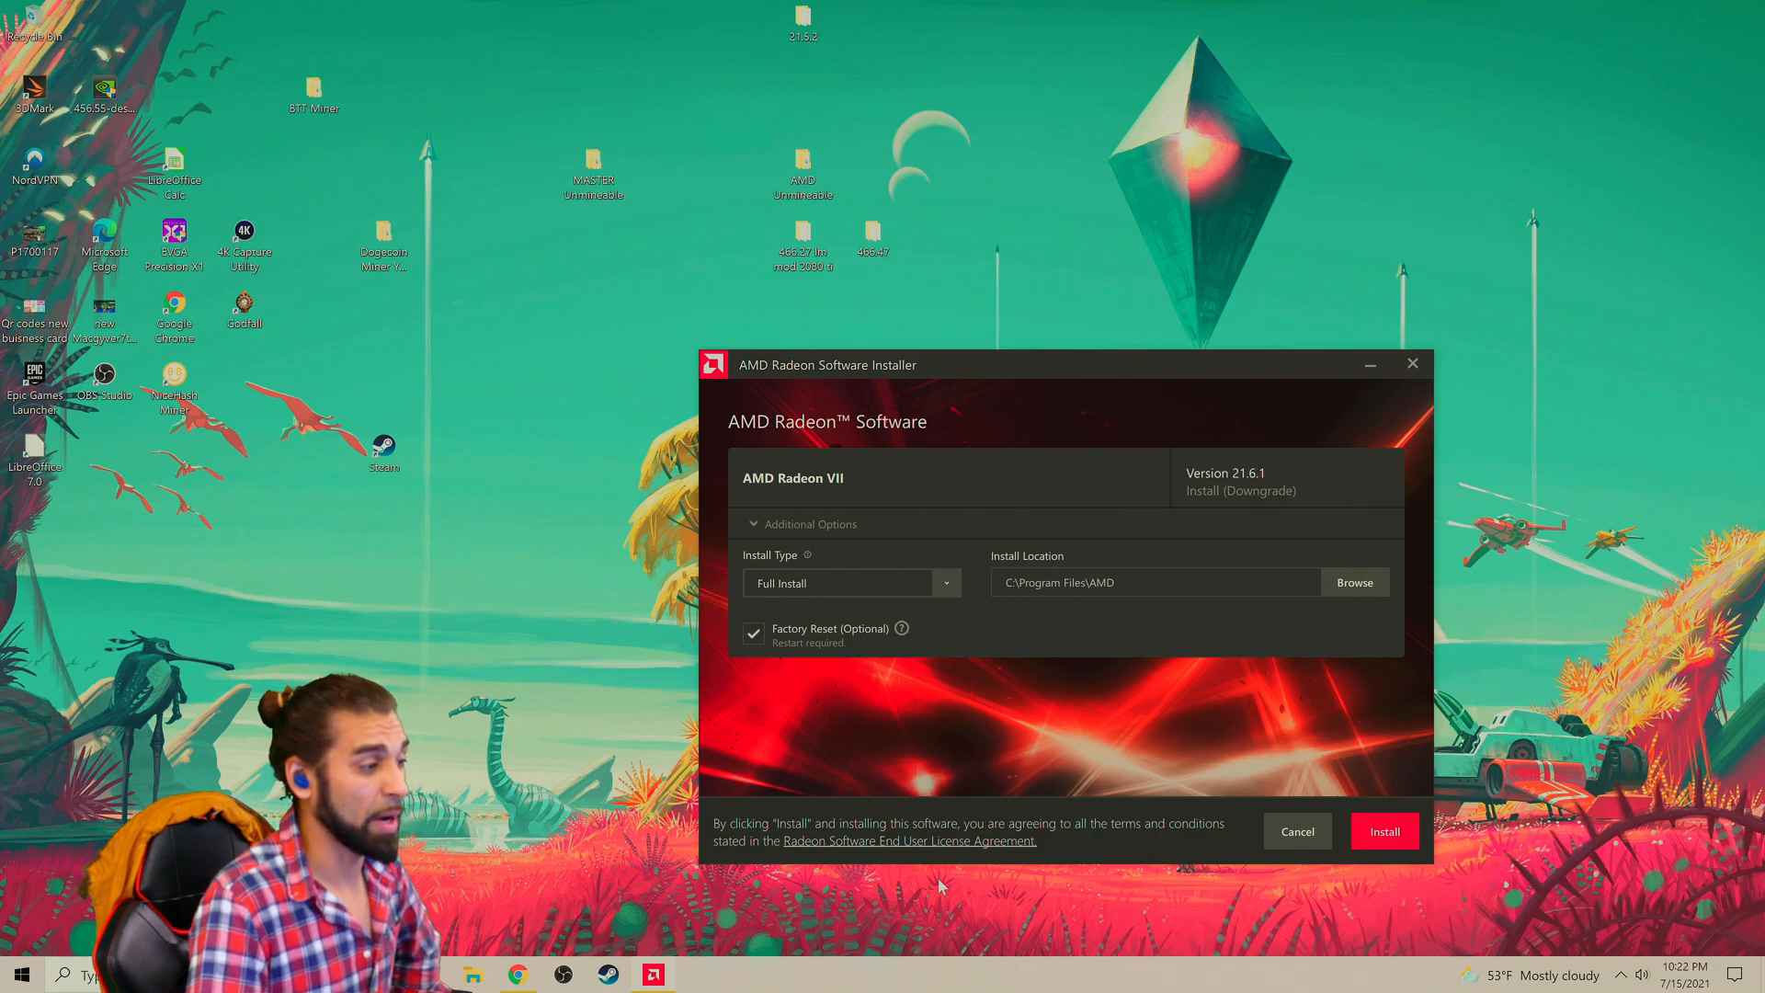
mouse_move(1287, 787)
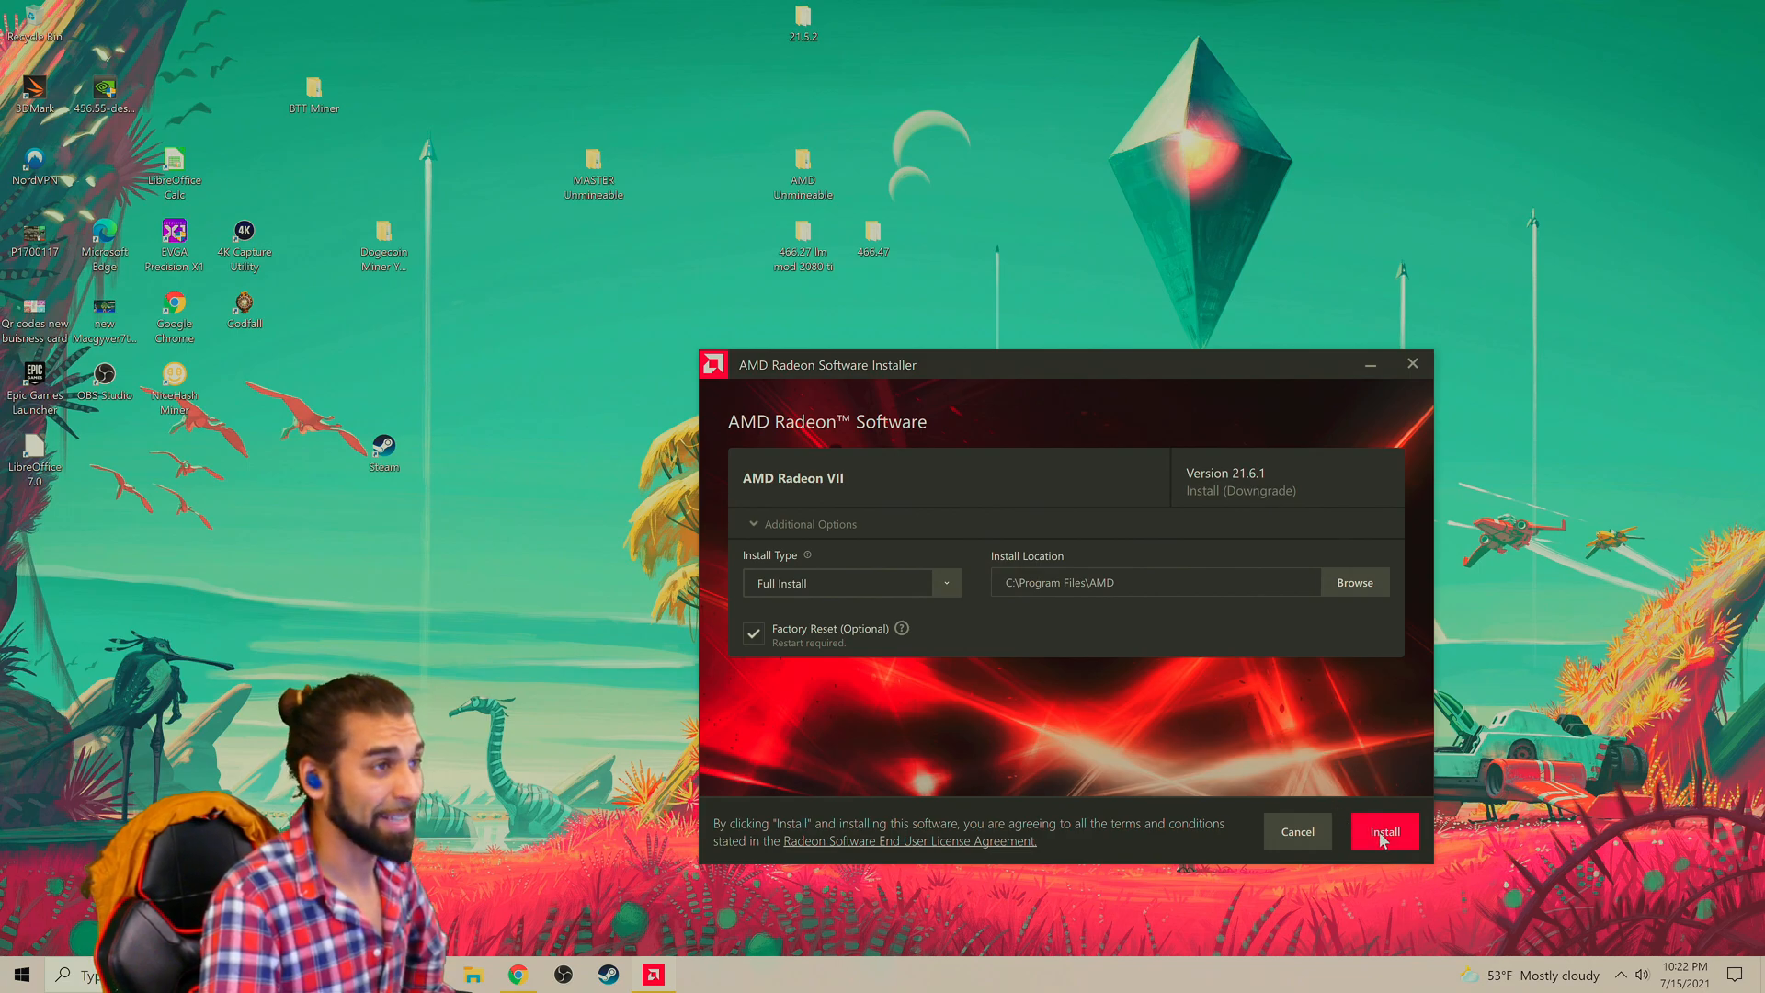
mouse_move(1276, 770)
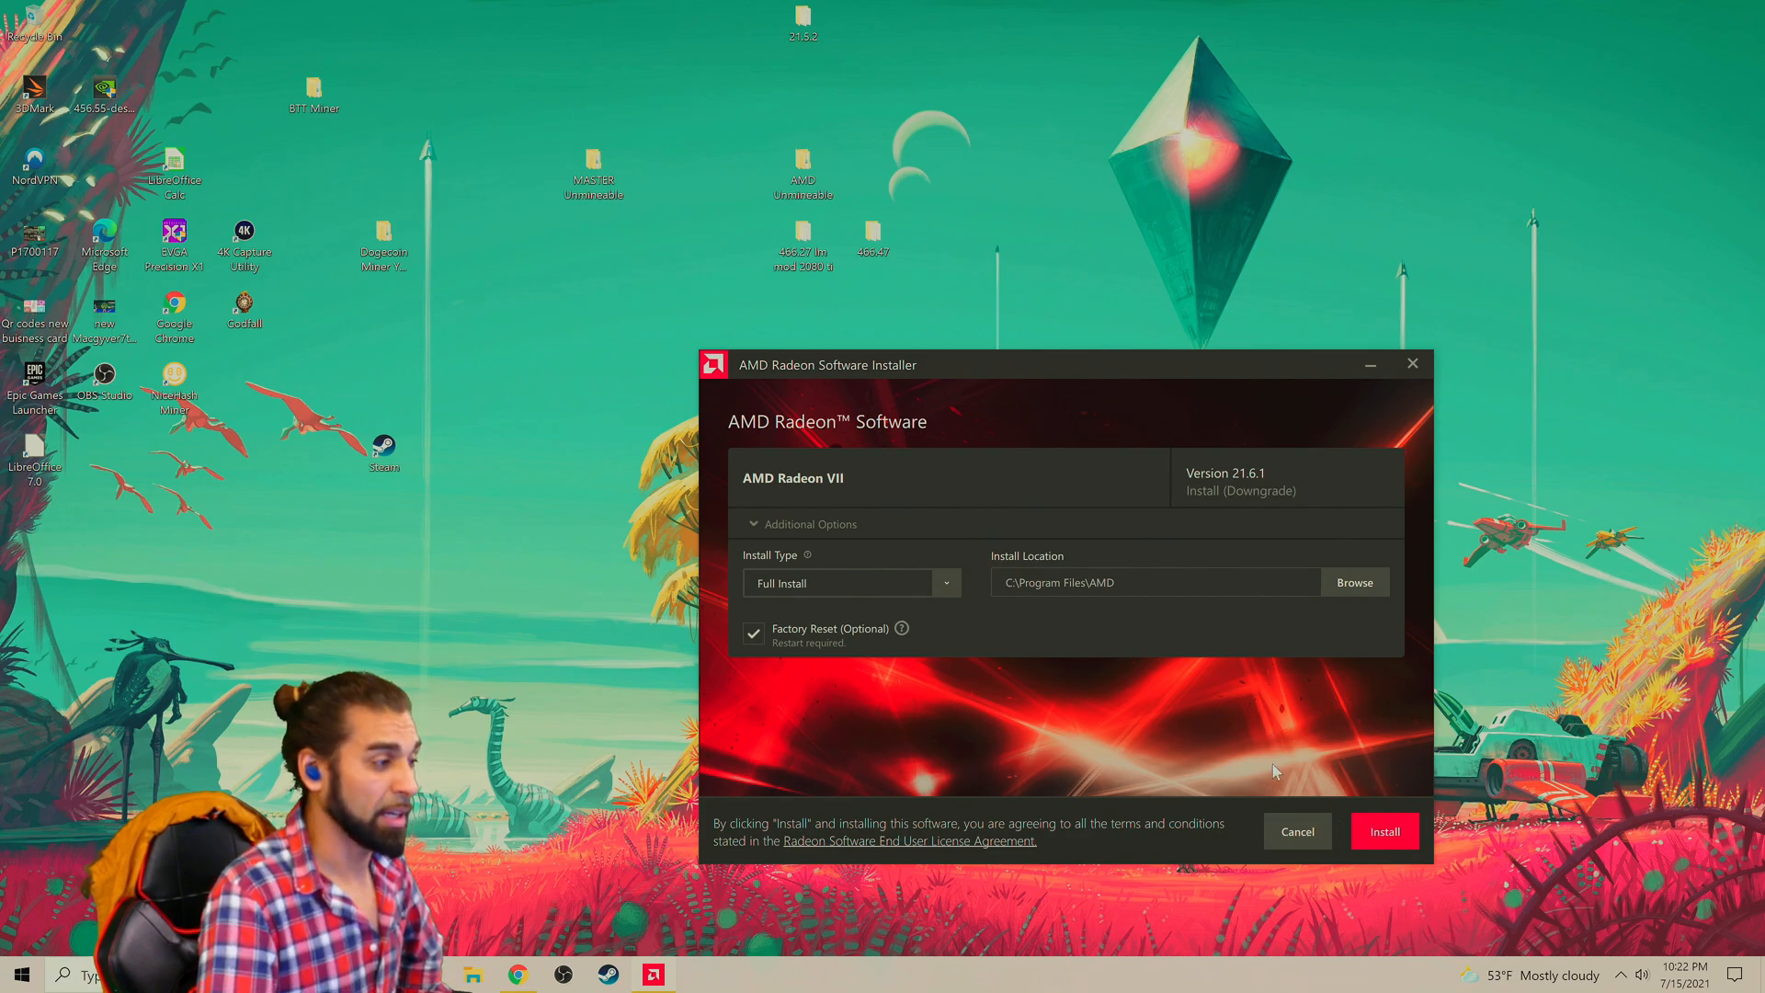
mouse_move(875, 641)
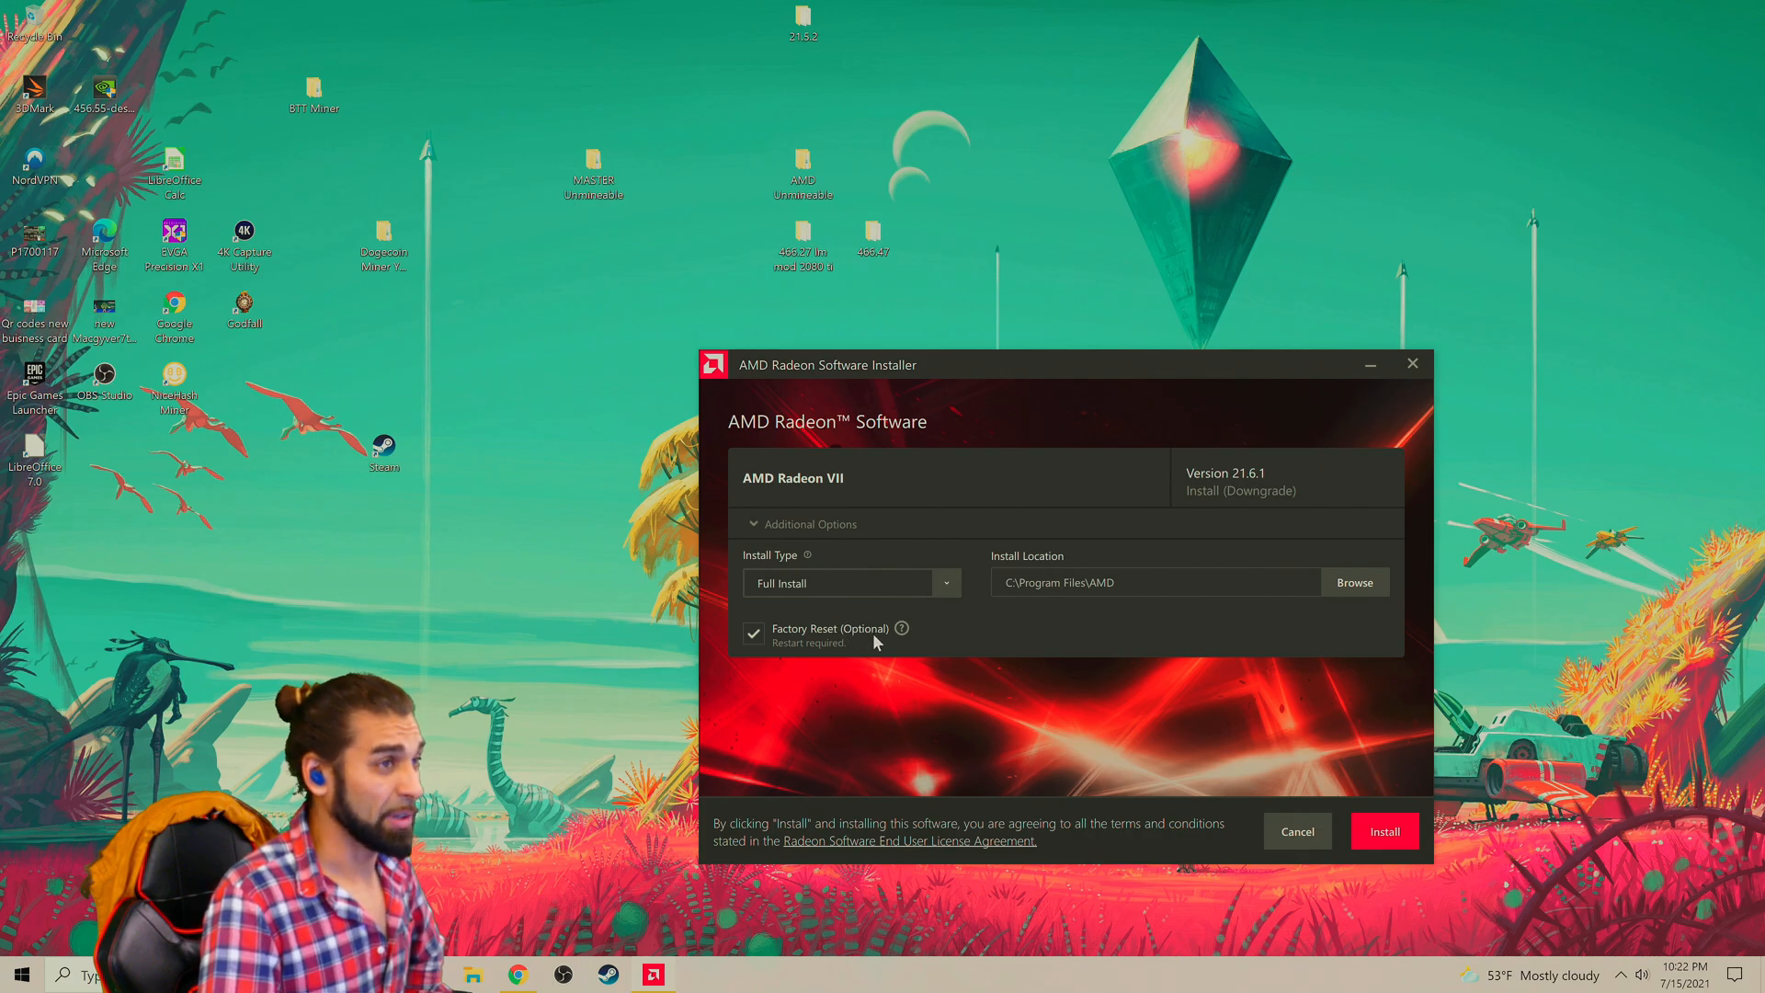
mouse_move(832, 655)
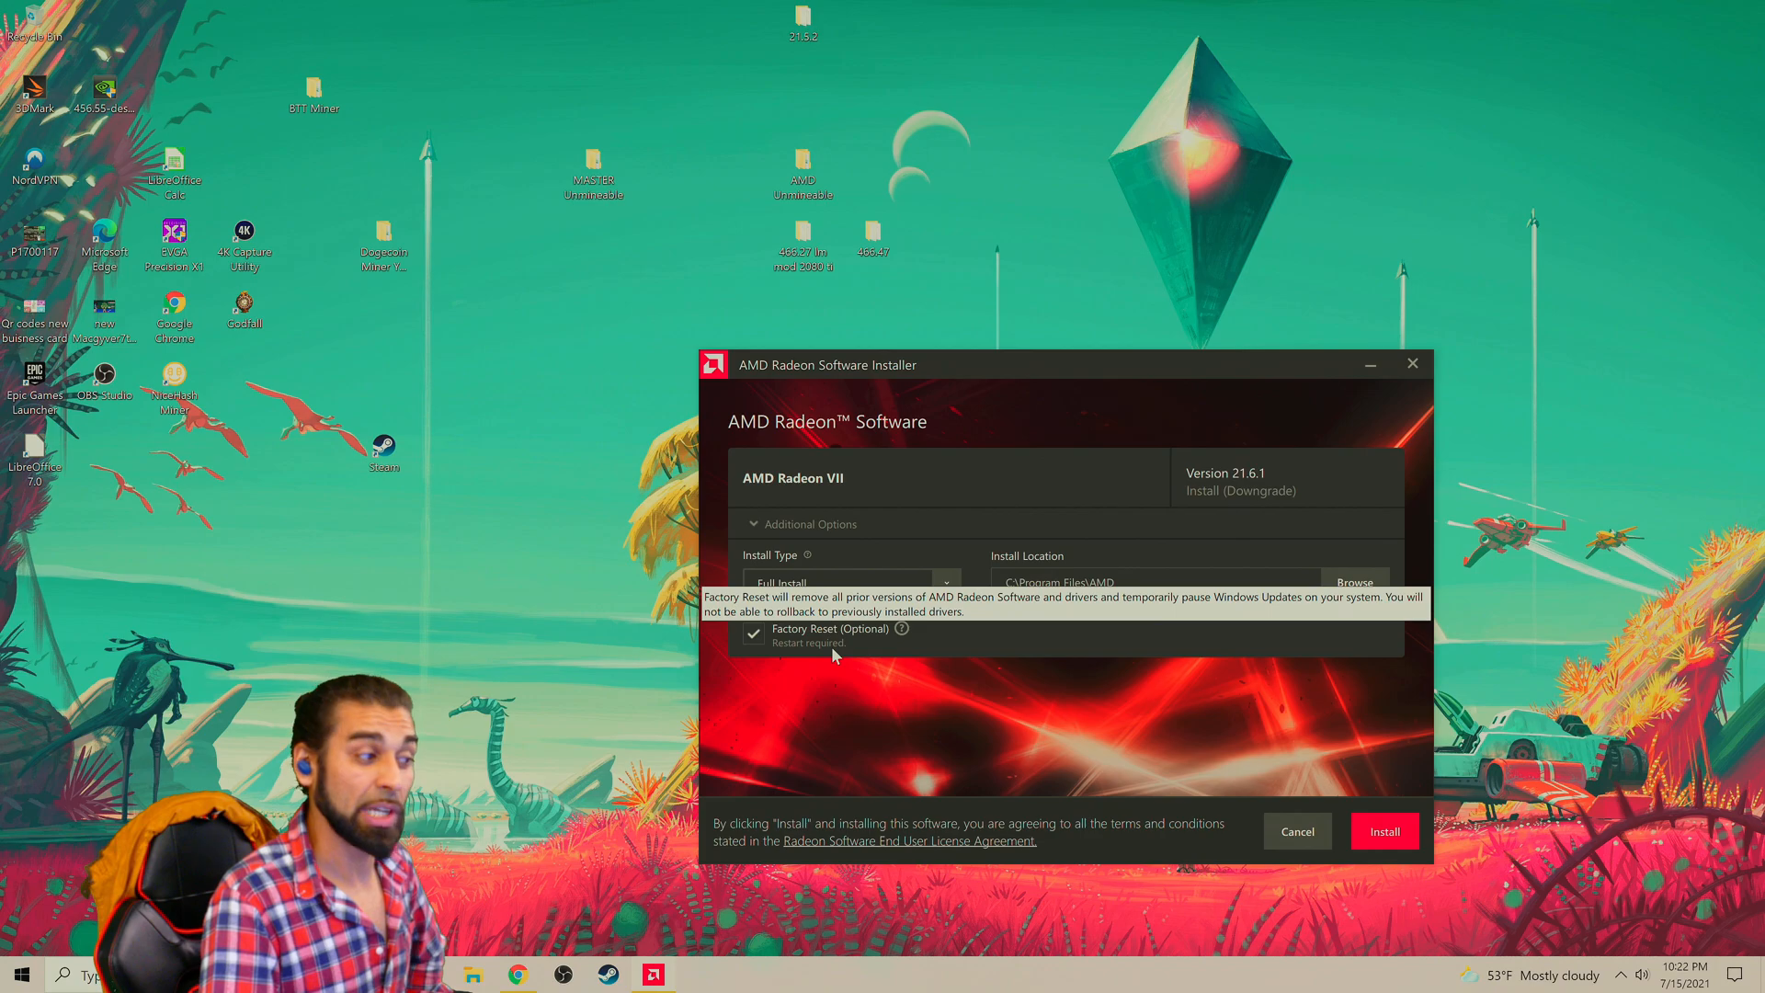
mouse_move(850, 665)
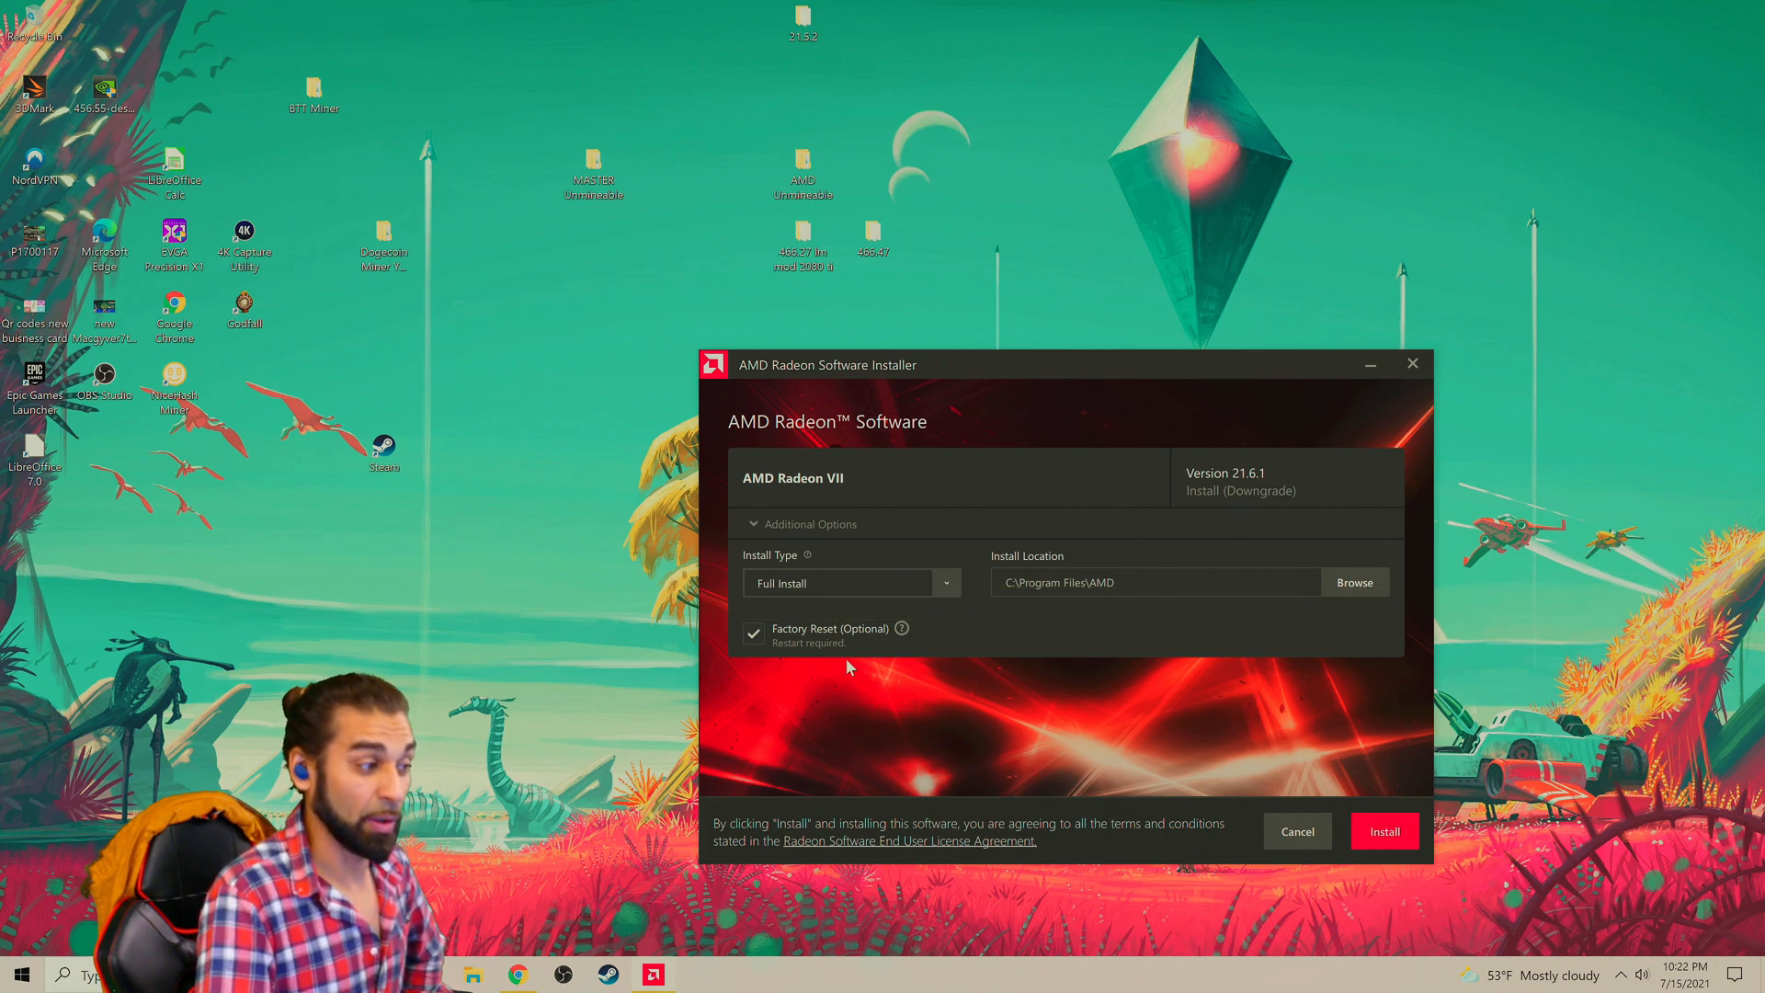
mouse_move(1392, 854)
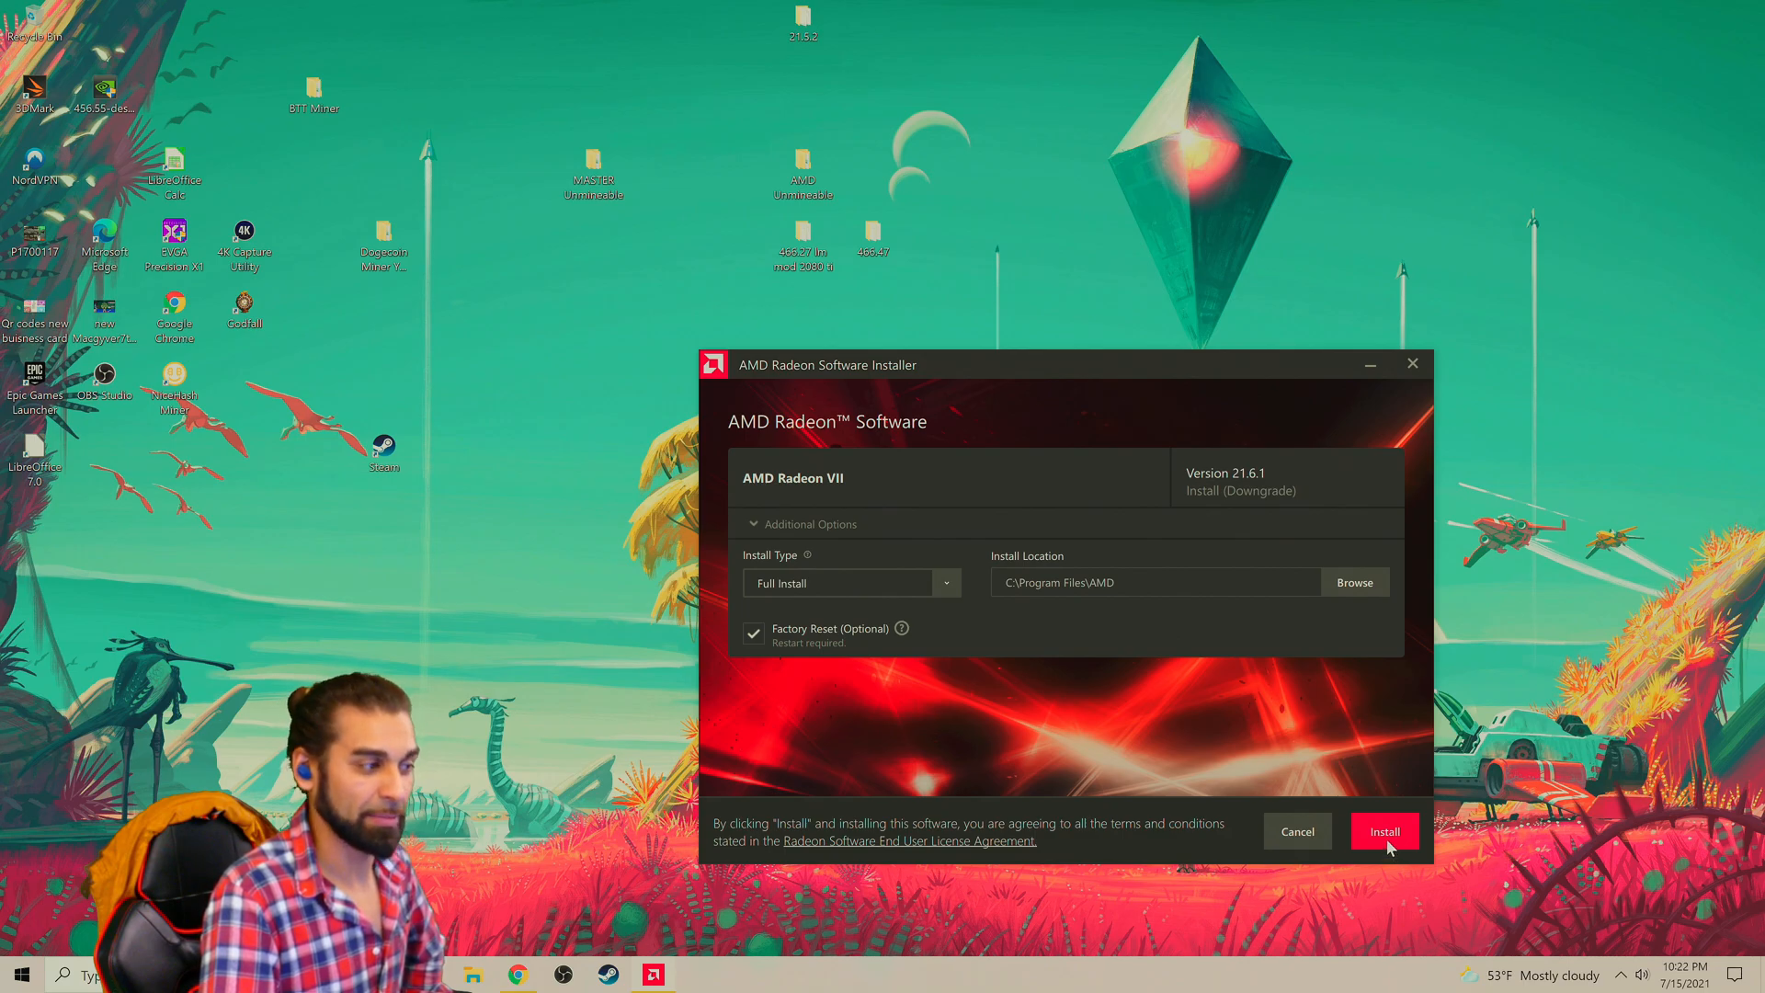
left_click(1382, 831)
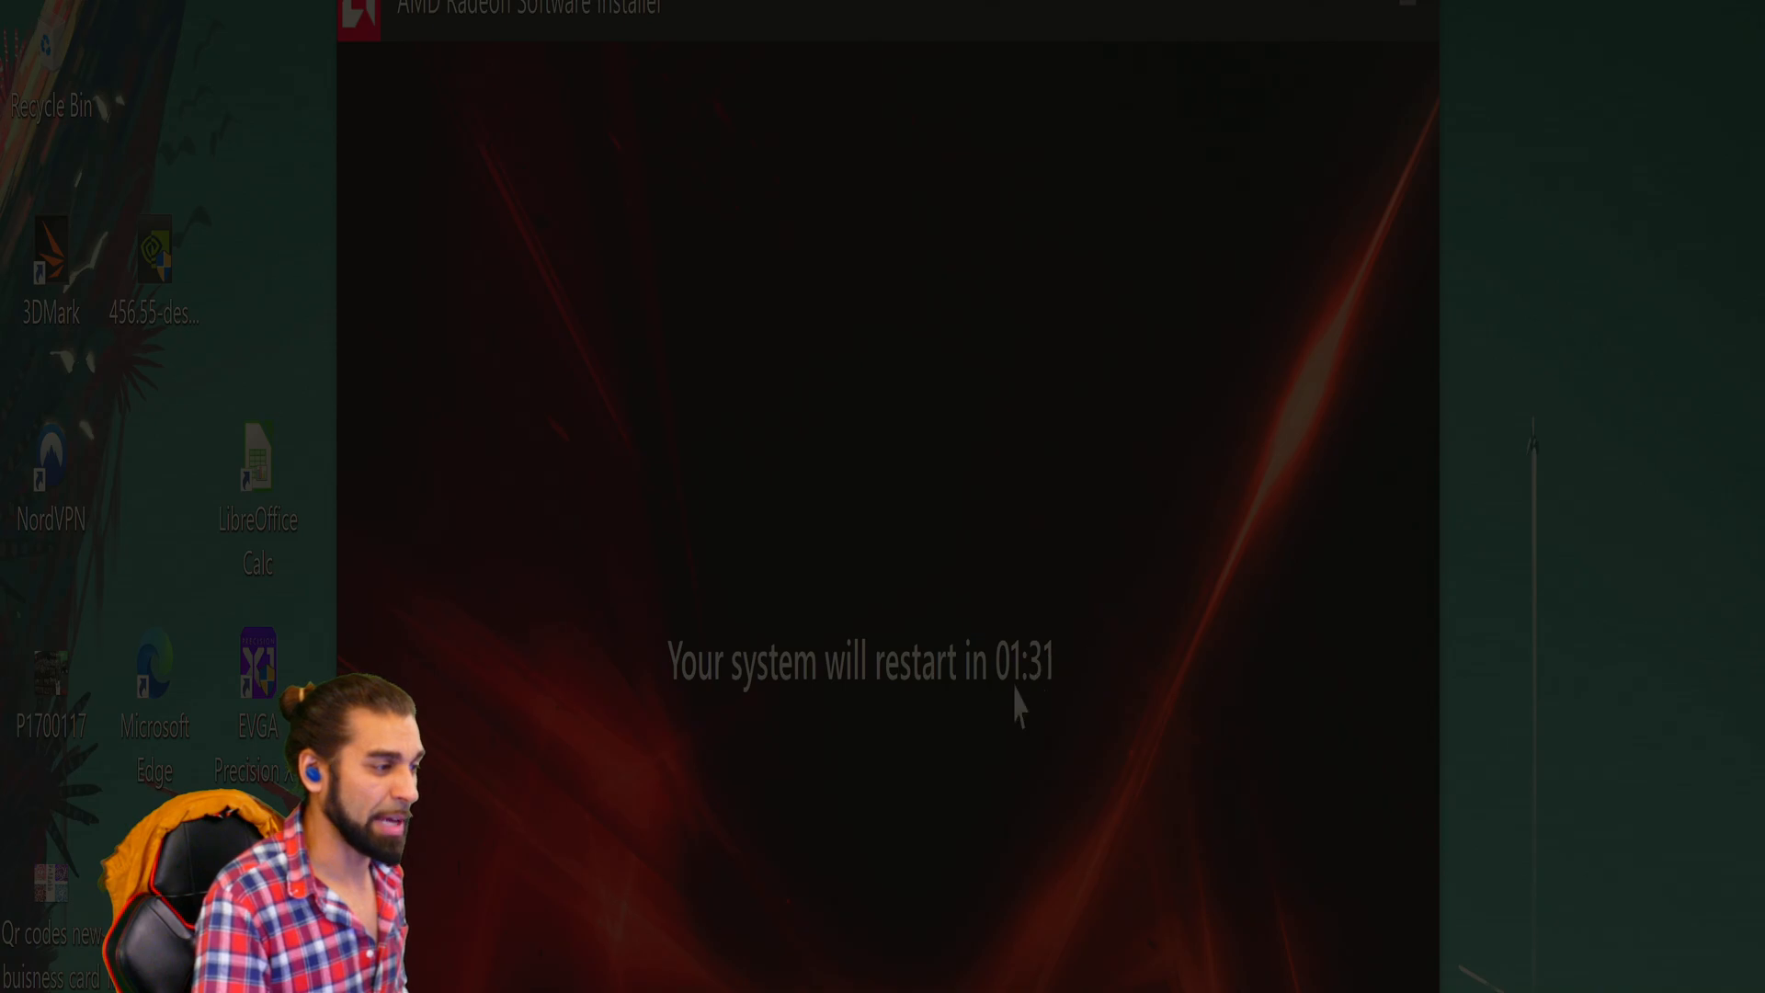
mouse_move(743, 550)
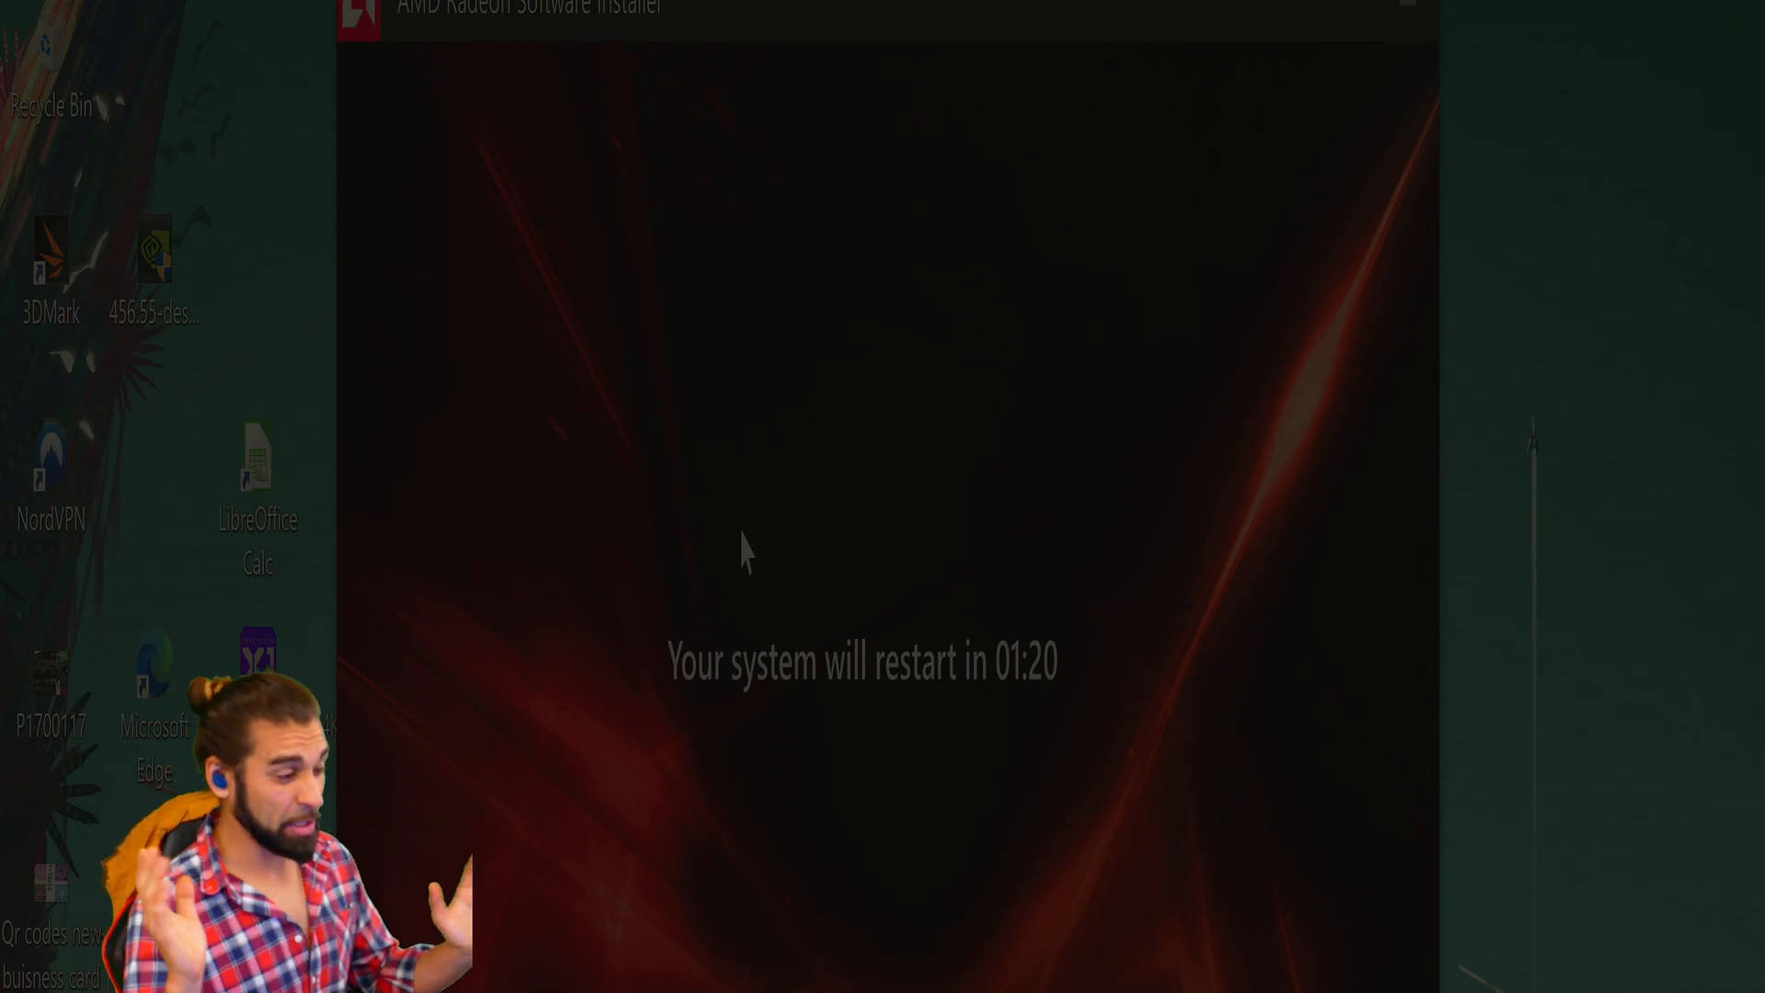